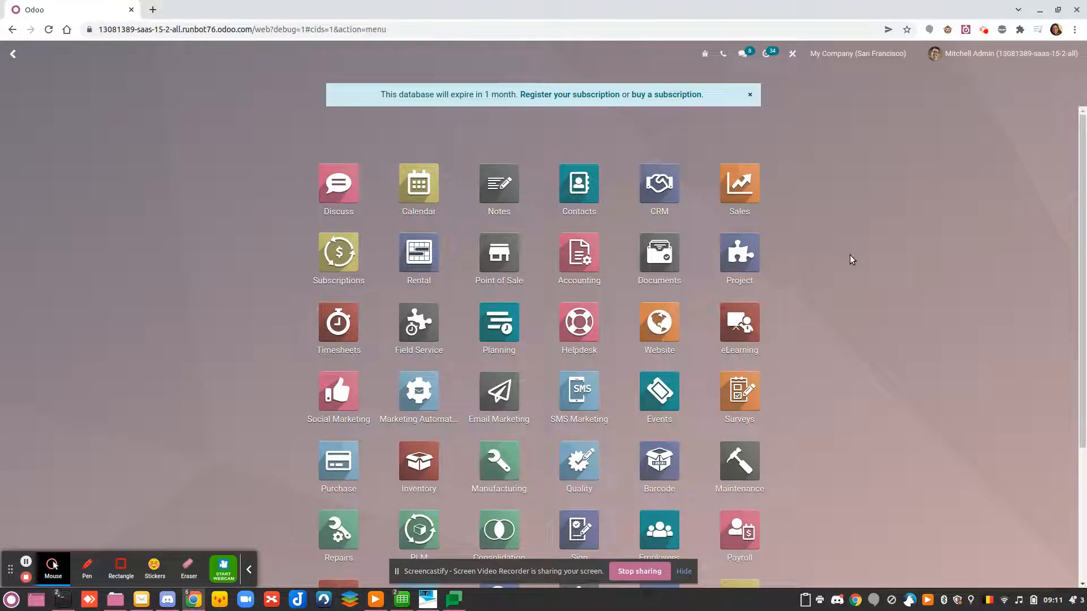
mouse_move(1017, 259)
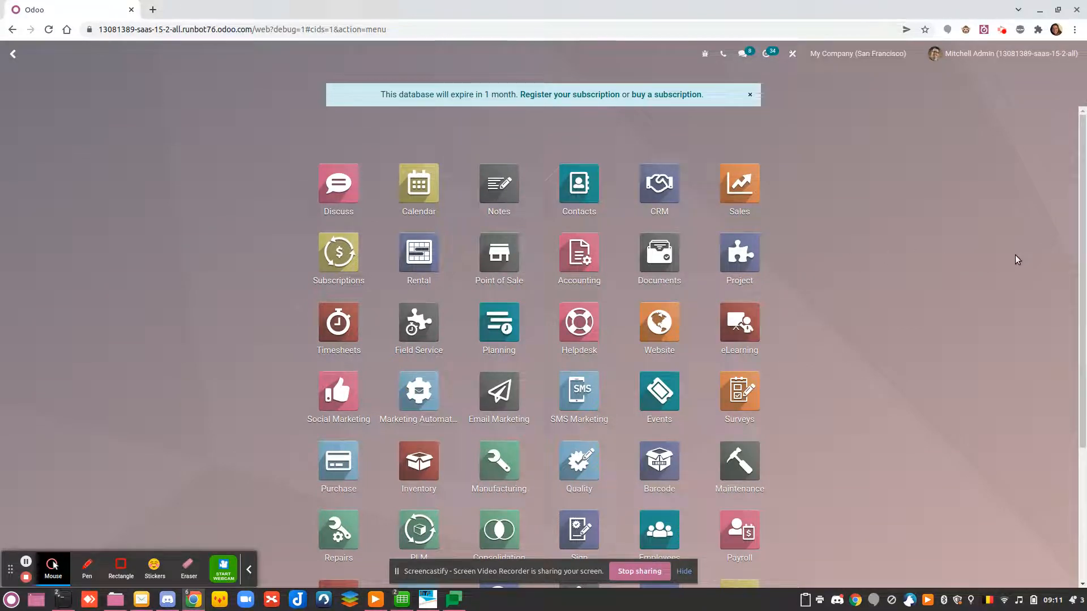
- Open the Inventory app to reach the Inventory Overview dashboard
click(418, 458)
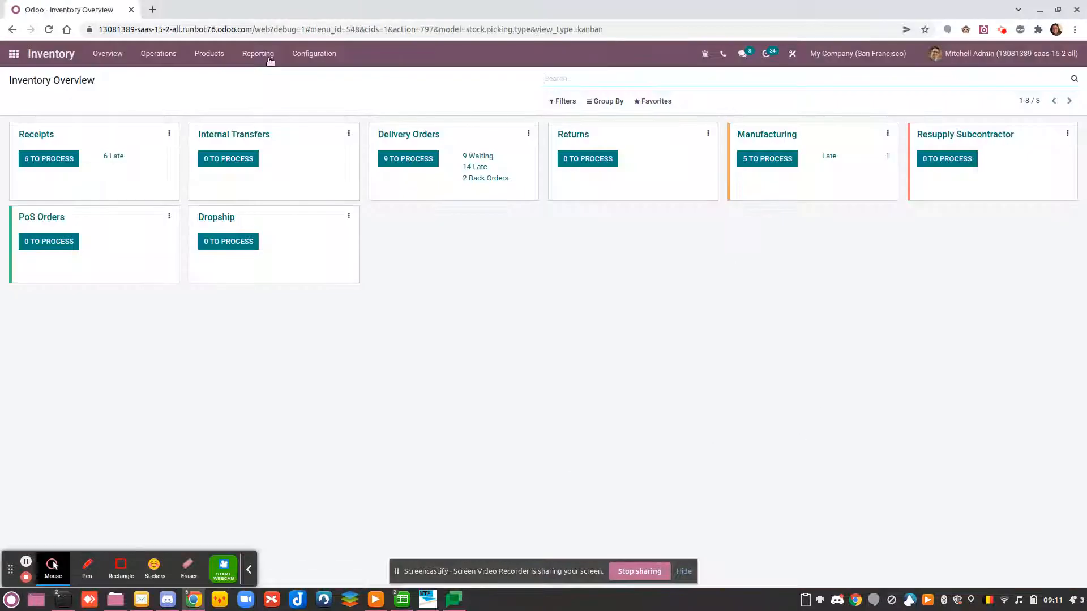
mouse_move(91, 90)
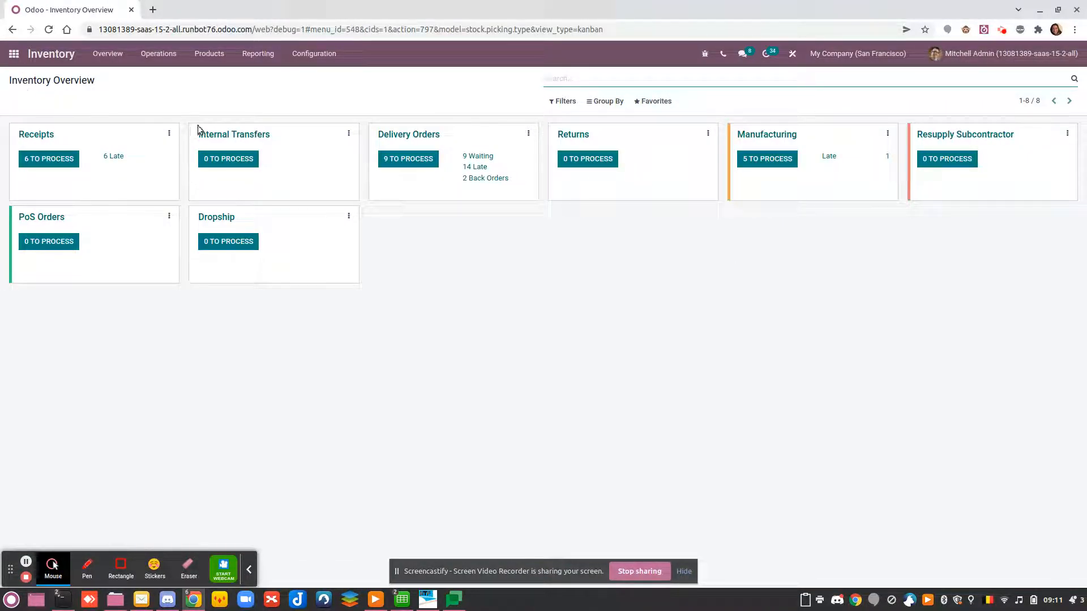
mouse_move(443, 266)
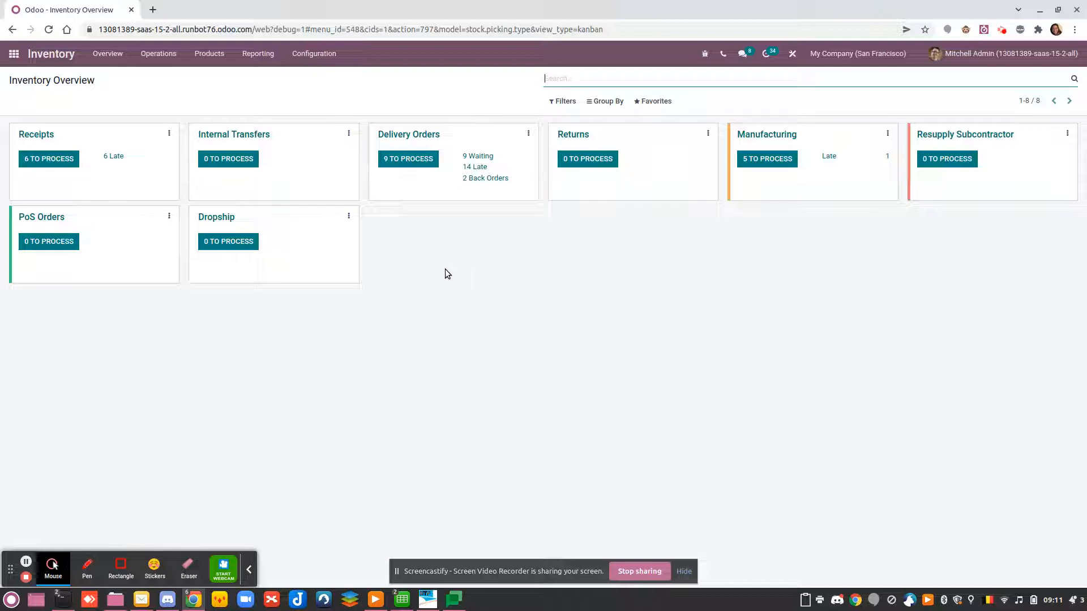
mouse_move(178, 185)
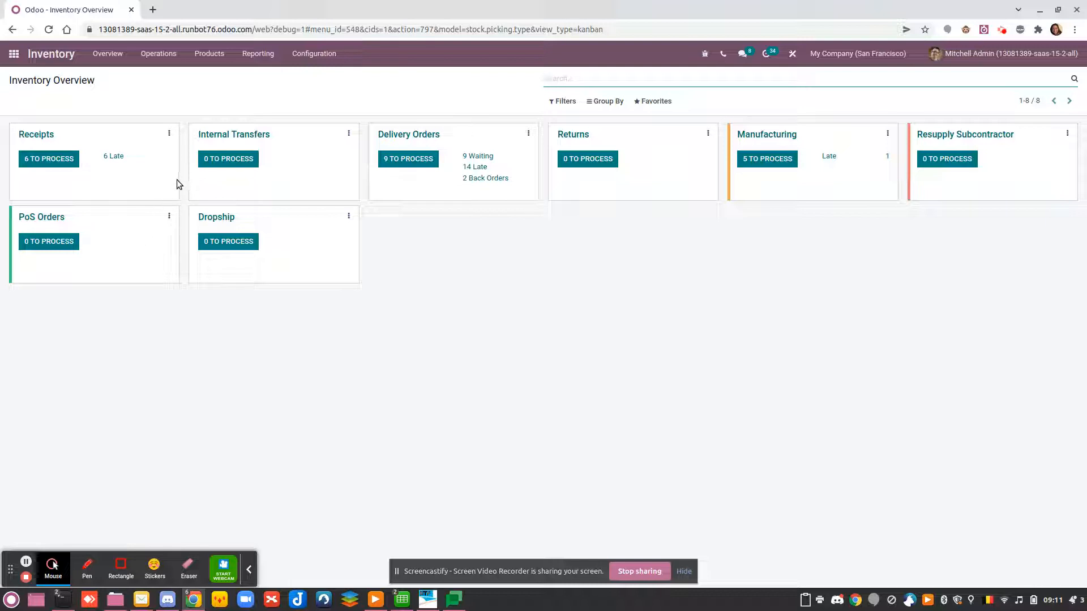
mouse_move(120, 142)
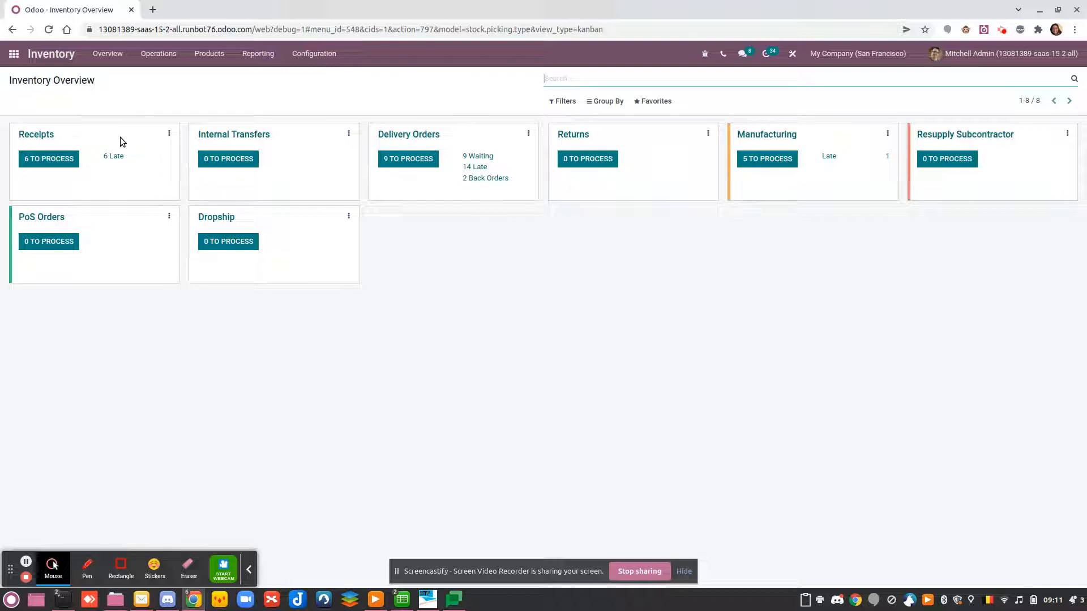
mouse_move(91, 147)
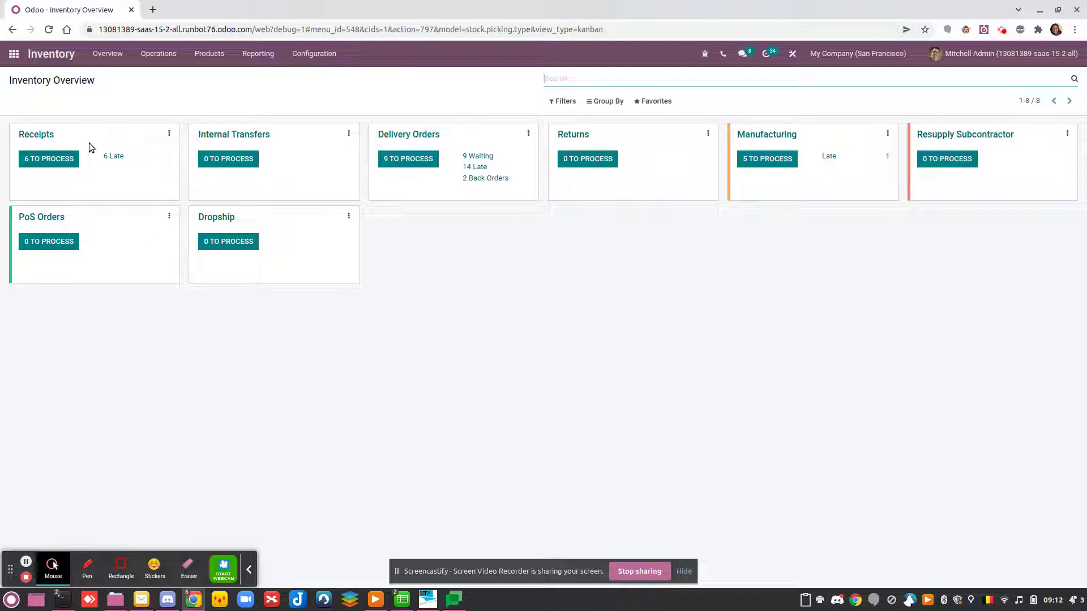
mouse_move(108, 155)
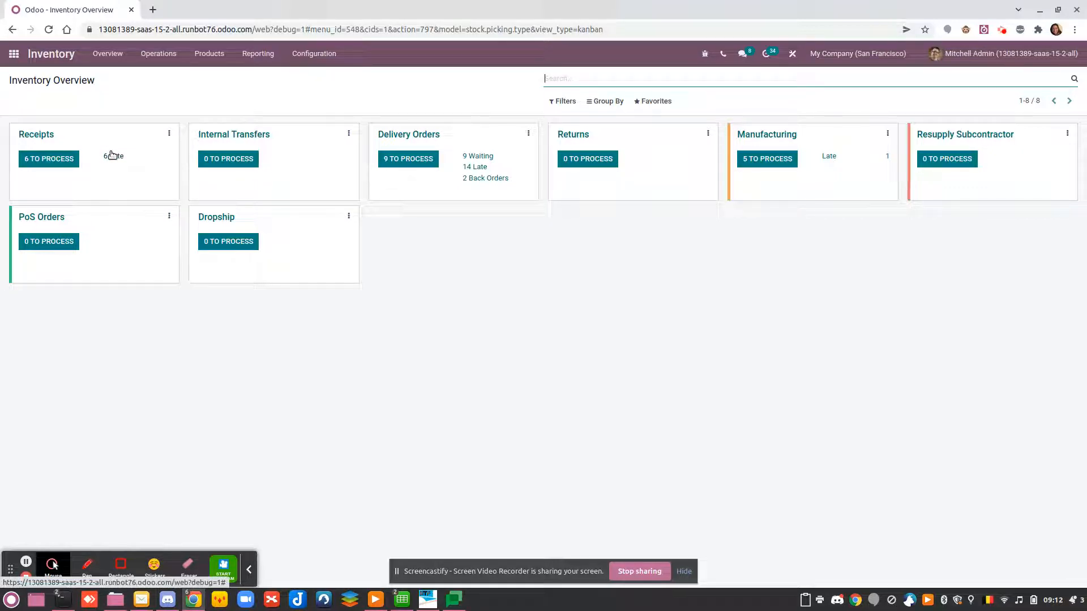
mouse_move(406, 250)
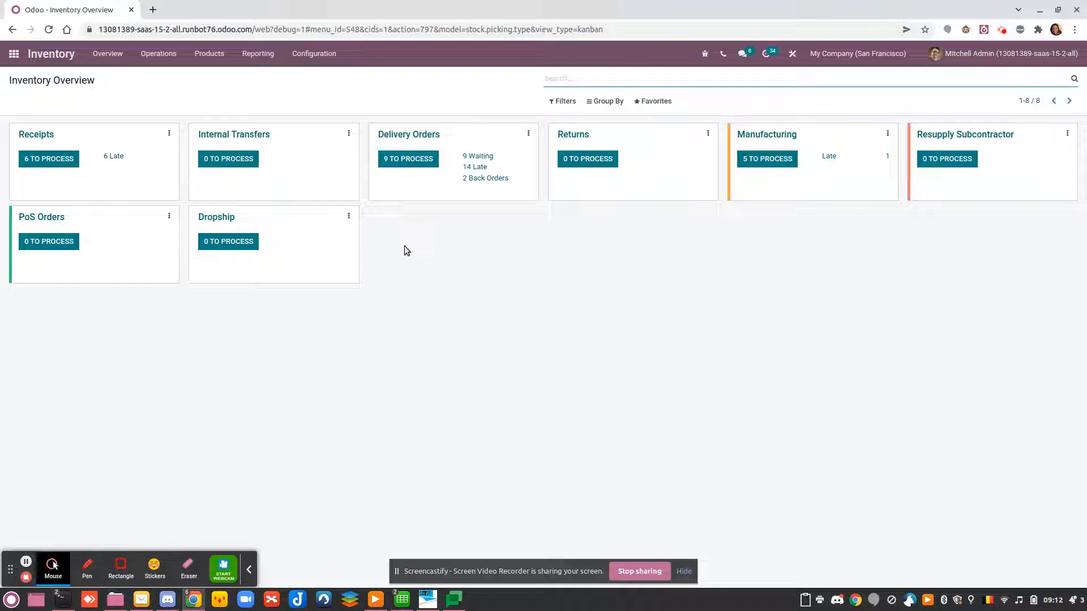
mouse_move(555, 271)
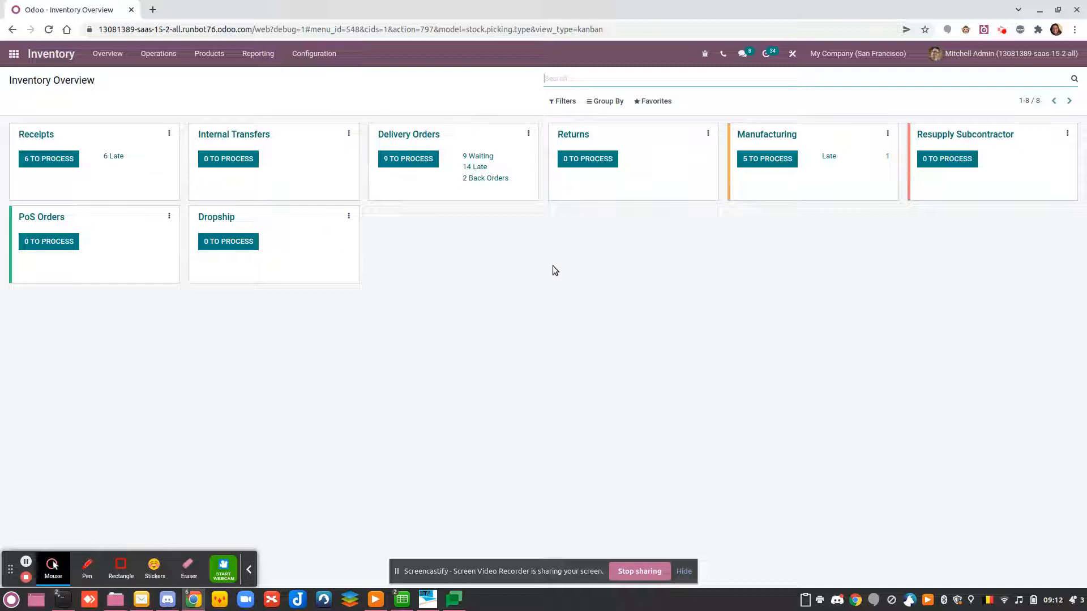
mouse_move(561, 263)
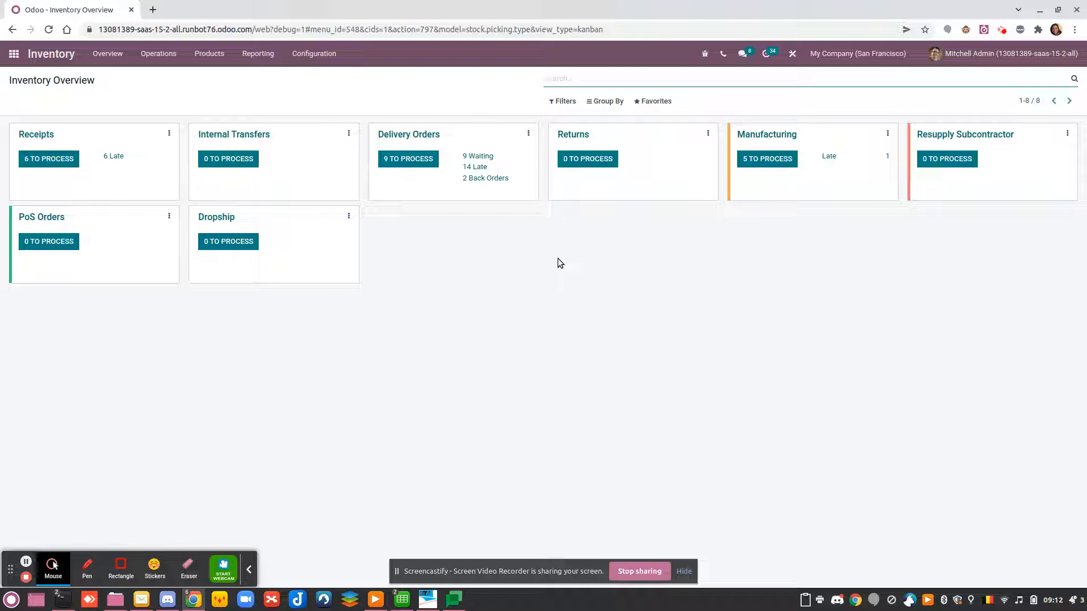
mouse_move(457, 239)
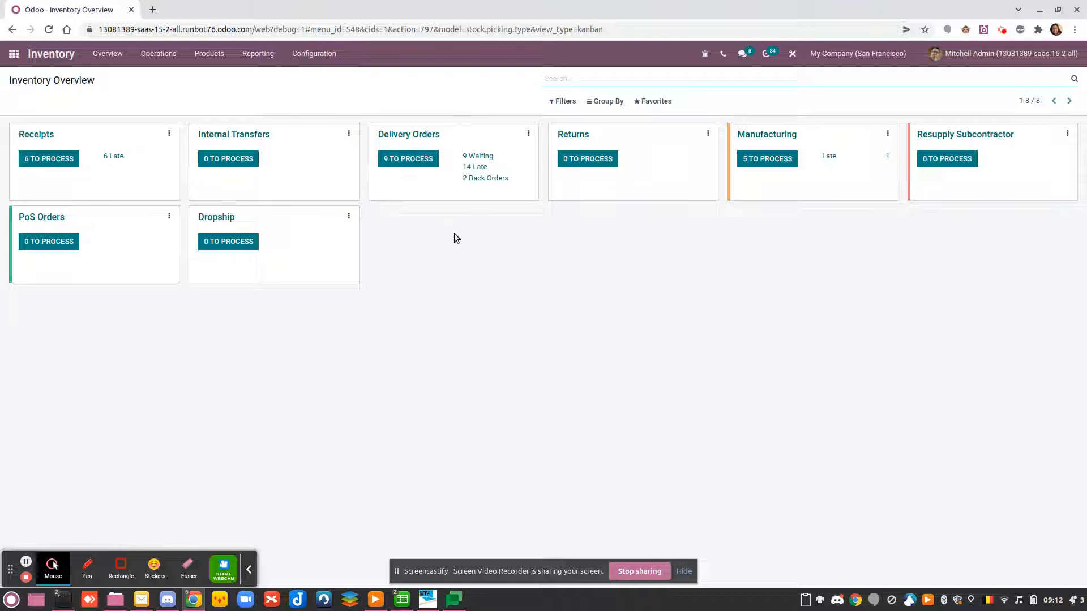
mouse_move(453, 228)
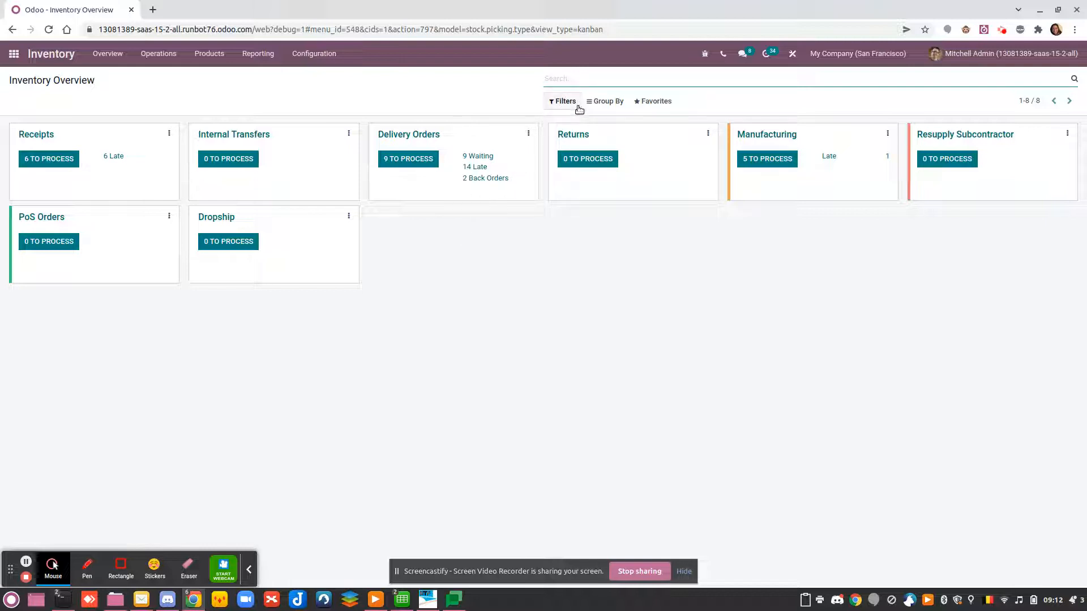
click(604, 100)
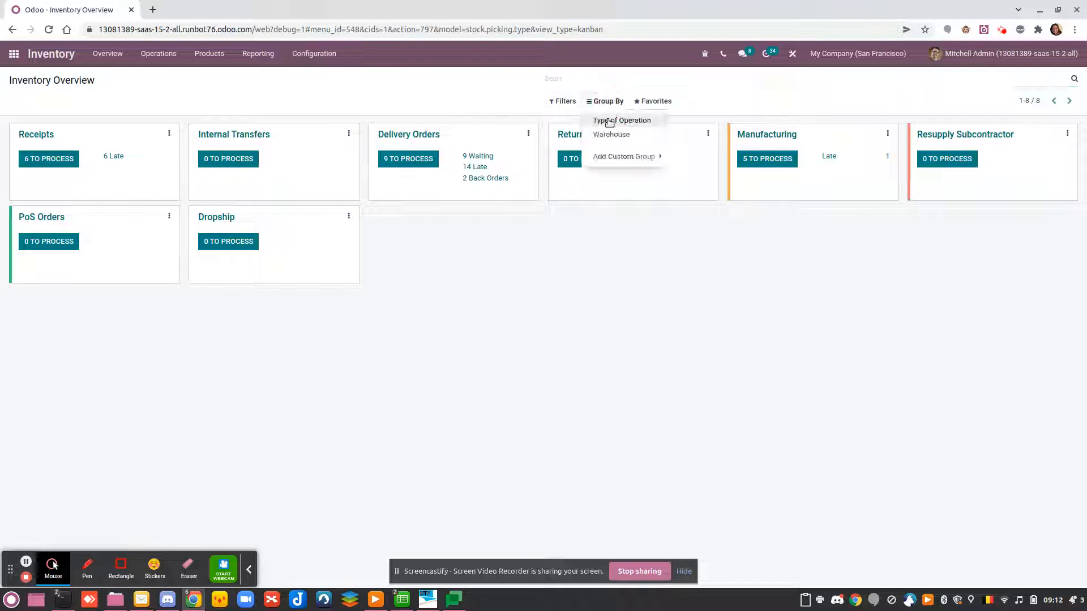
click(622, 120)
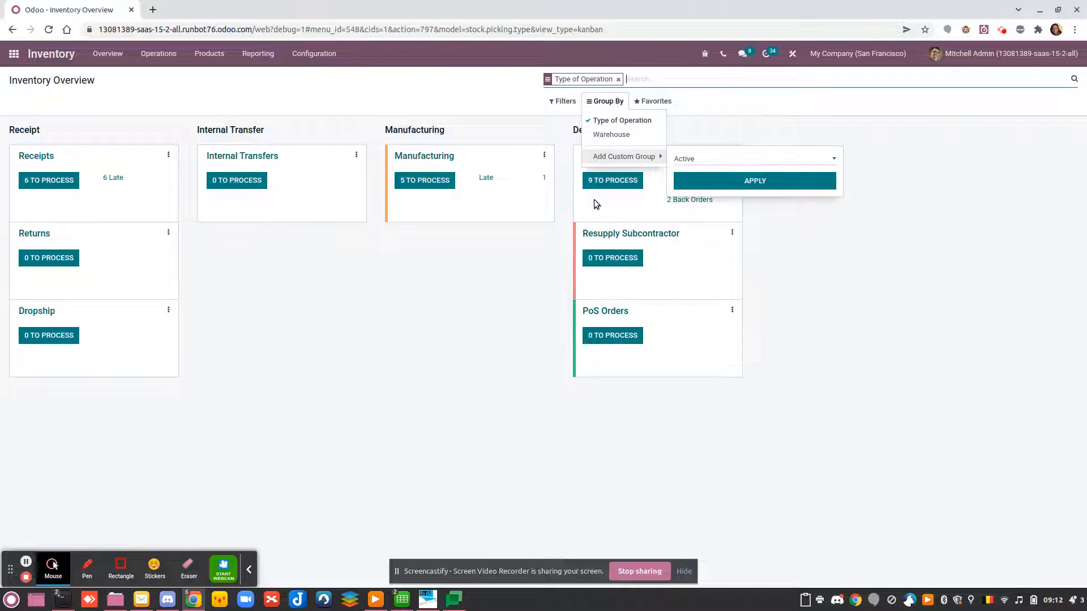
click(611, 133)
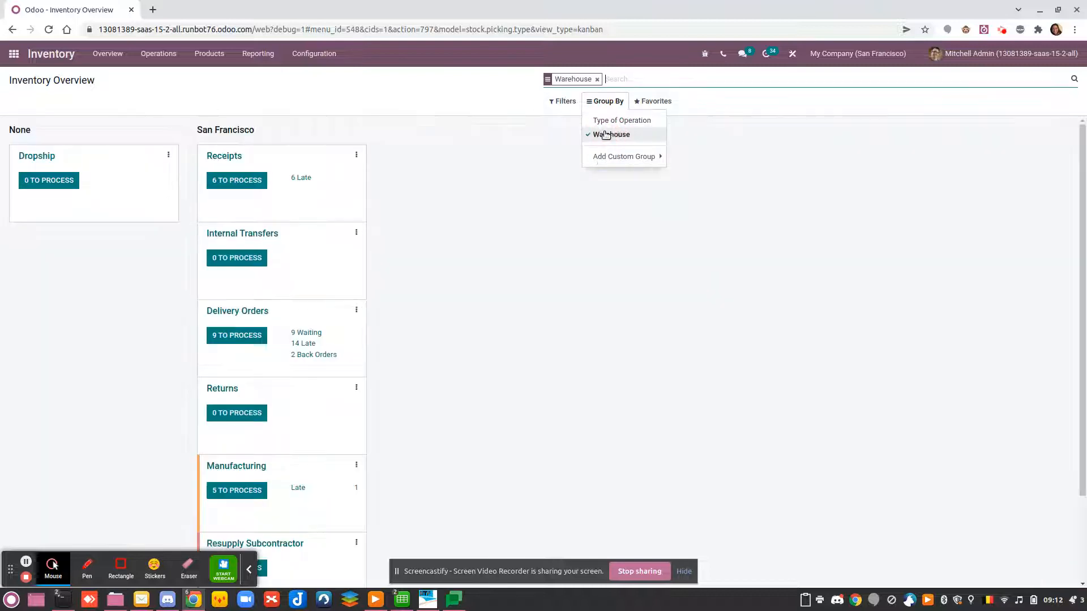
click(610, 135)
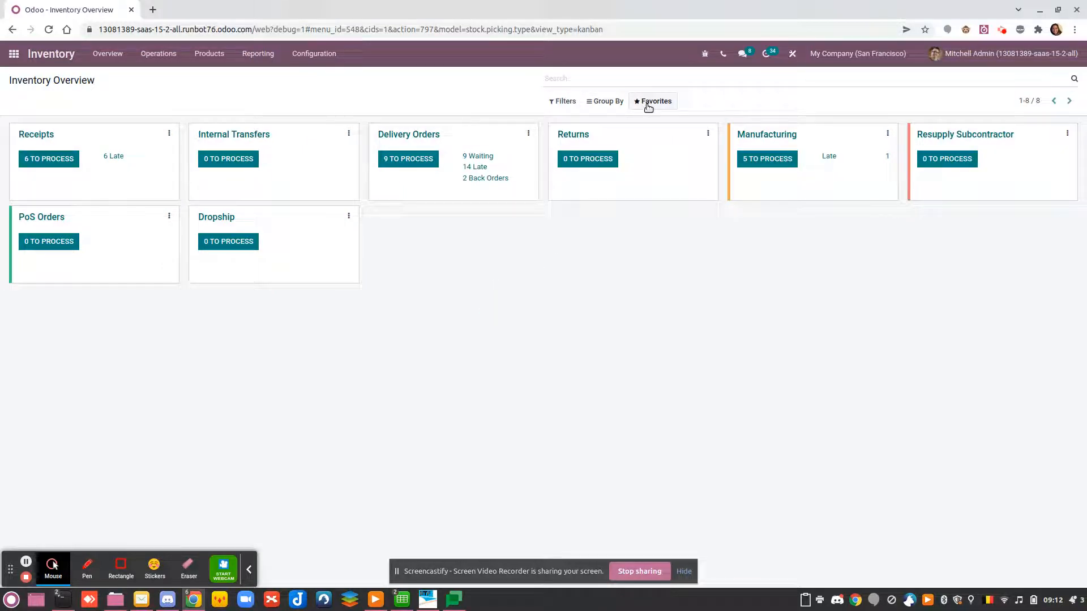
mouse_move(736, 95)
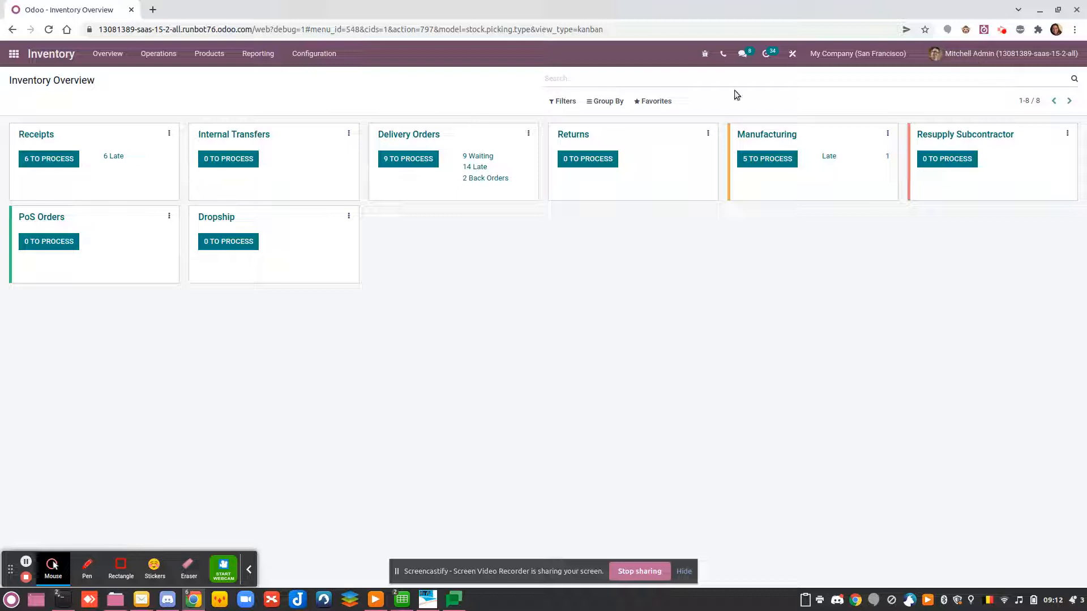
mouse_move(335, 234)
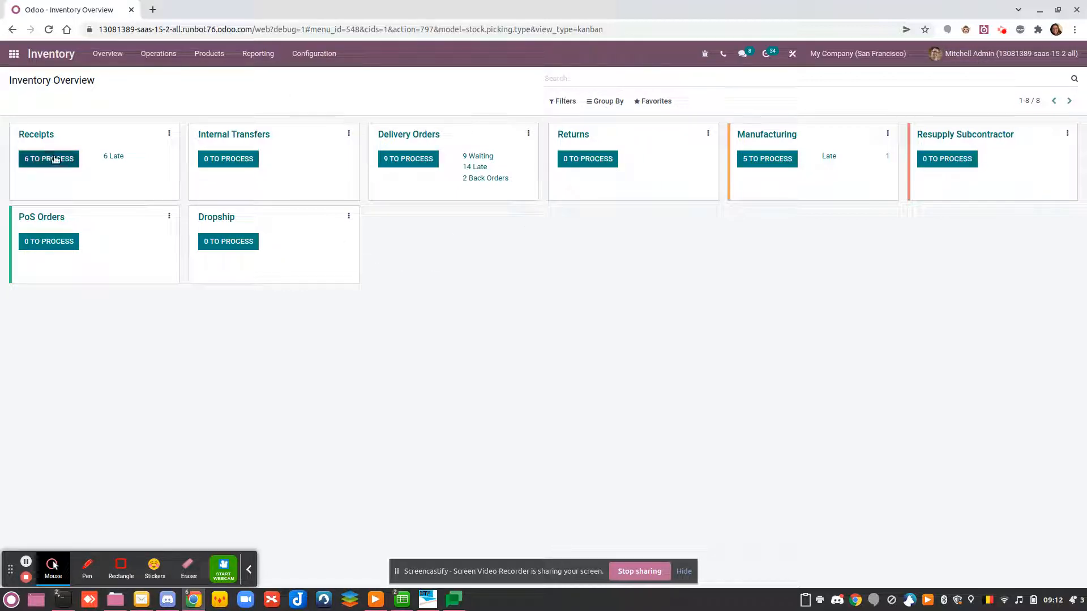
mouse_move(292, 183)
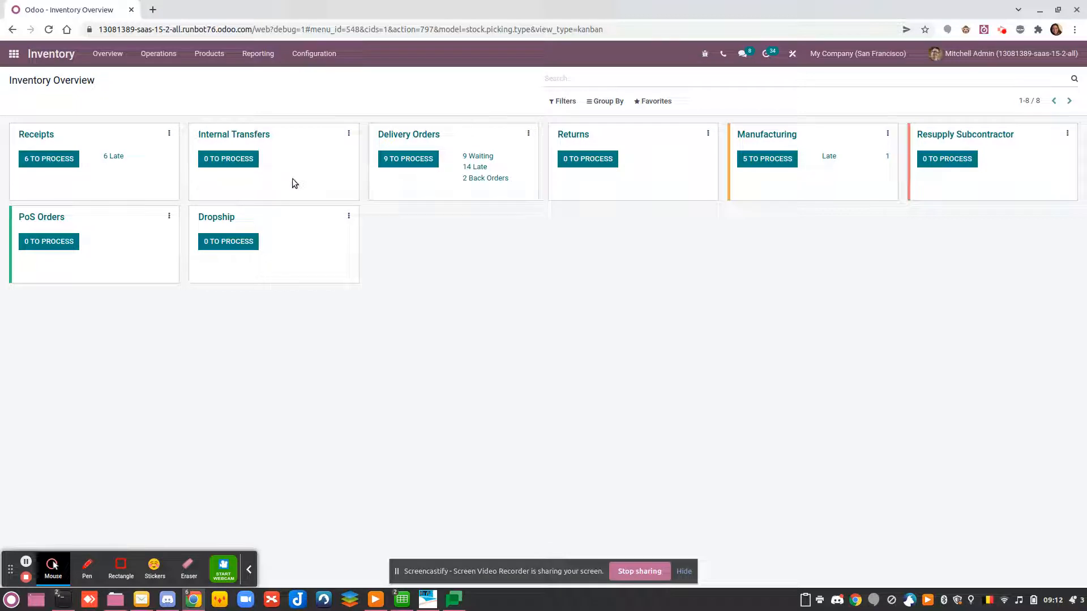
mouse_move(659, 225)
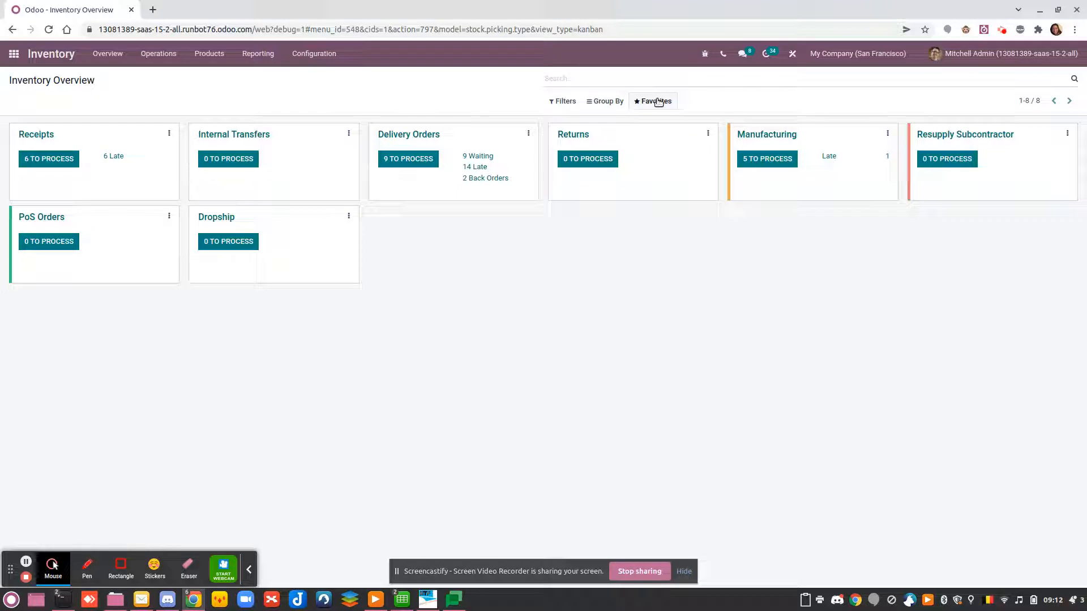
mouse_move(653, 111)
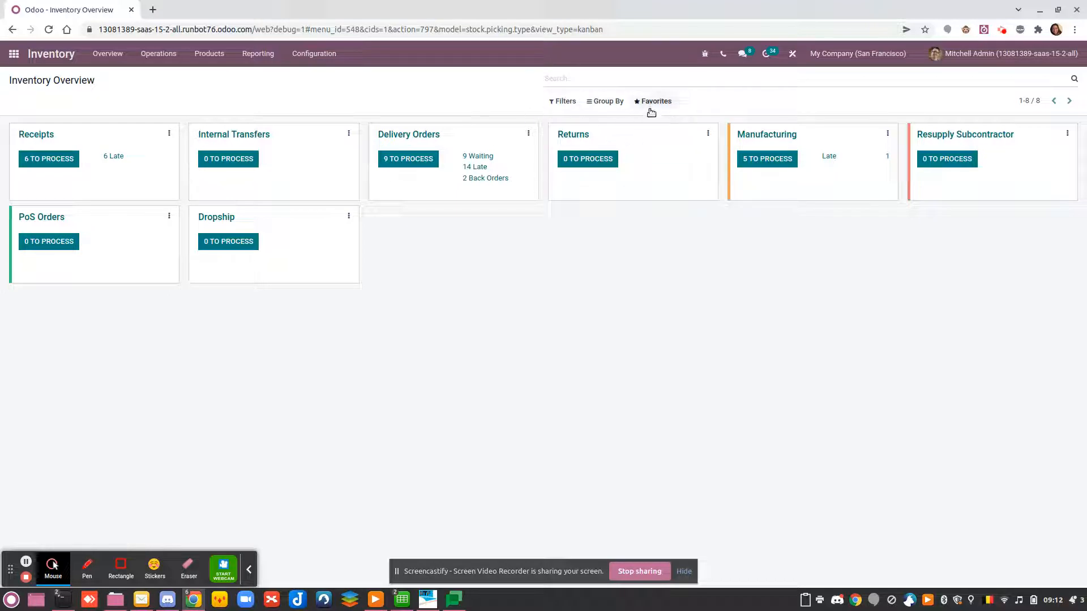
mouse_move(303, 335)
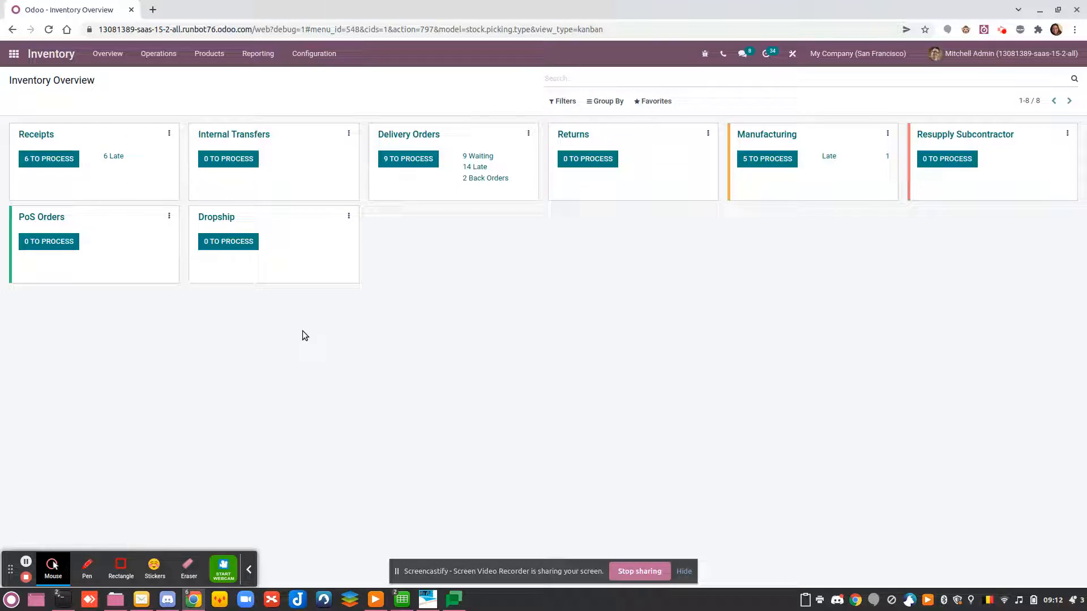
mouse_move(475, 327)
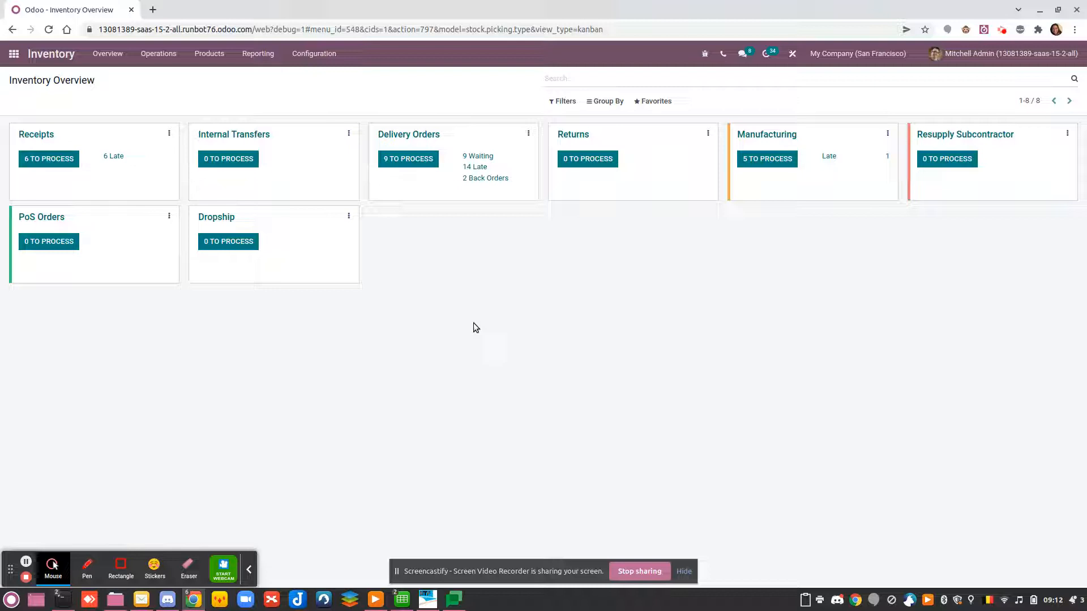
mouse_move(429, 328)
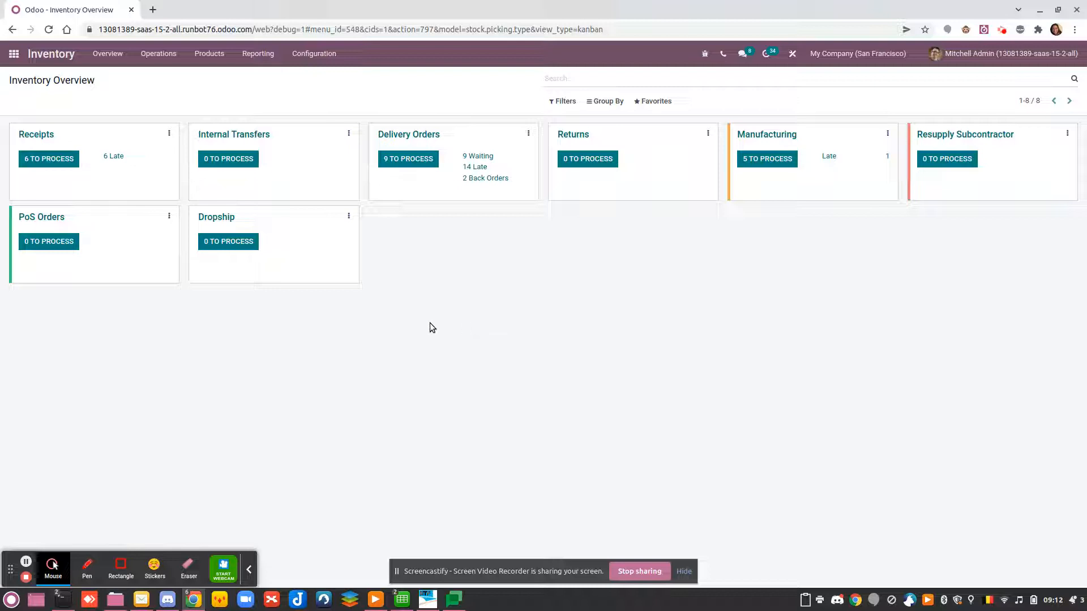
mouse_move(109, 159)
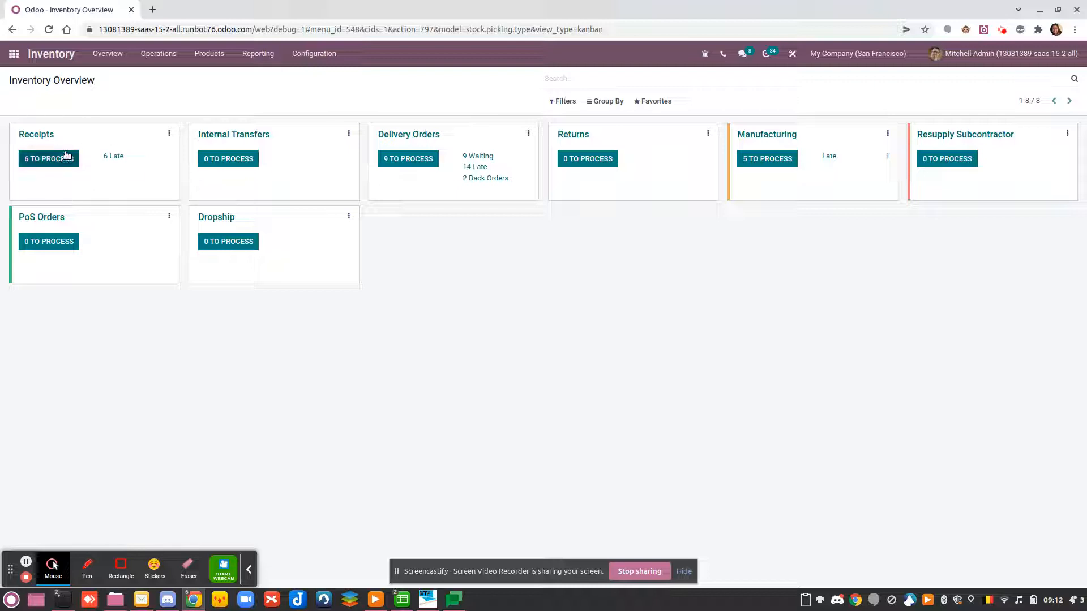
- View the ready San Francisco receipts, then return to the Inventory Overview
click(49, 158)
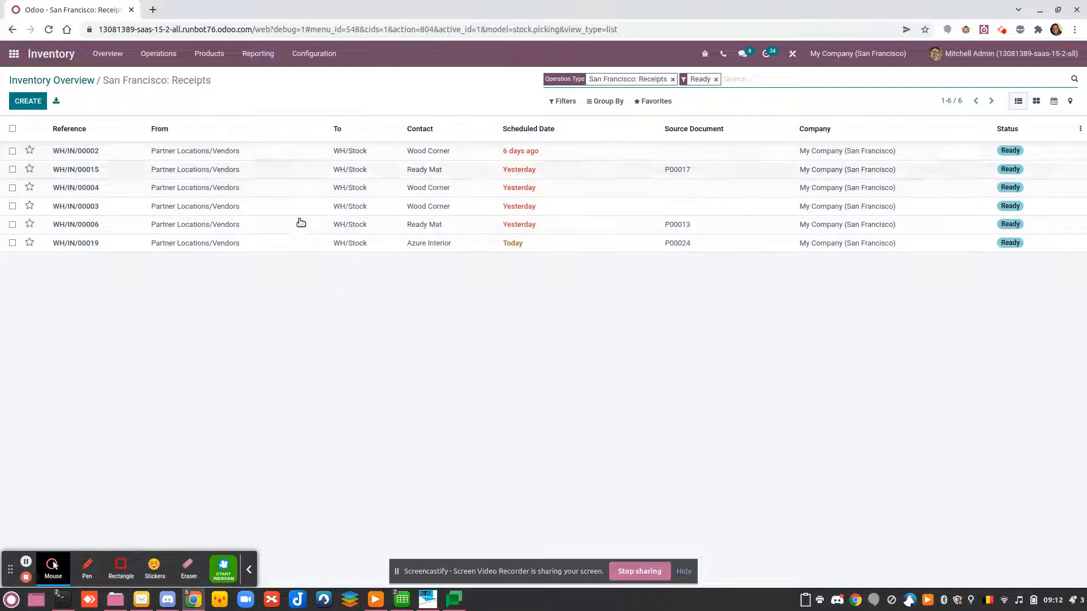
click(52, 79)
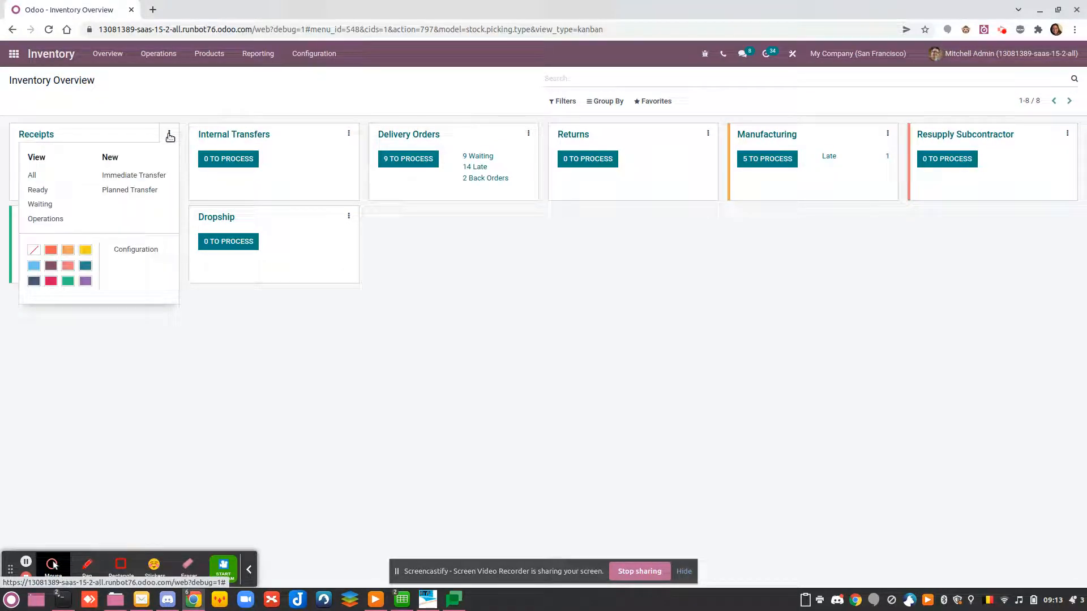
mouse_move(129, 189)
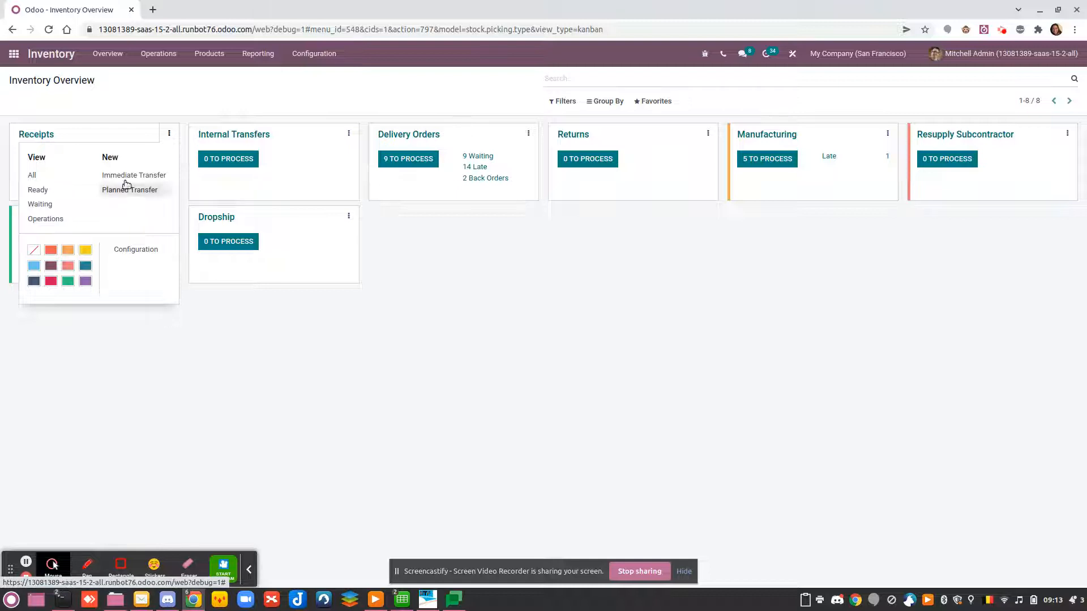
mouse_move(134, 175)
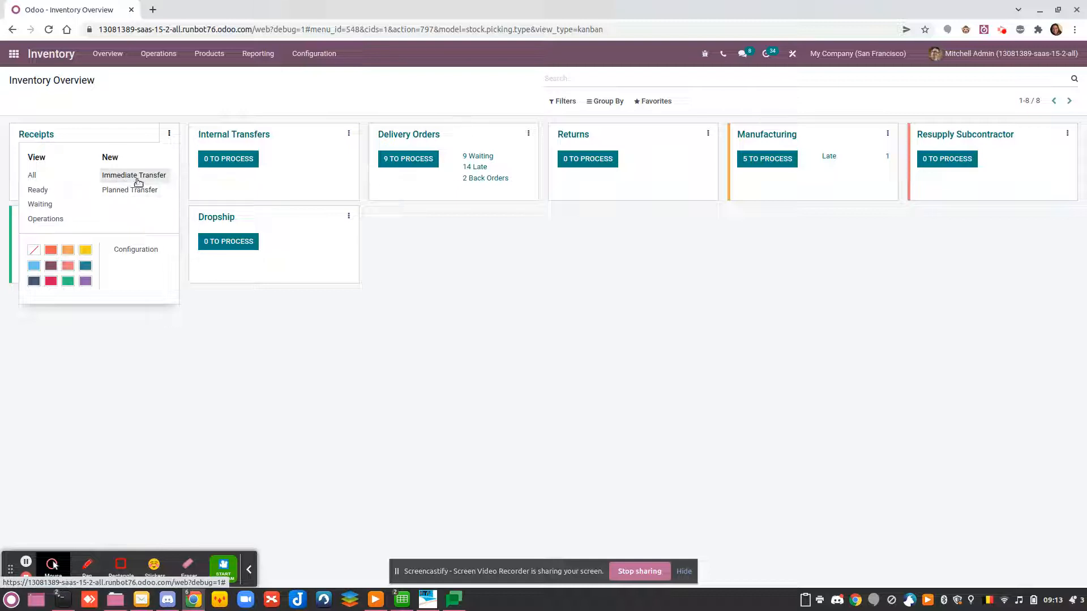
mouse_move(138, 179)
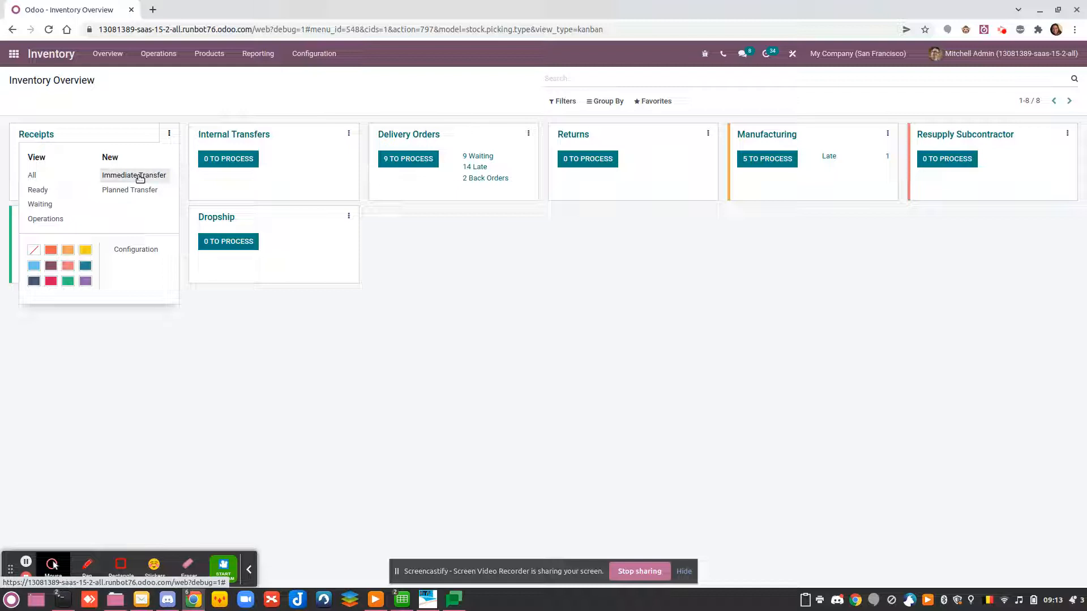
mouse_move(120, 204)
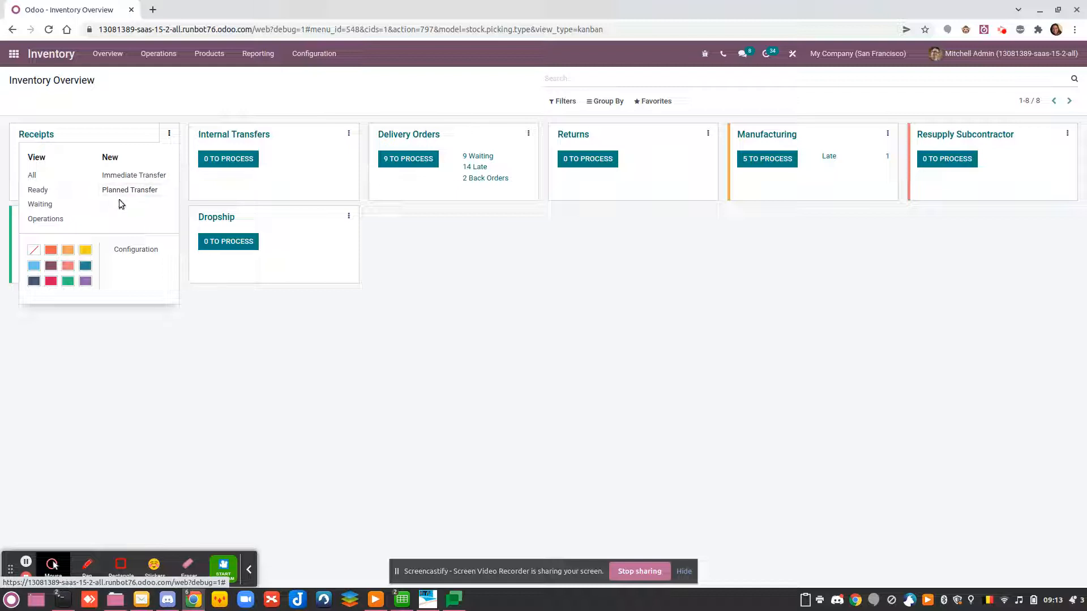
mouse_move(129, 192)
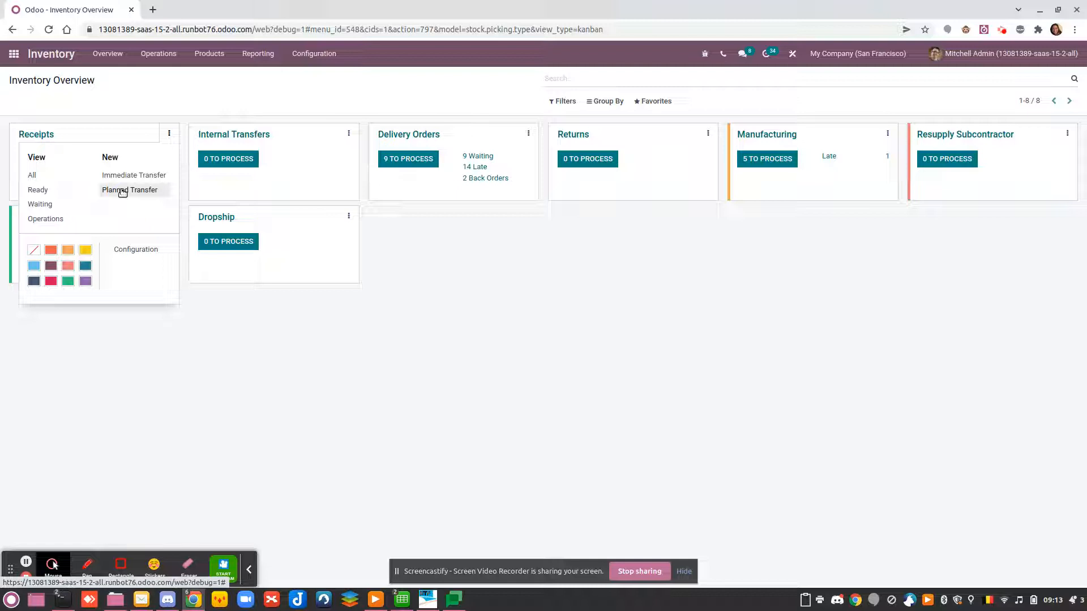
mouse_move(152, 334)
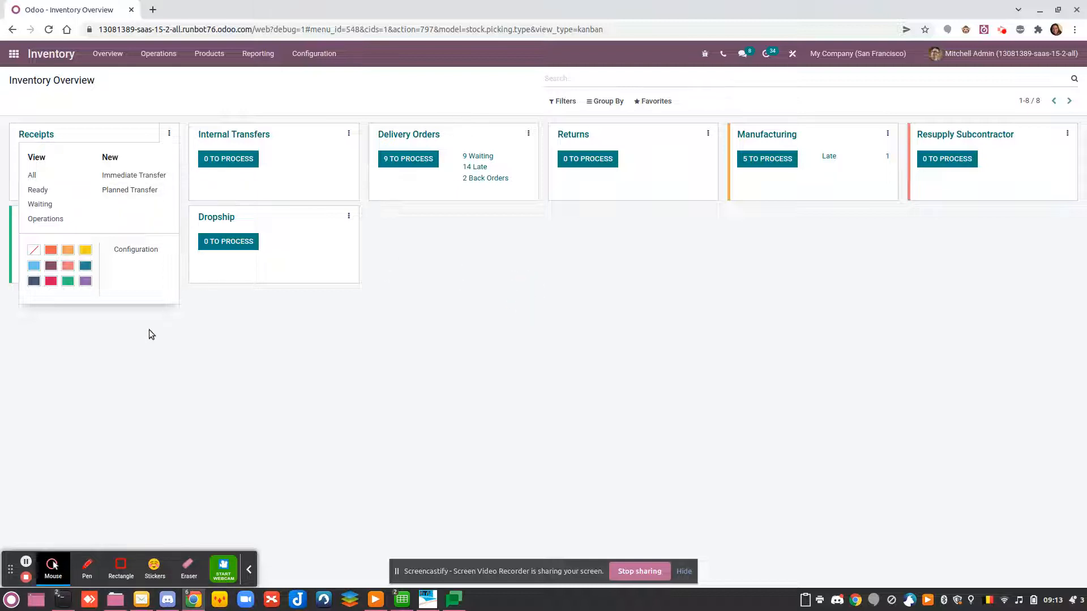
mouse_move(290, 71)
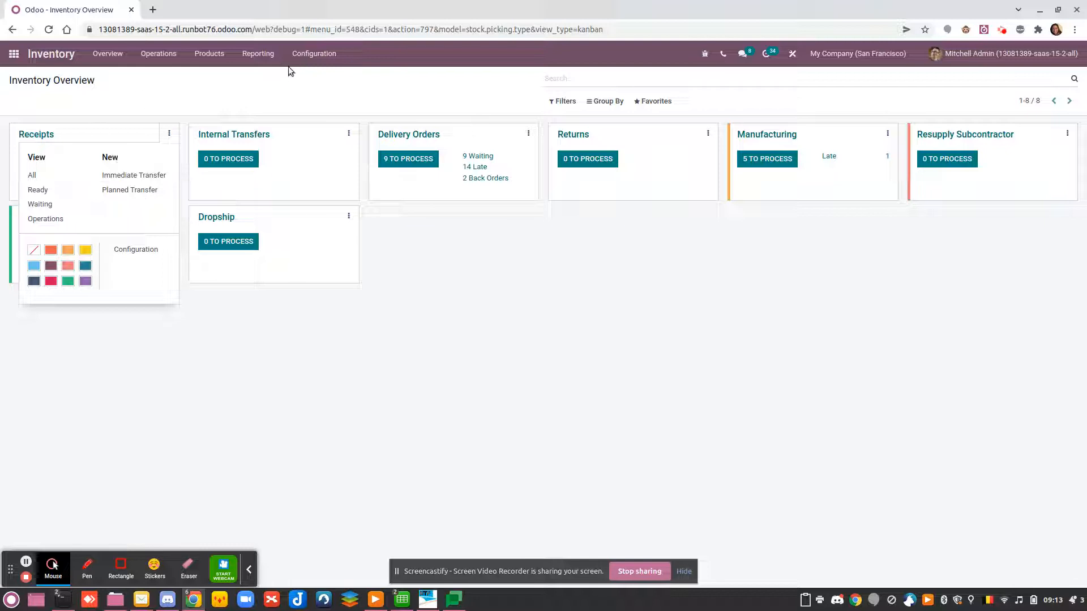
- Go to Configuration > Operations Types and open the San Francisco Delivery Orders record
click(313, 53)
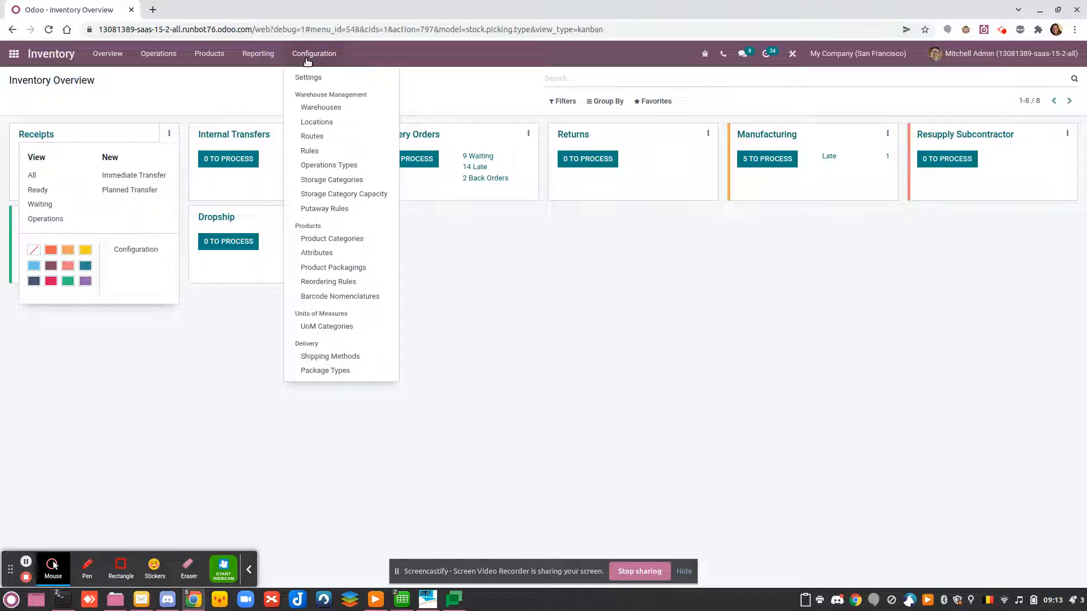
mouse_move(328, 165)
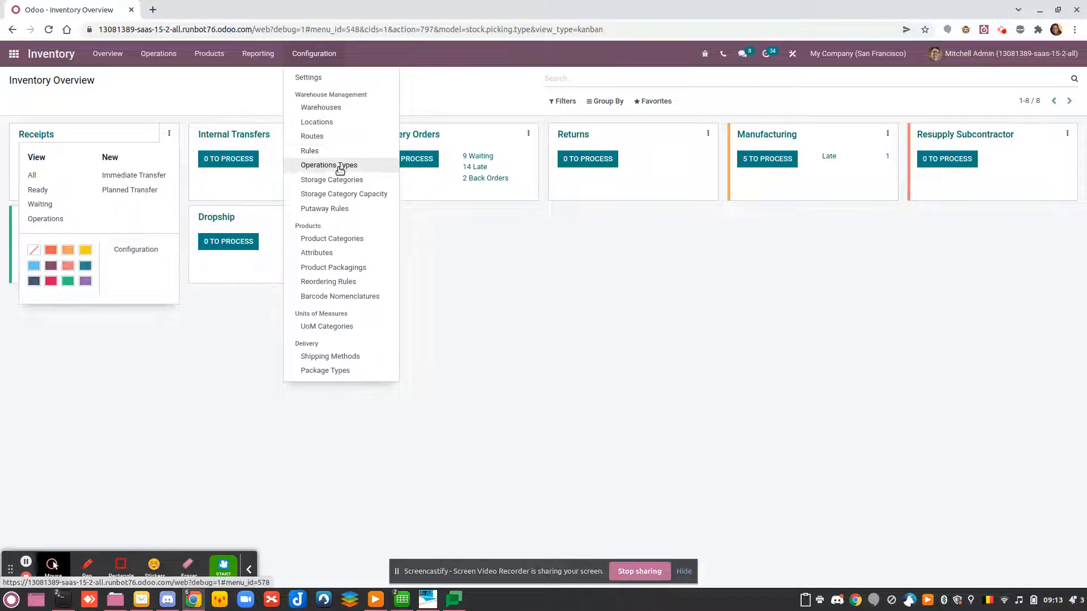
click(328, 166)
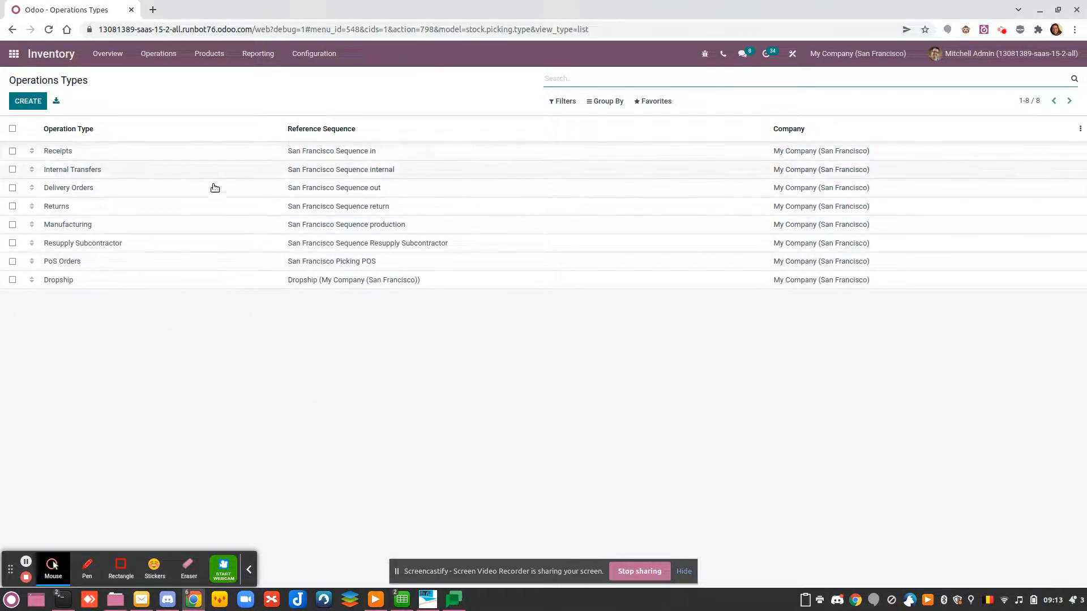
click(320, 128)
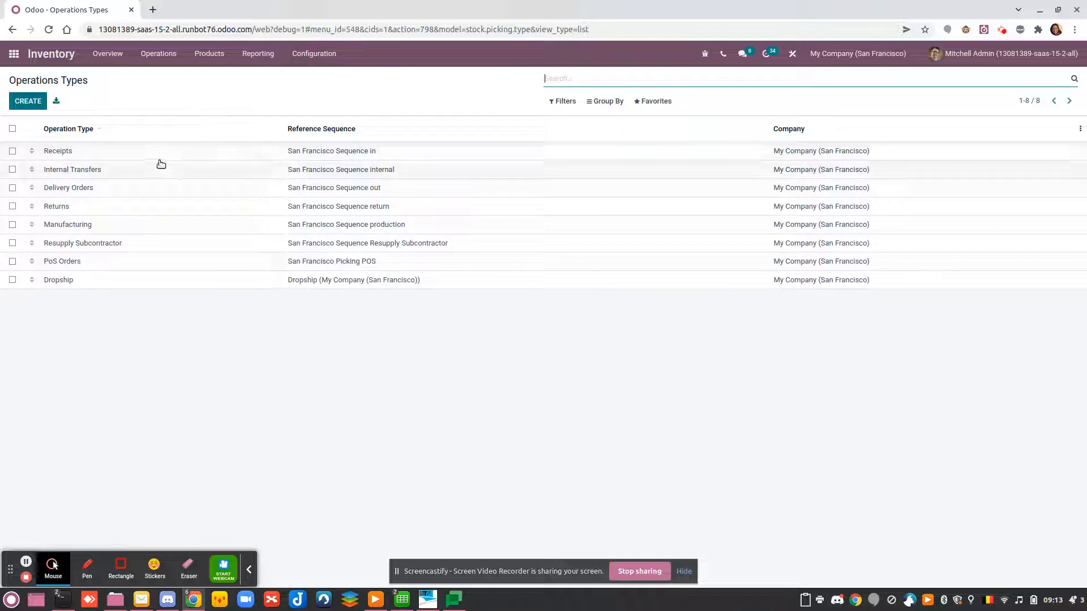
mouse_move(176, 176)
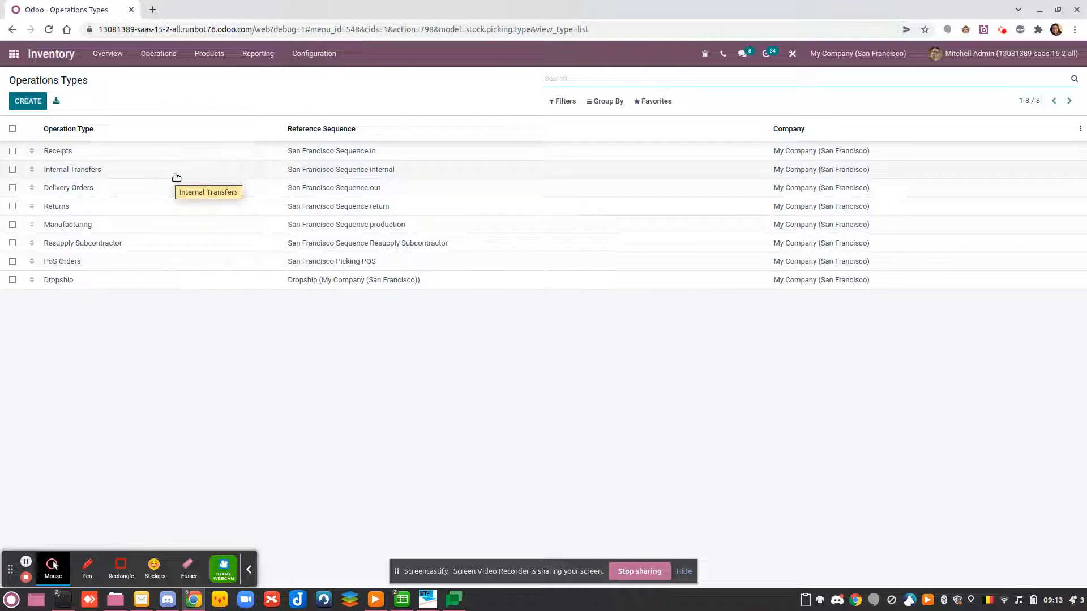
mouse_move(159, 190)
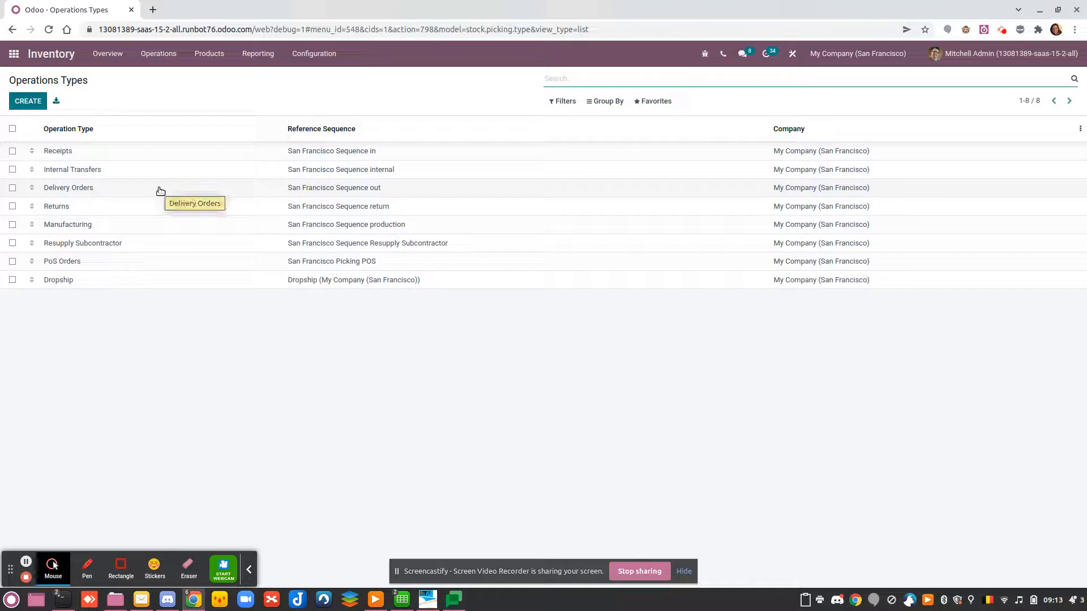
click(68, 187)
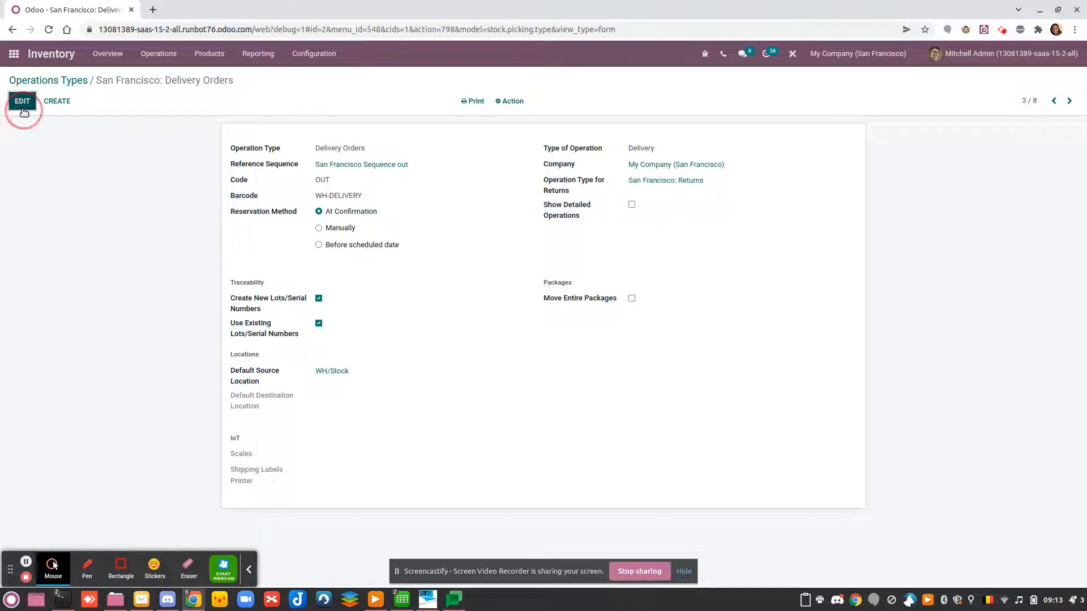
- Edit the Delivery Orders operation type and review its fields without changing anything
click(22, 100)
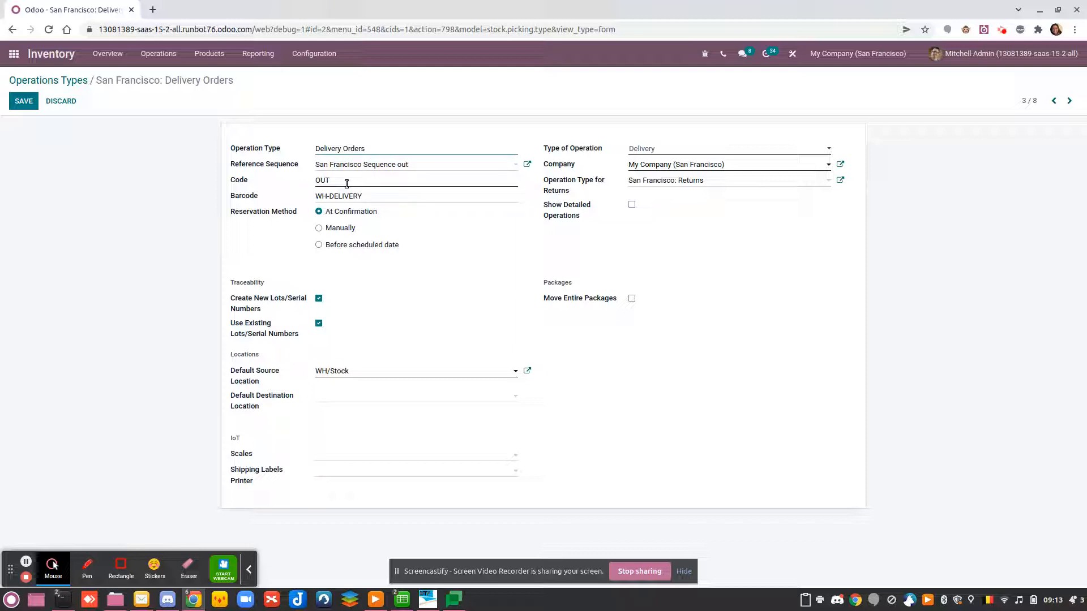
click(363, 148)
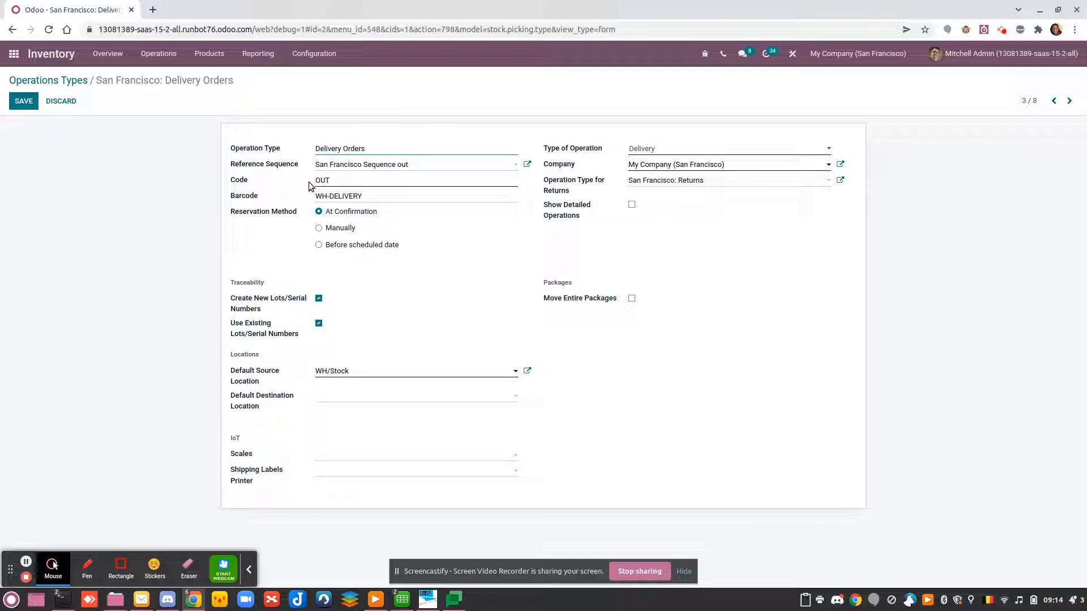
click(340, 148)
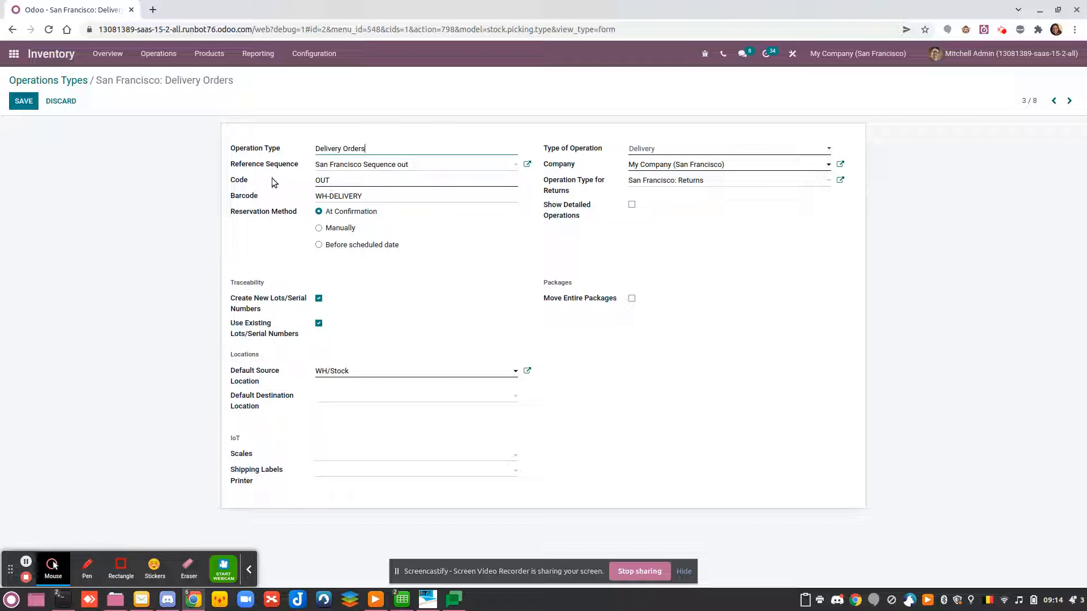
mouse_move(333, 208)
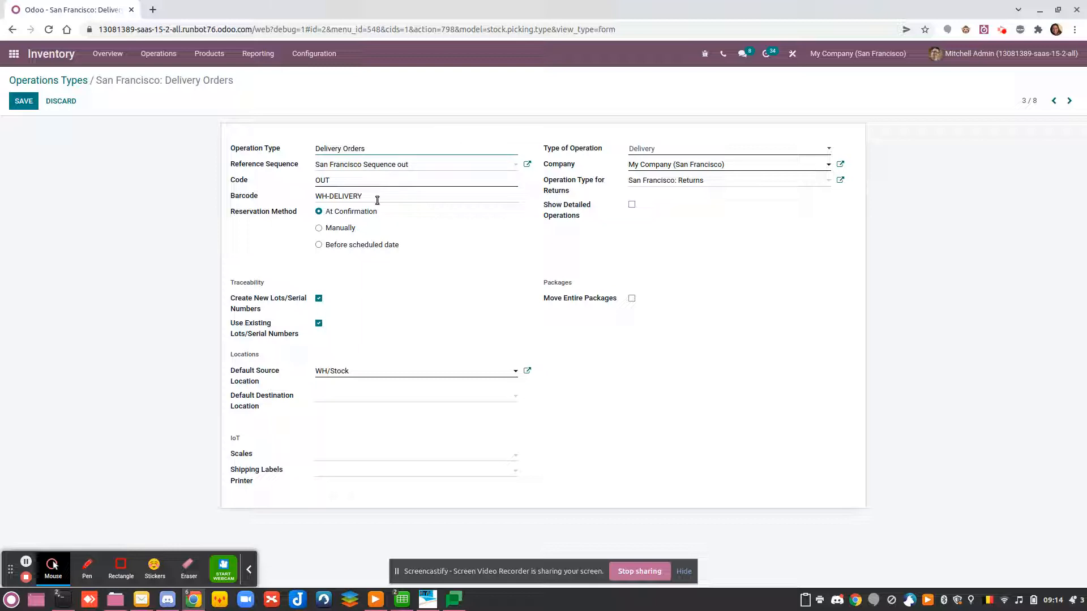
click(339, 147)
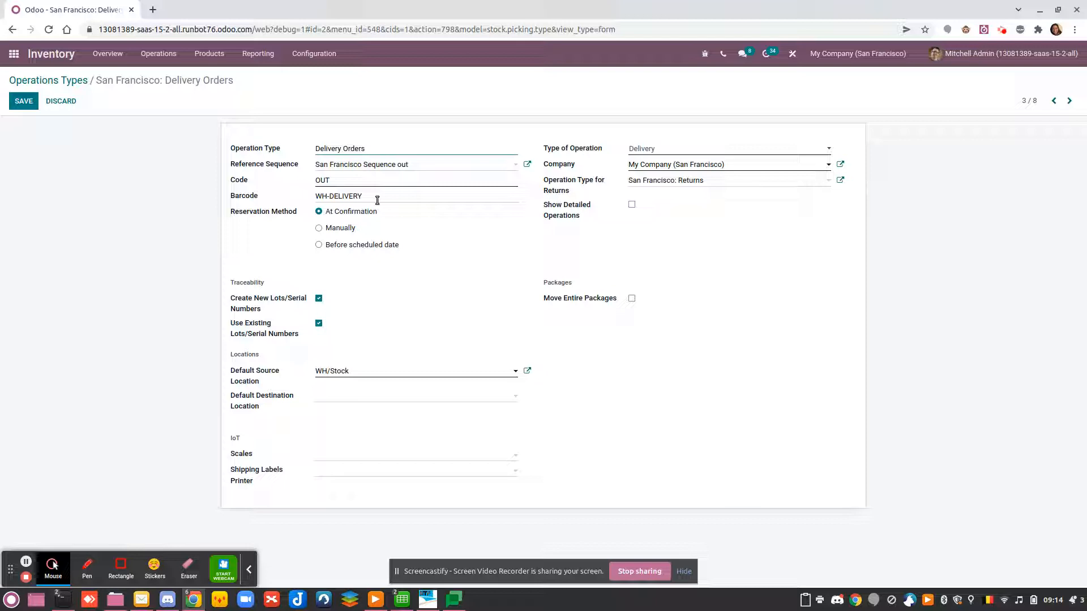
mouse_move(235, 211)
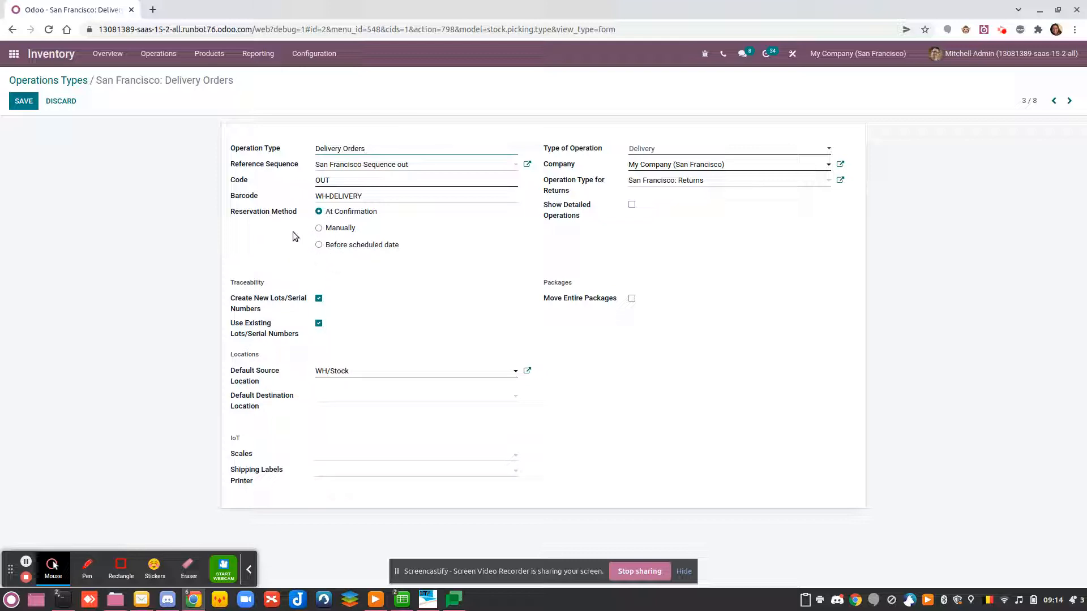
mouse_move(342, 227)
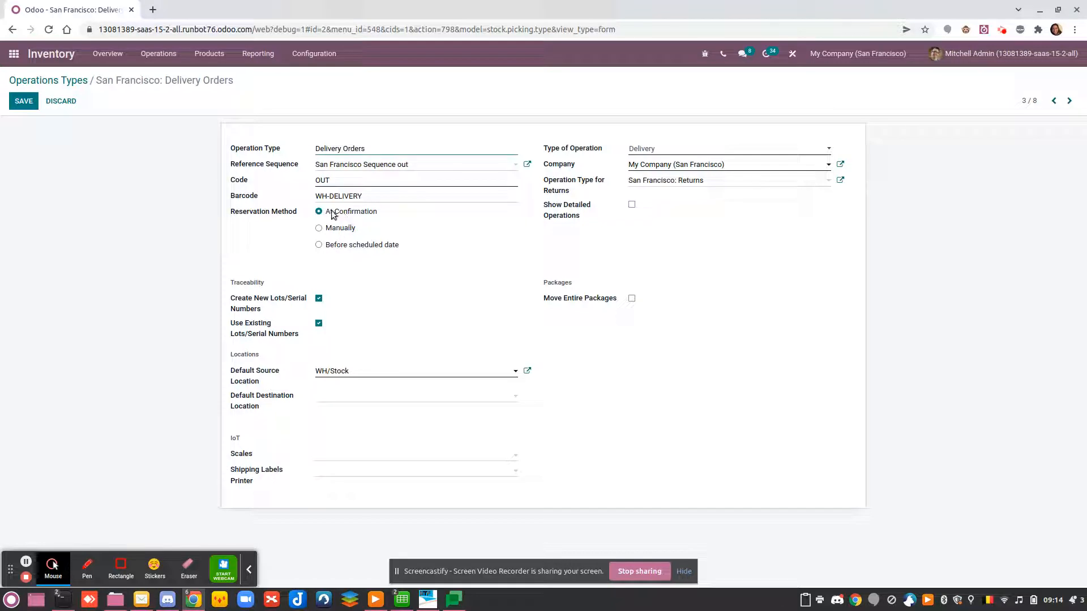
mouse_move(319, 252)
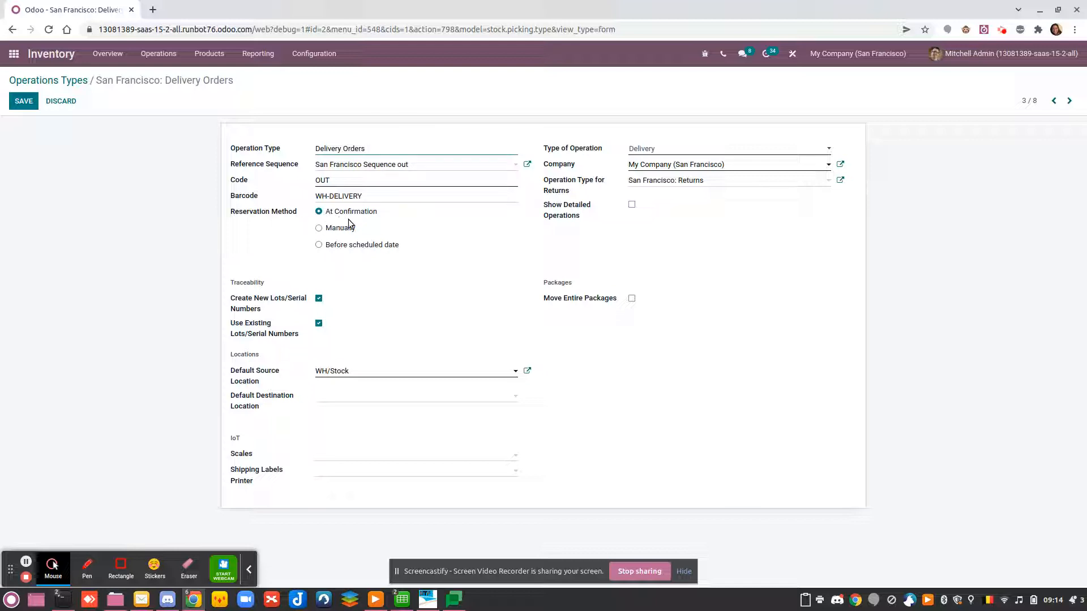
mouse_move(465, 264)
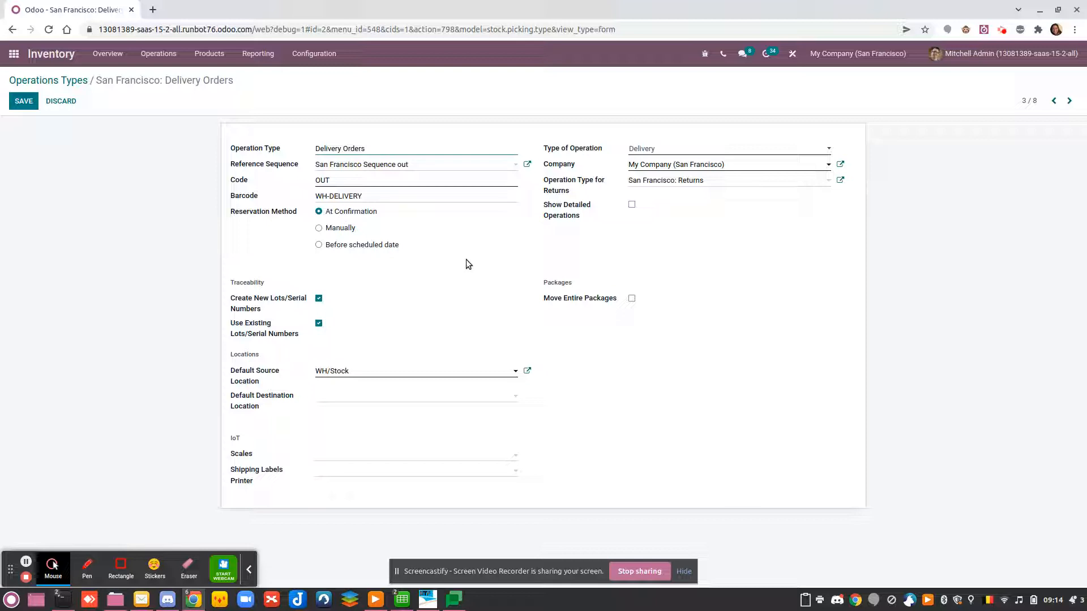
click(363, 148)
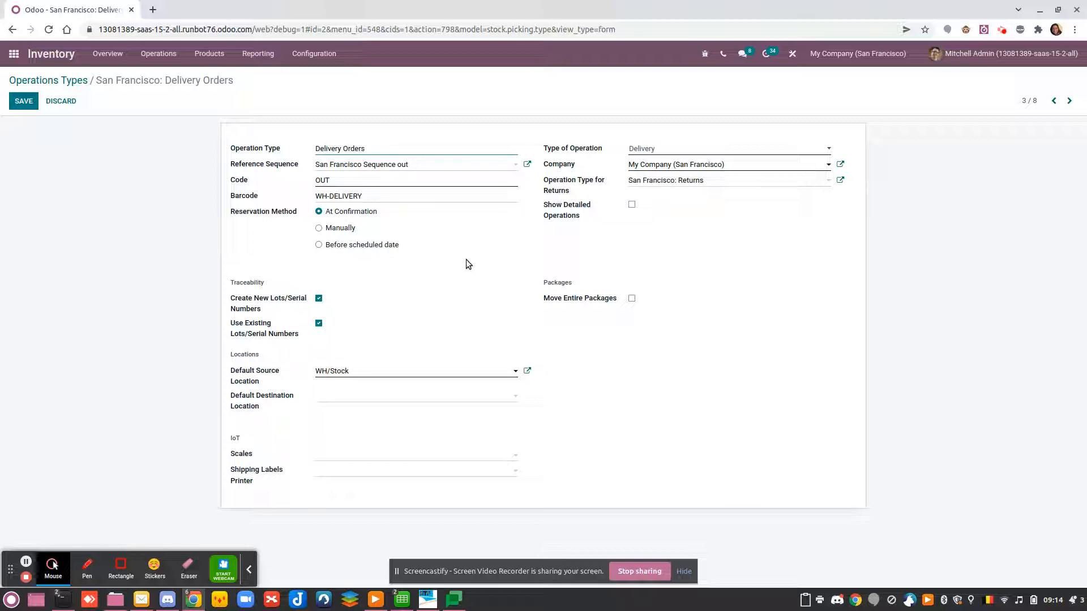
mouse_move(301, 299)
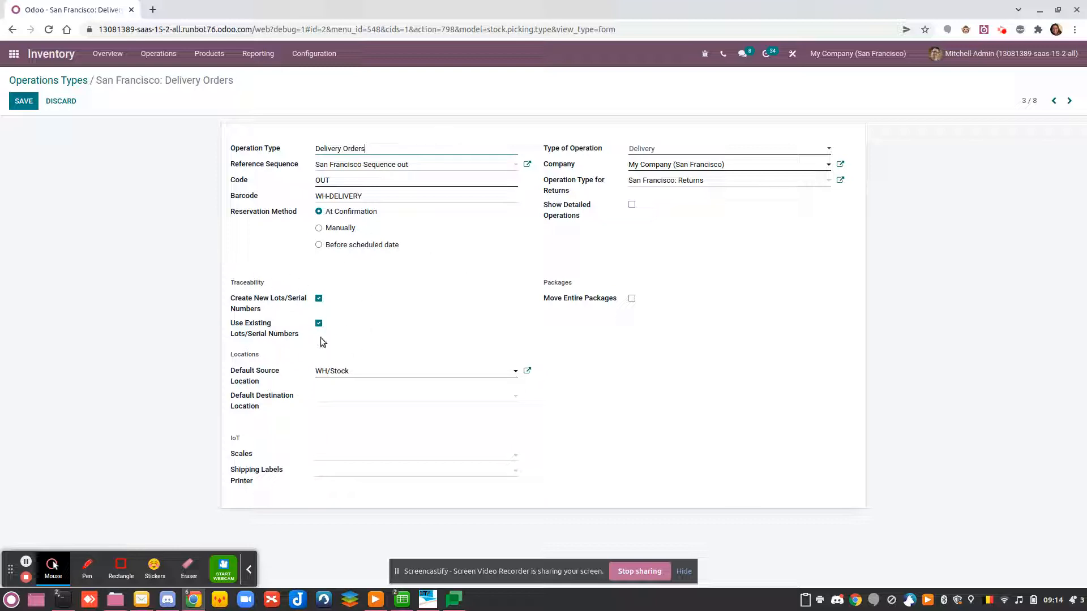
mouse_move(683, 245)
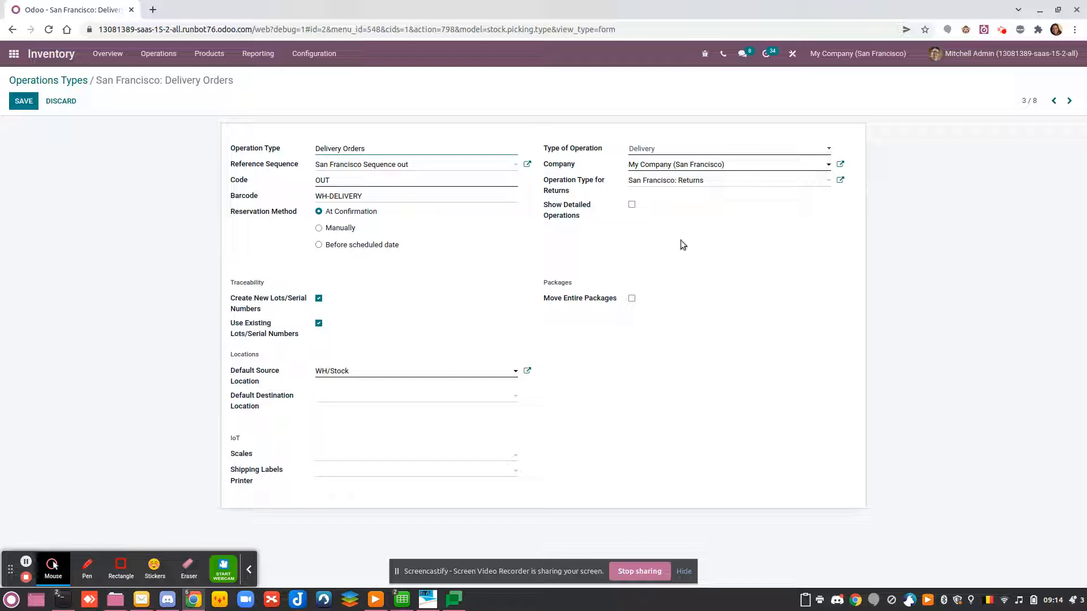
mouse_move(666, 160)
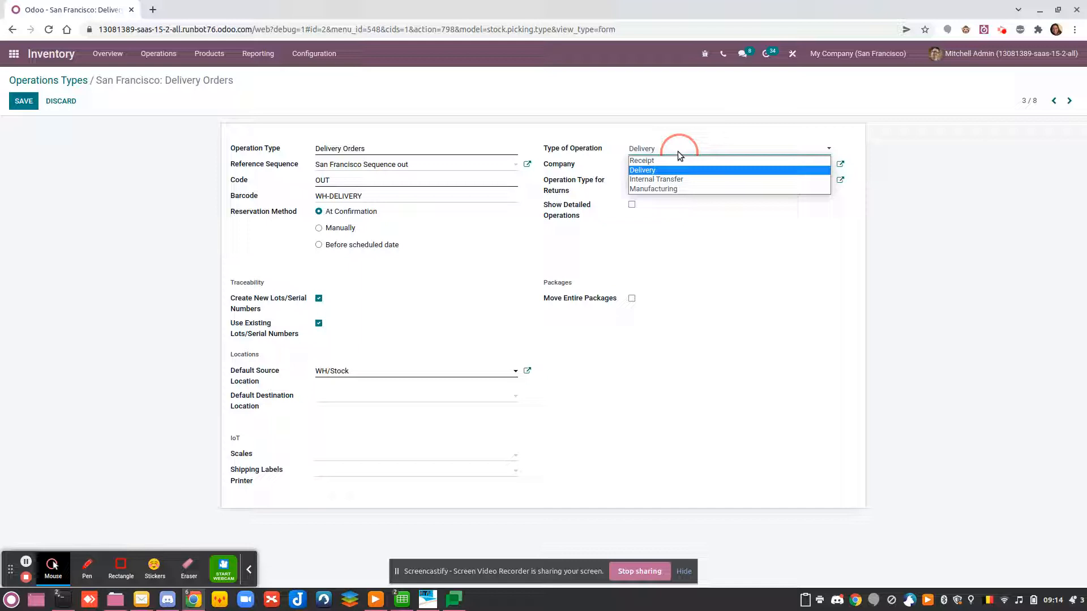
mouse_move(642, 160)
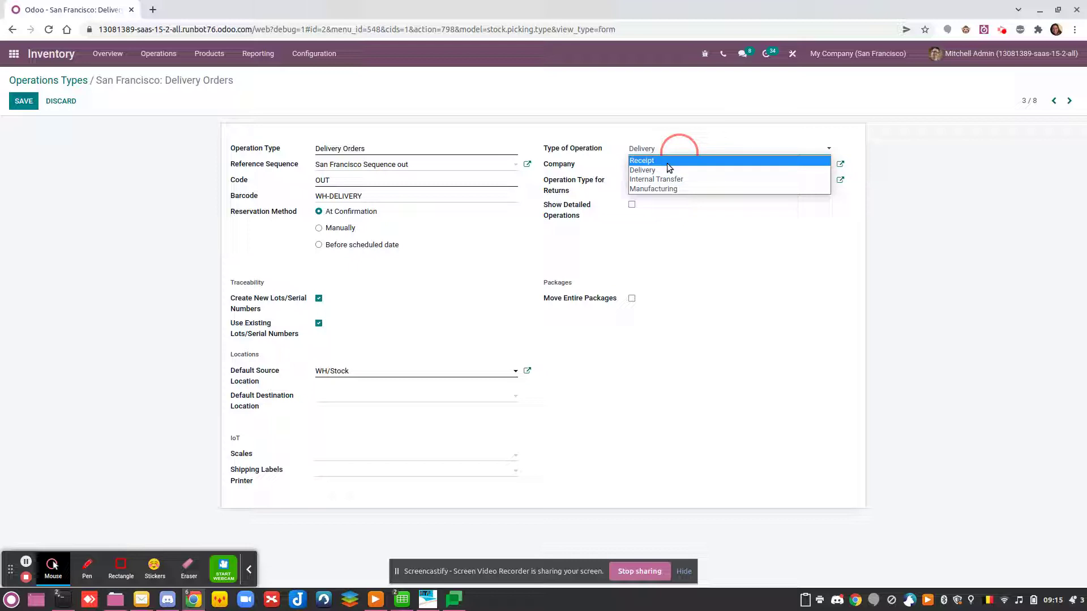
mouse_move(672, 158)
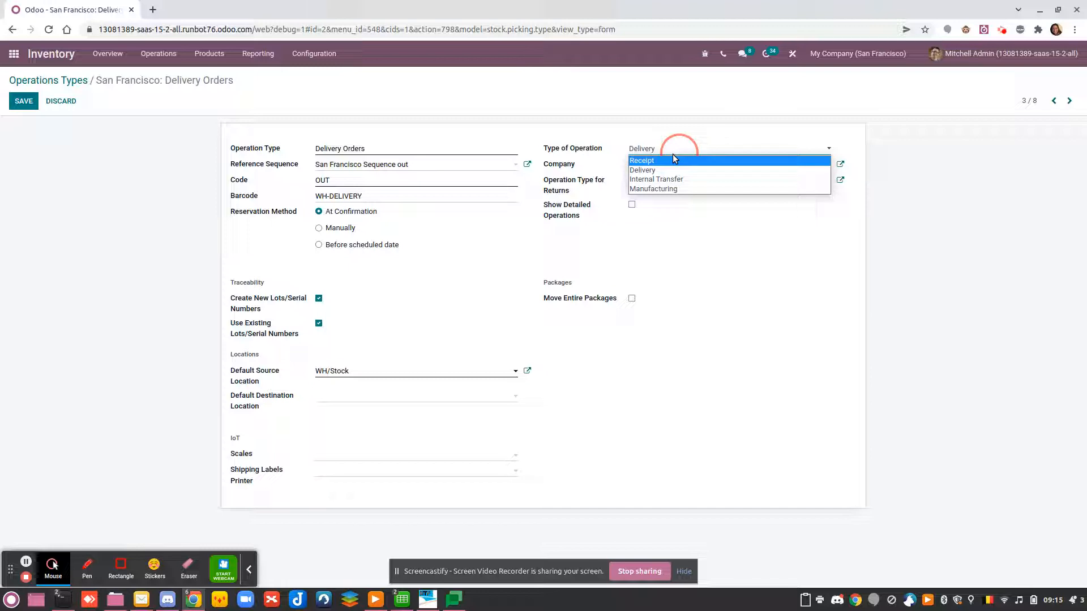
mouse_move(665, 170)
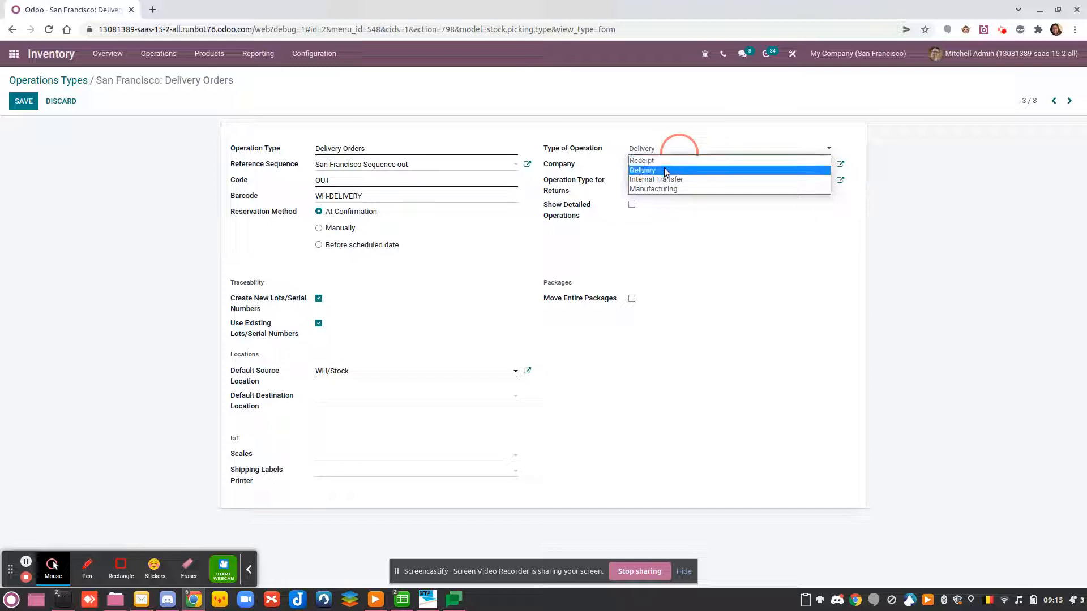
mouse_move(656, 179)
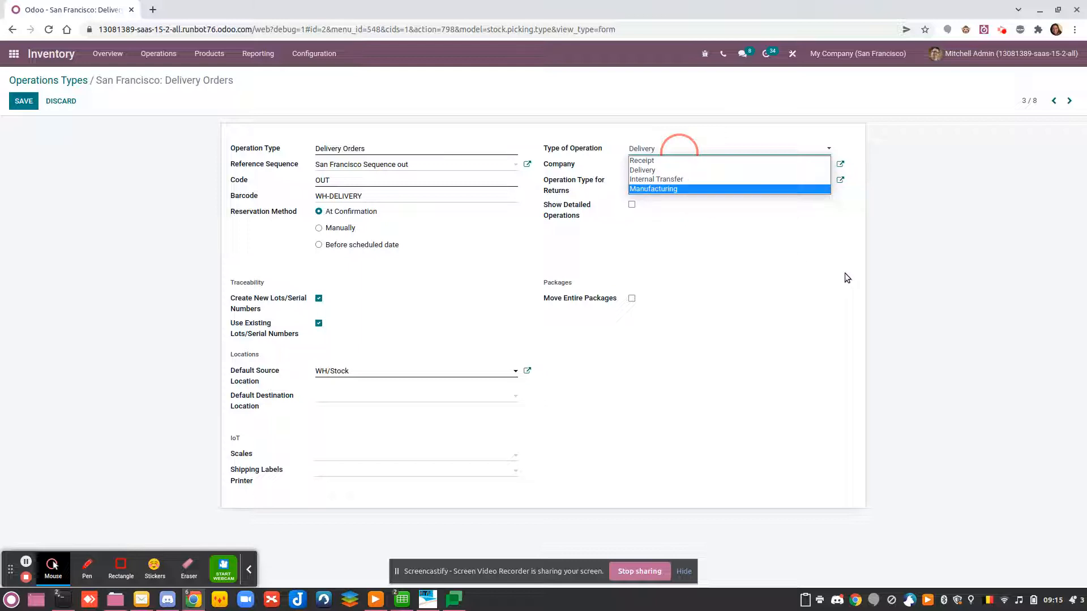
- View the Type of Operation choices and keep Delivery selected
click(642, 170)
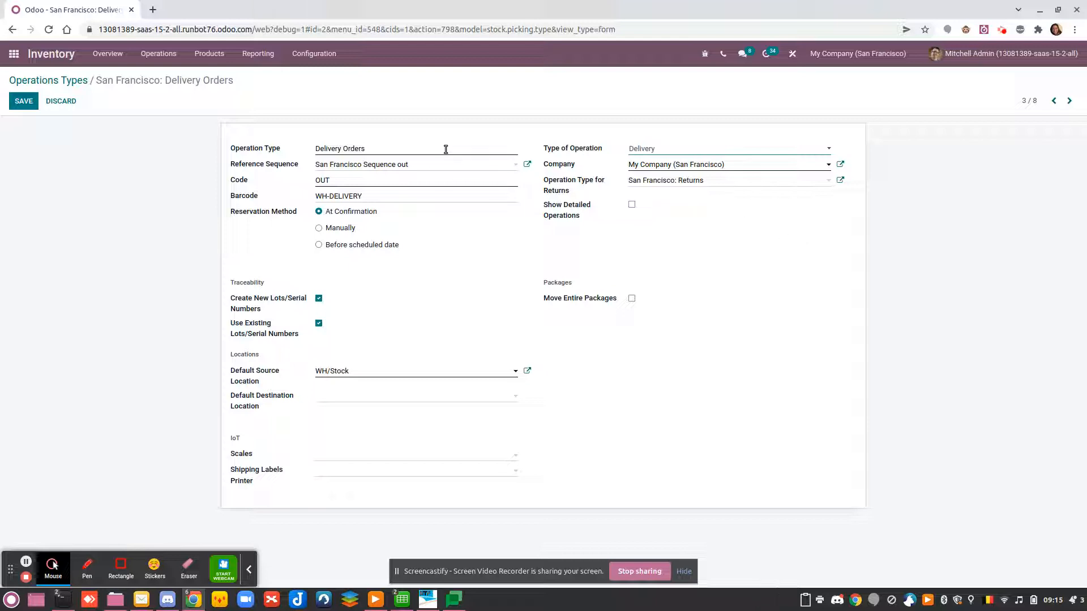
mouse_move(307, 154)
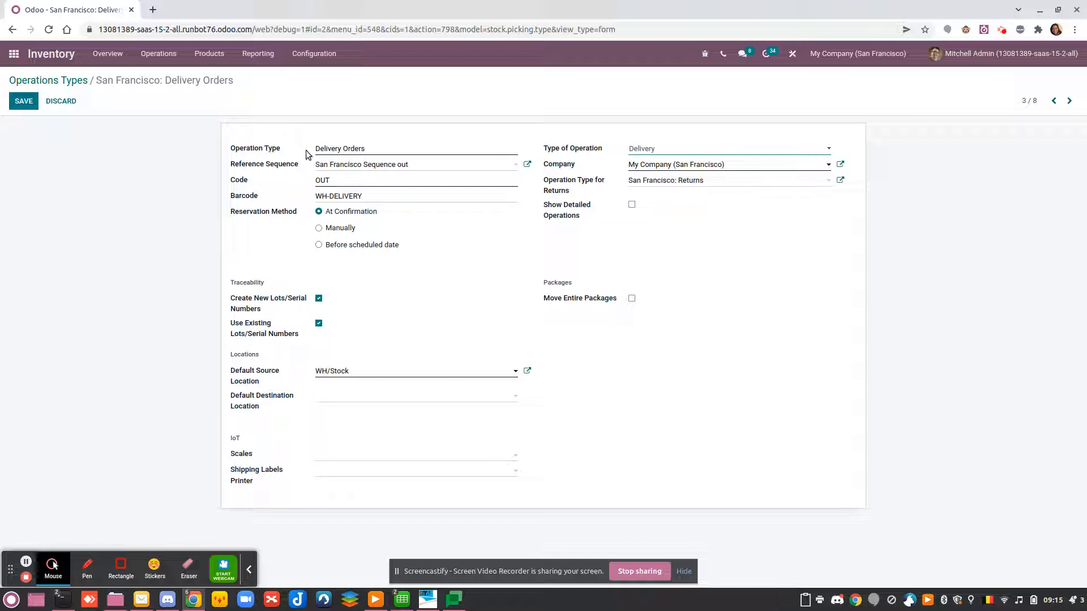
mouse_move(314, 153)
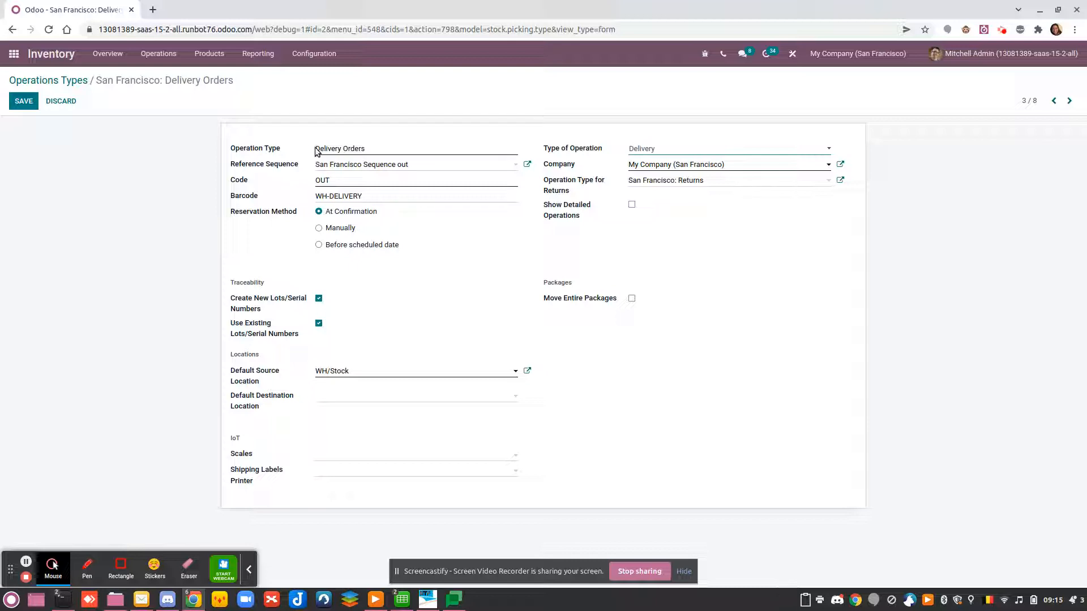
mouse_move(371, 137)
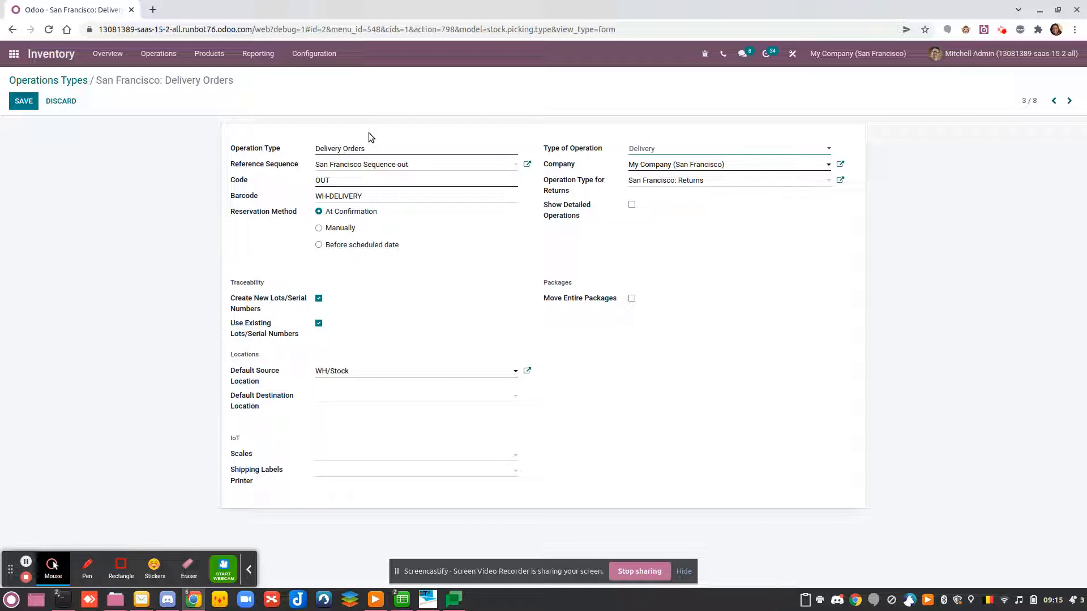
mouse_move(378, 146)
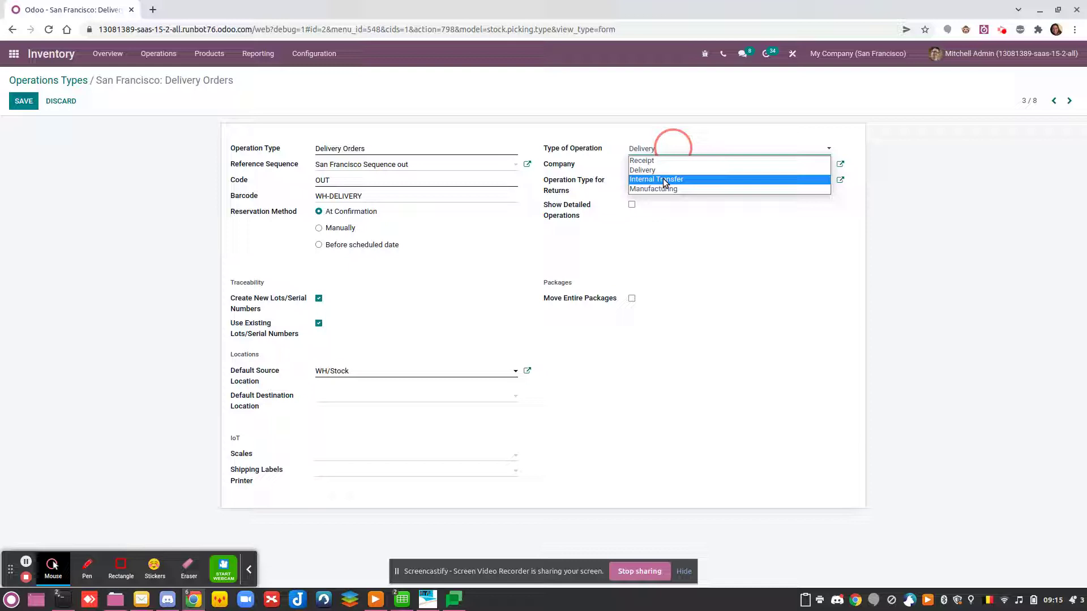
click(643, 170)
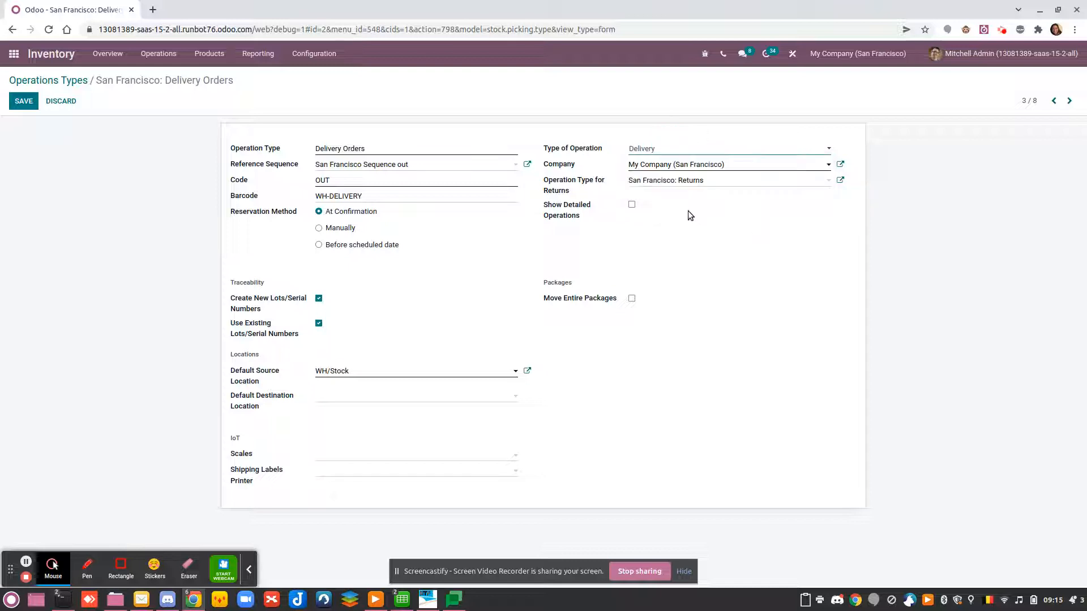
click(728, 164)
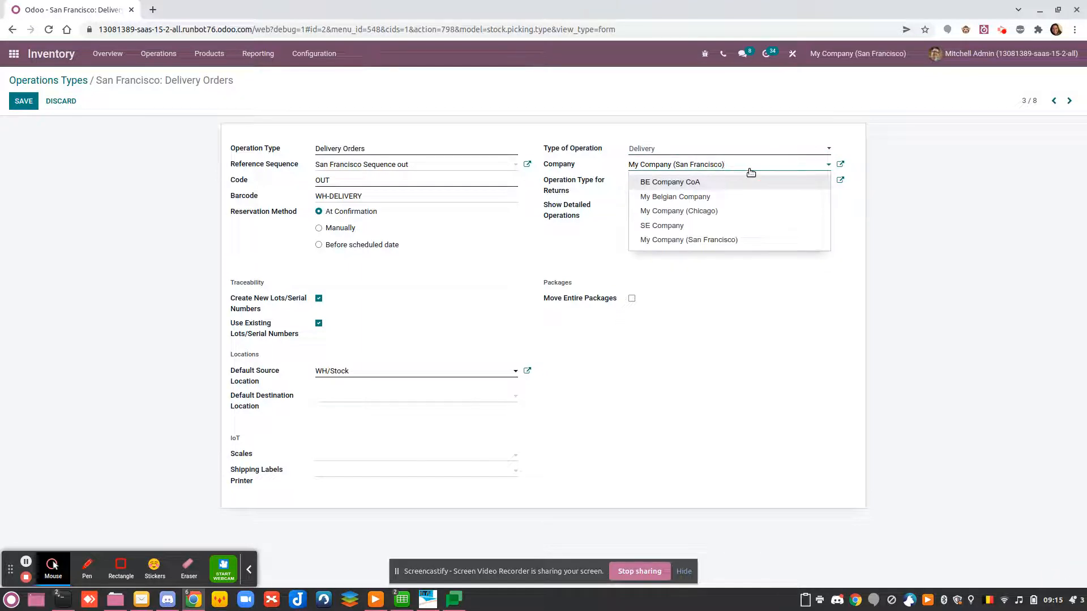
click(688, 239)
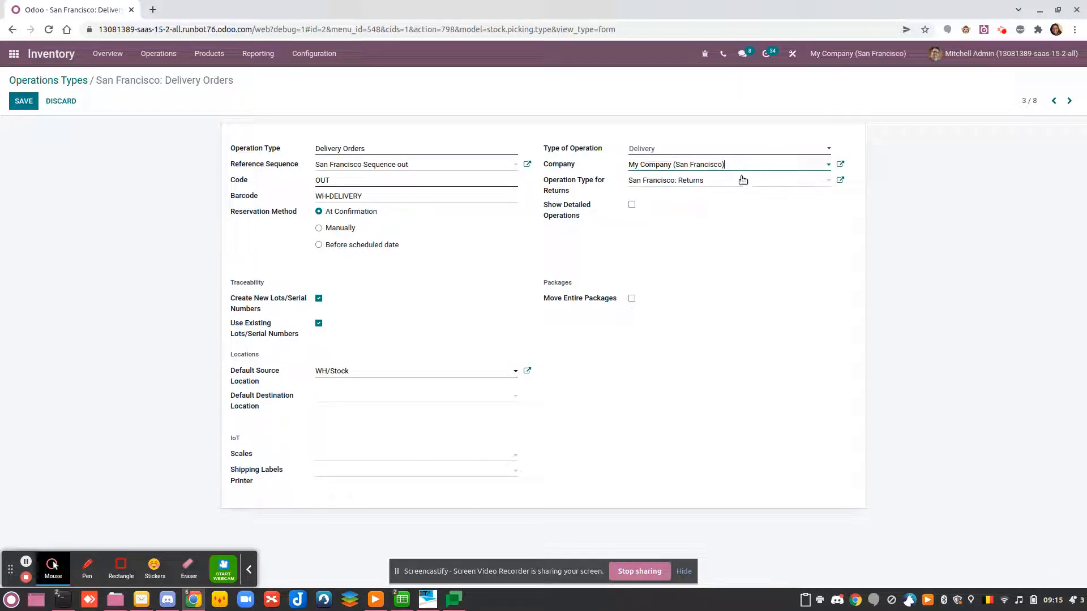
click(728, 180)
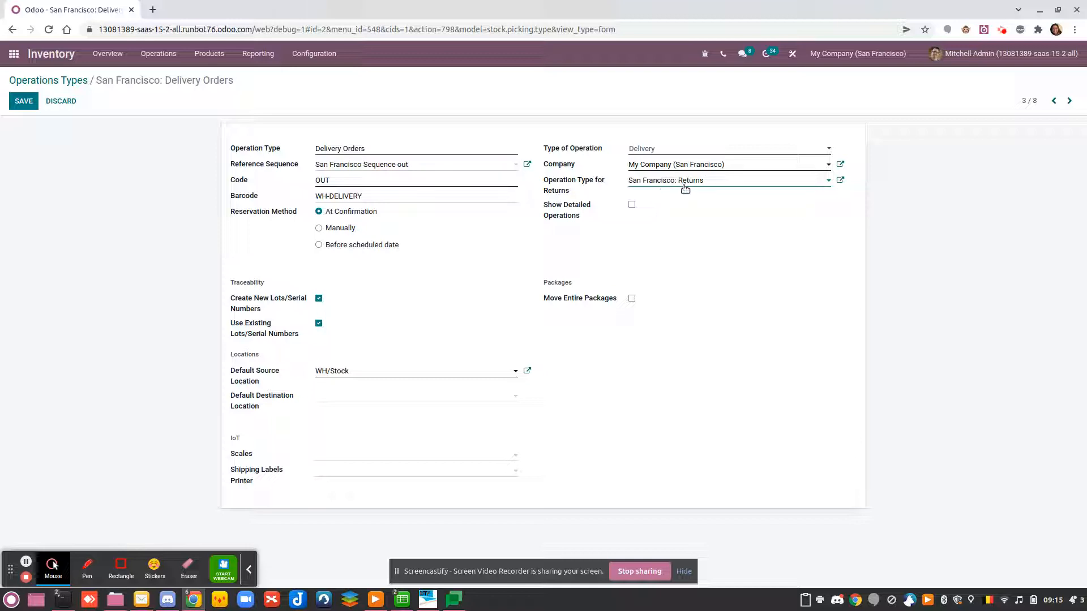
mouse_move(699, 189)
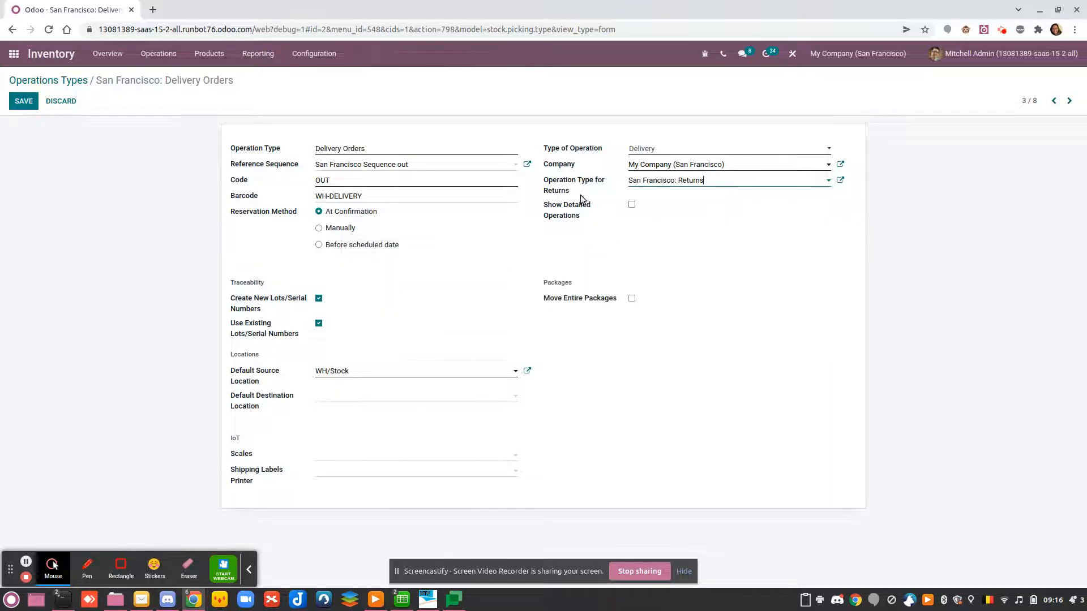
mouse_move(587, 232)
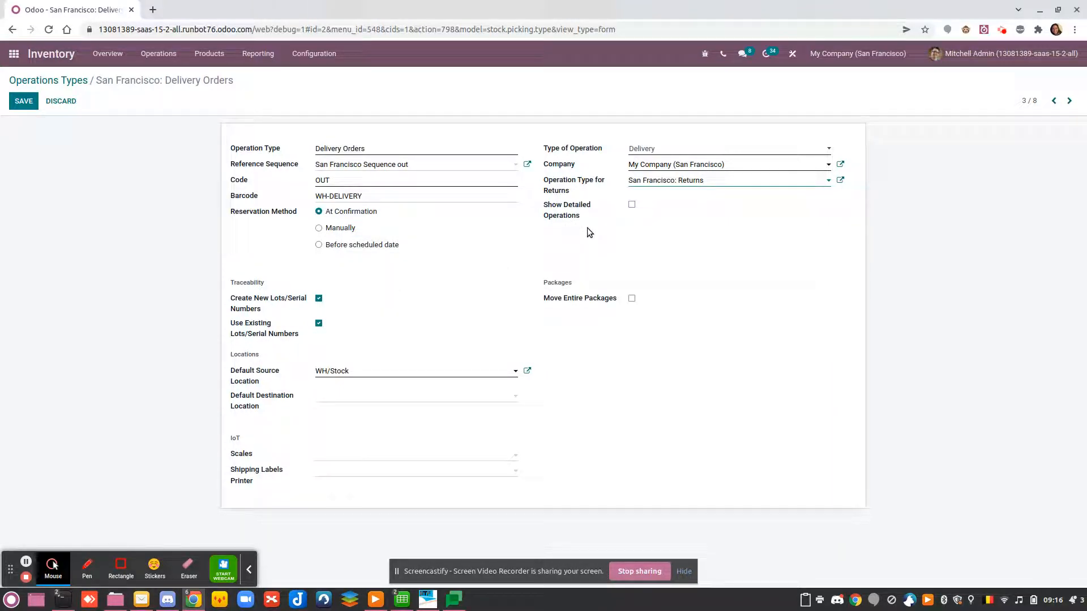
mouse_move(561, 209)
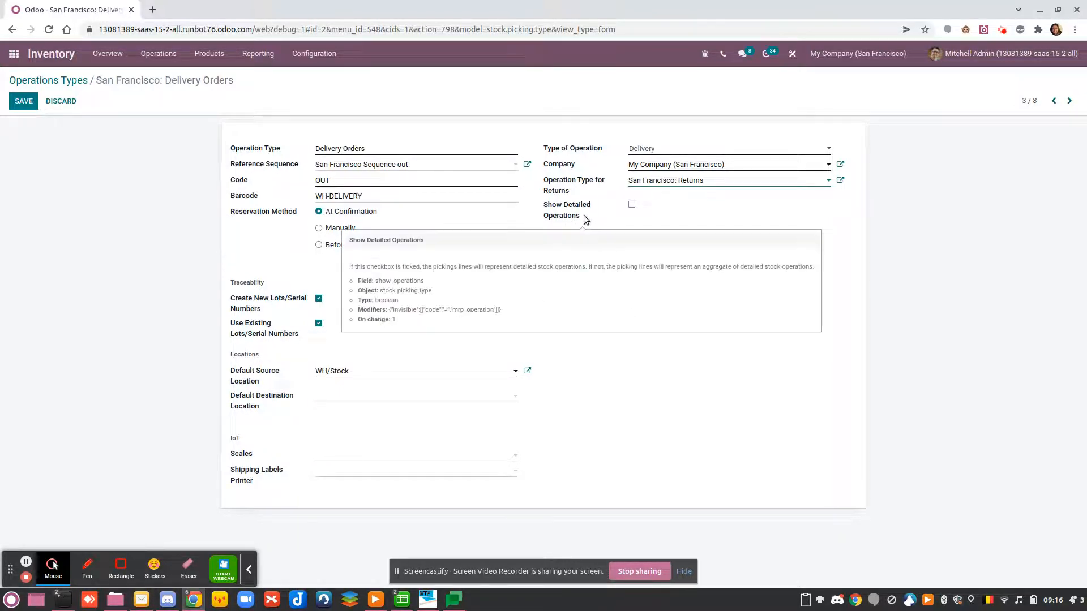
mouse_move(607, 233)
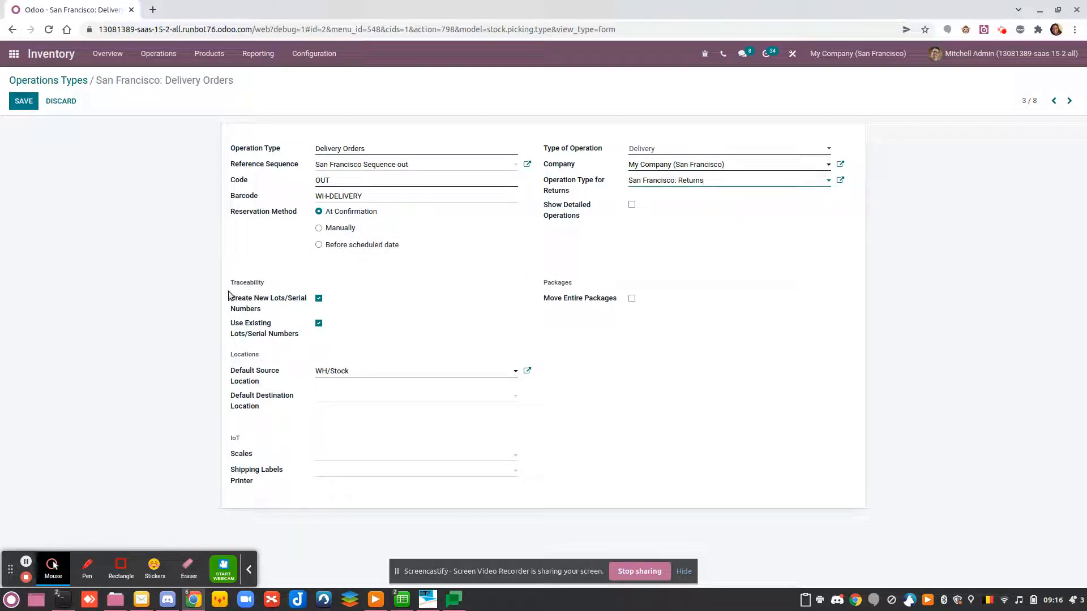
mouse_move(506, 274)
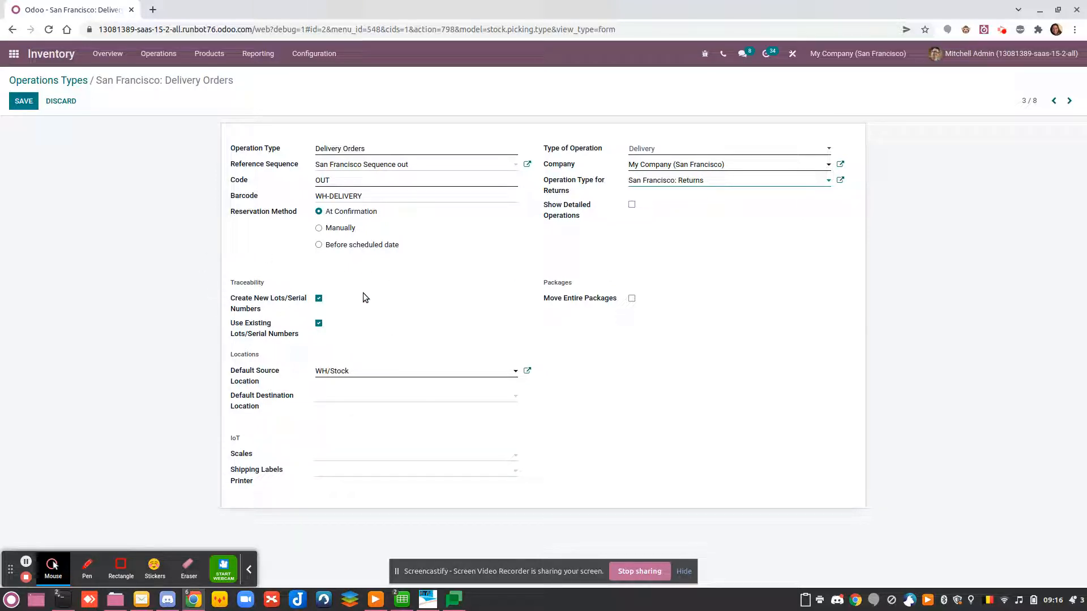
mouse_move(377, 299)
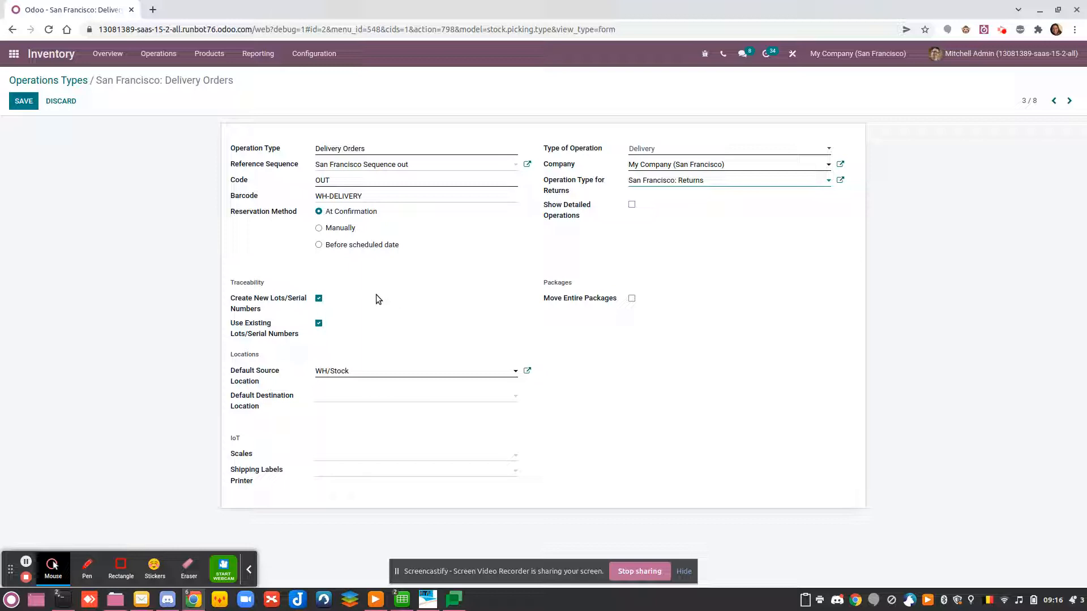
click(728, 180)
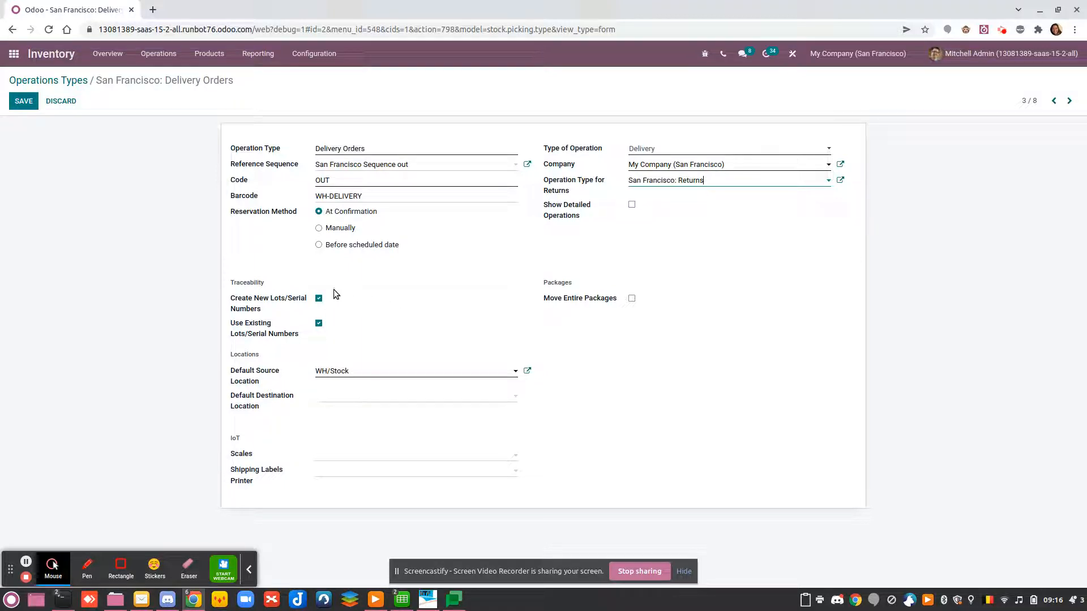
mouse_move(269, 303)
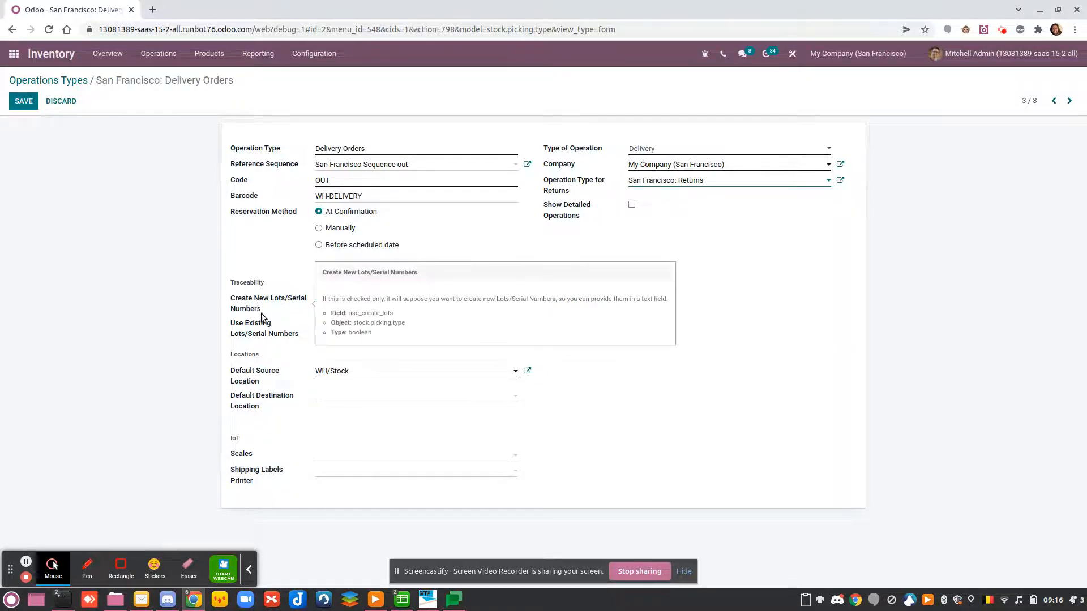
click(318, 297)
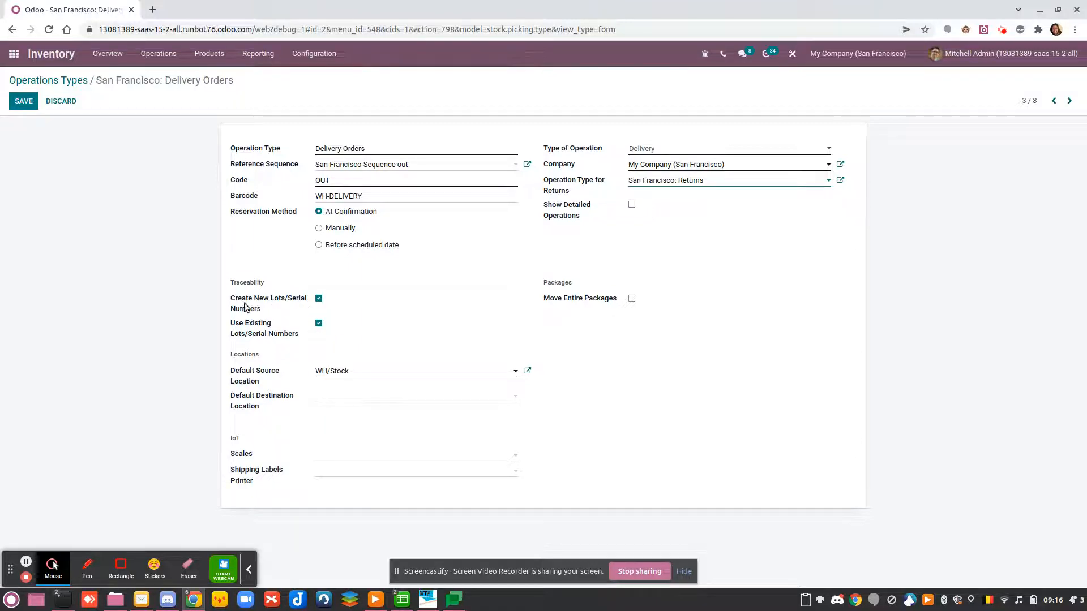
mouse_move(268, 303)
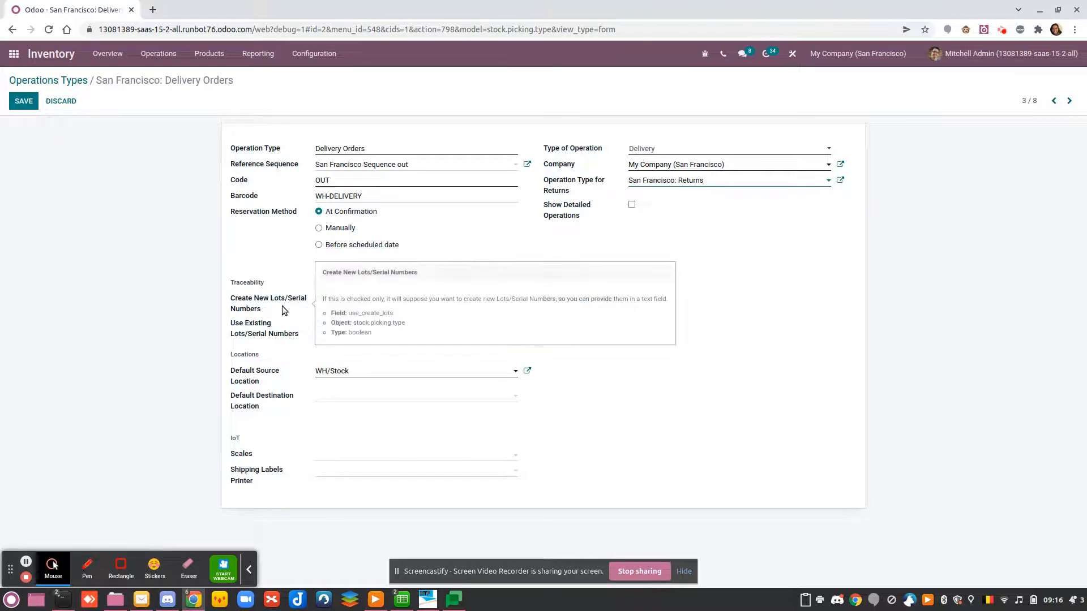
click(318, 298)
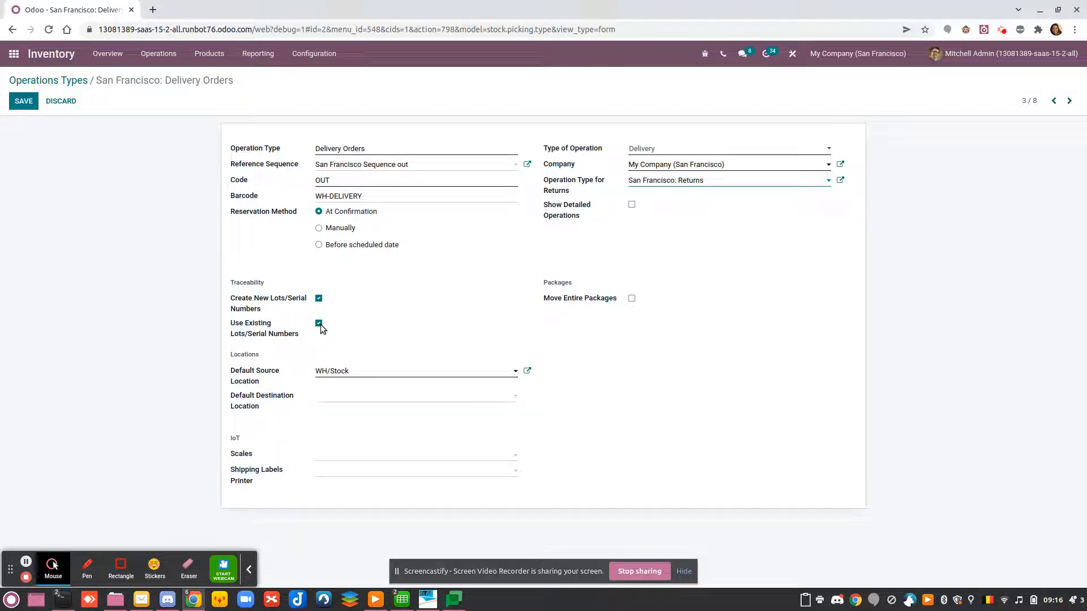
mouse_move(310, 331)
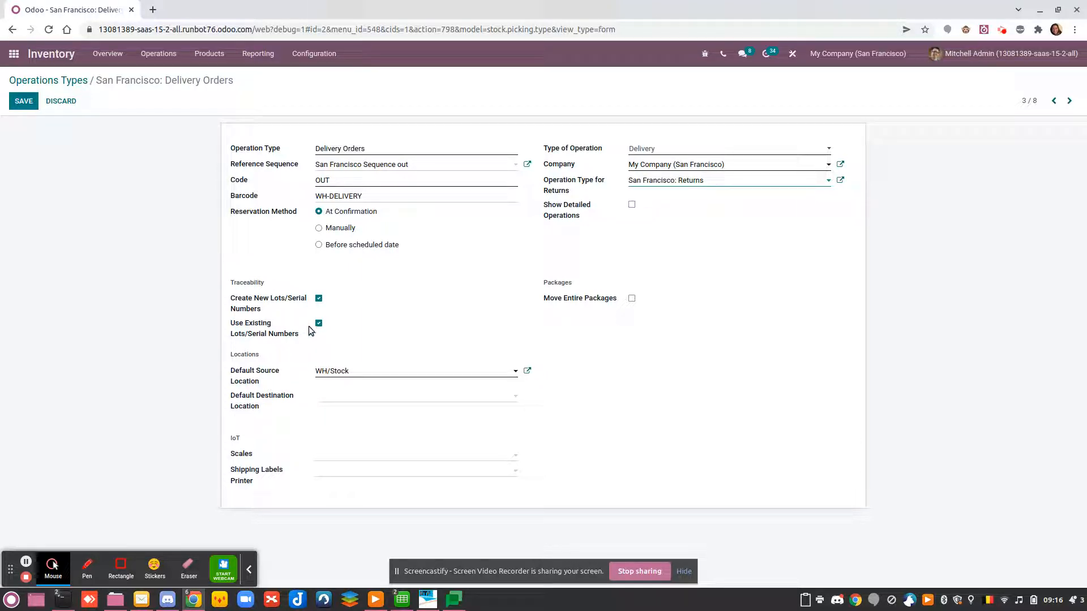
mouse_move(264, 328)
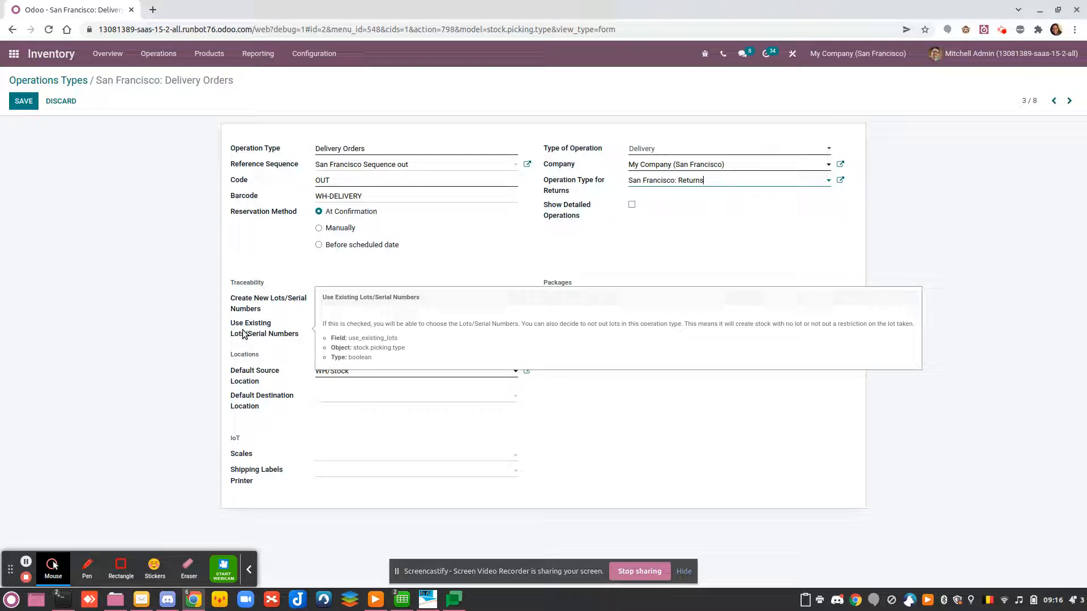
click(319, 298)
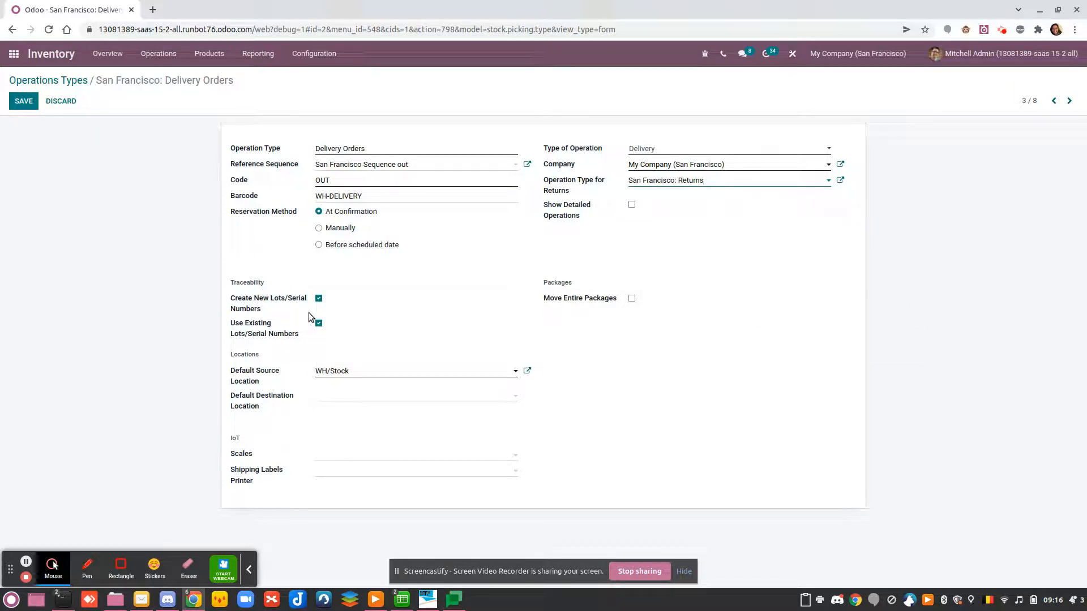
click(721, 180)
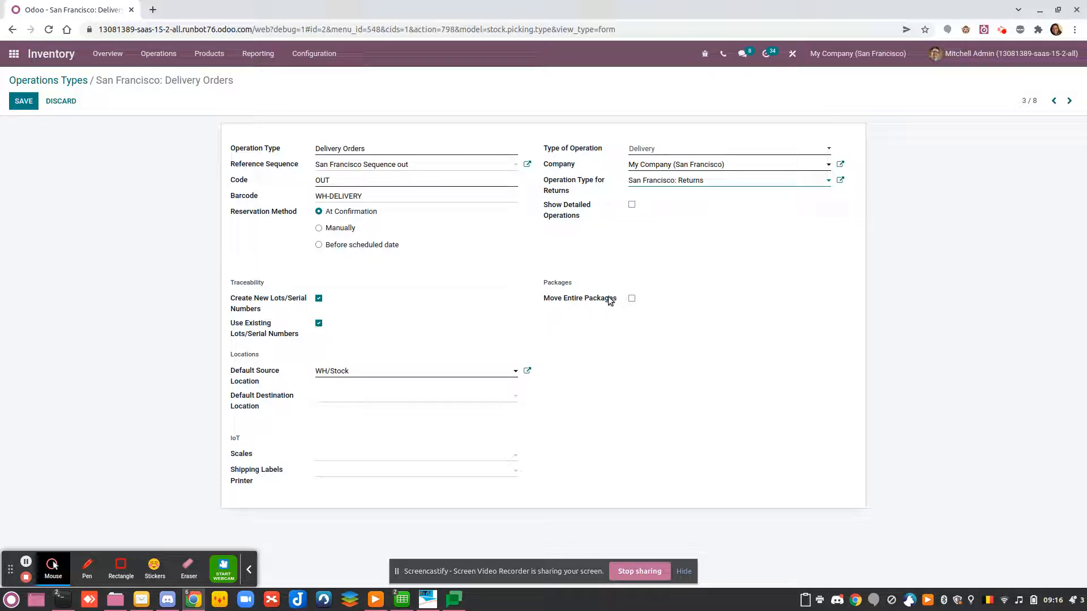
mouse_move(690, 317)
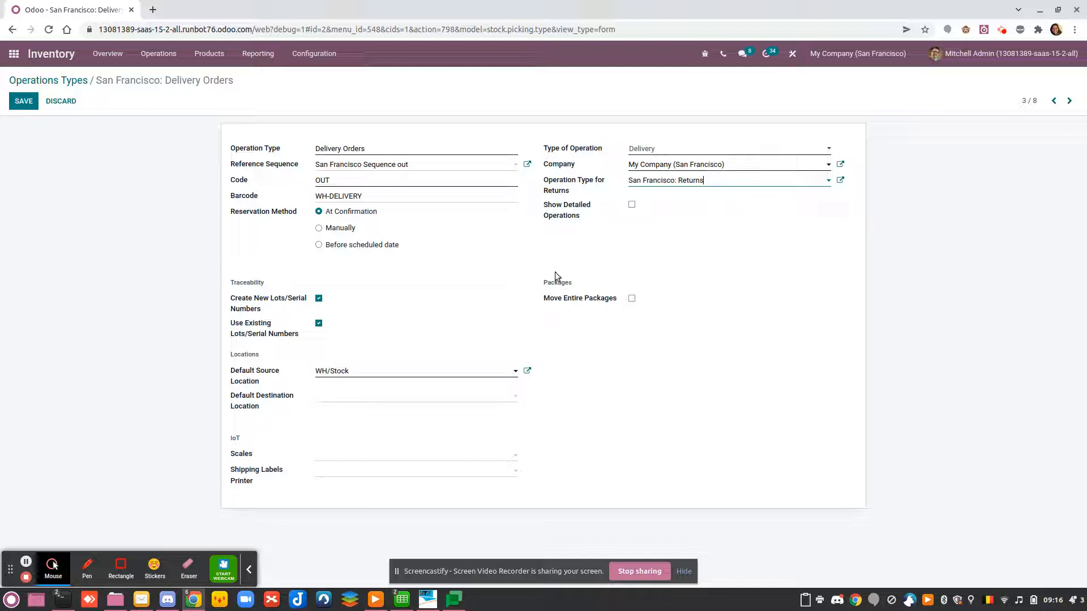
mouse_move(620, 285)
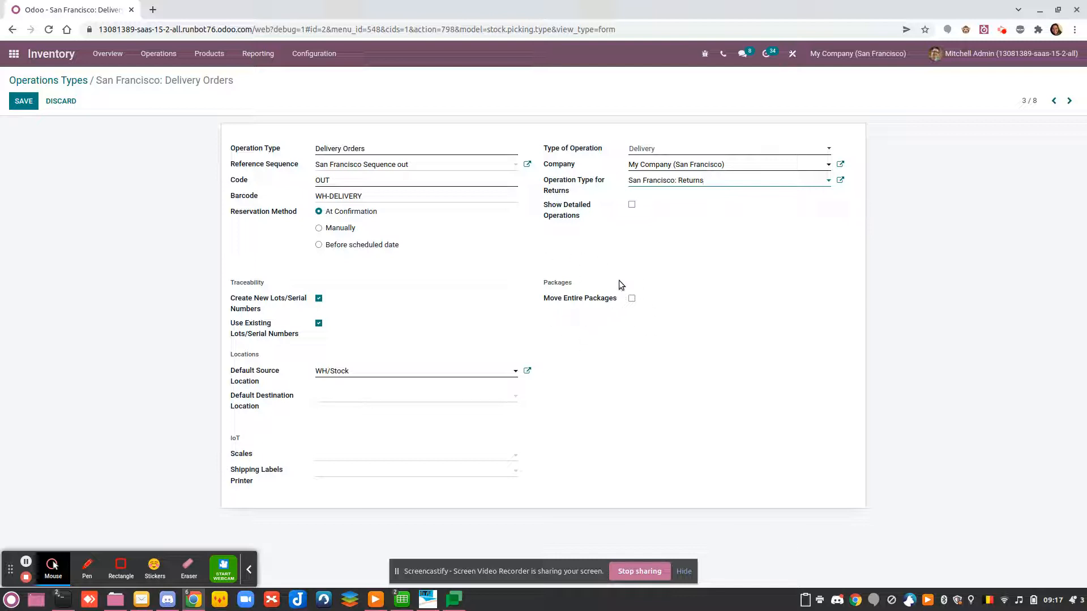
mouse_move(641, 365)
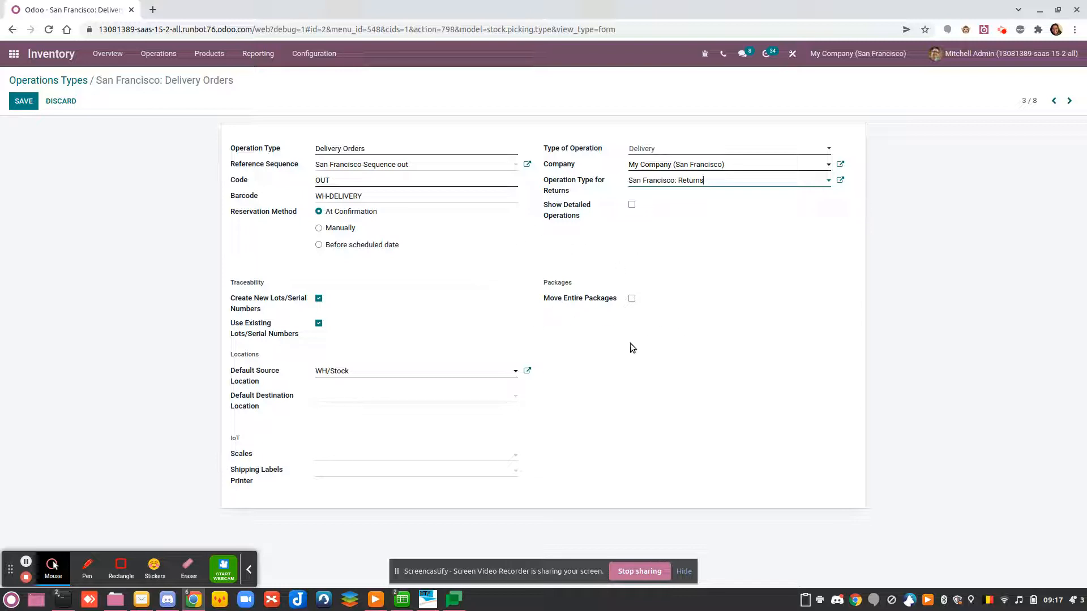
mouse_move(610, 310)
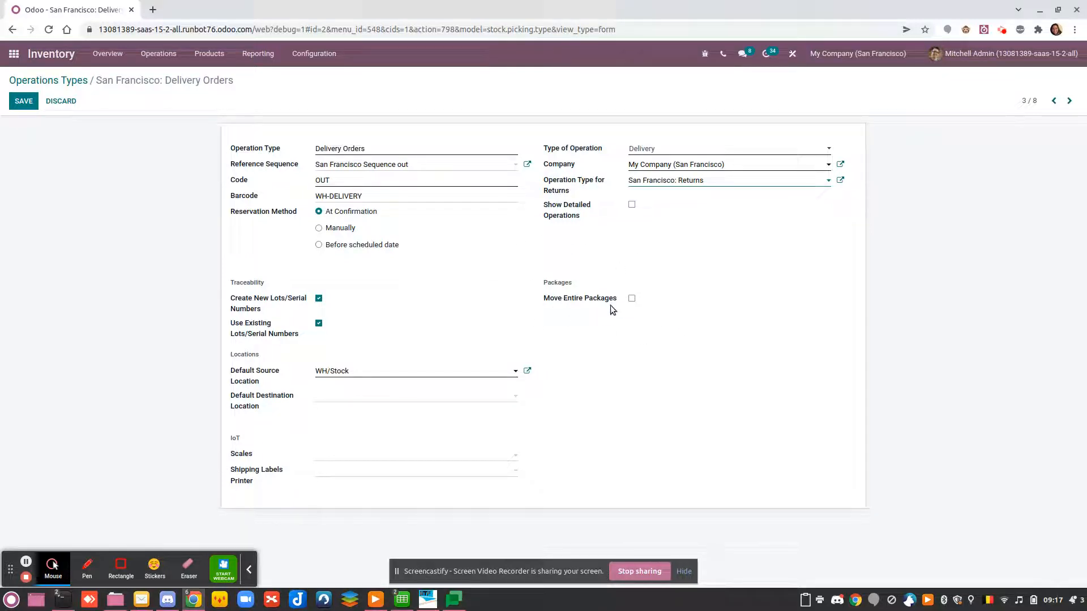
mouse_move(579, 297)
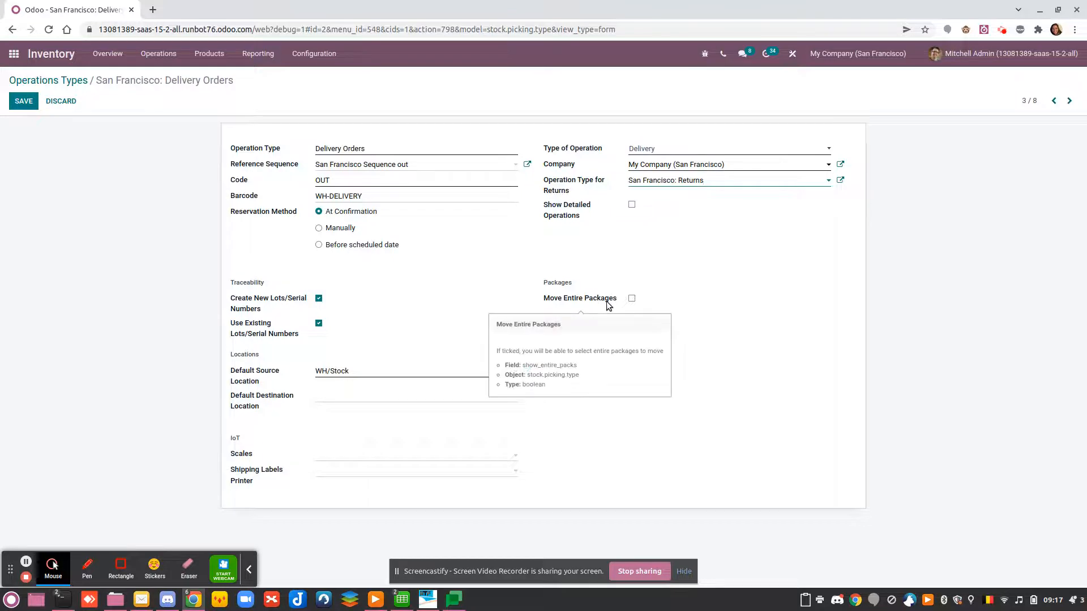
mouse_move(441, 373)
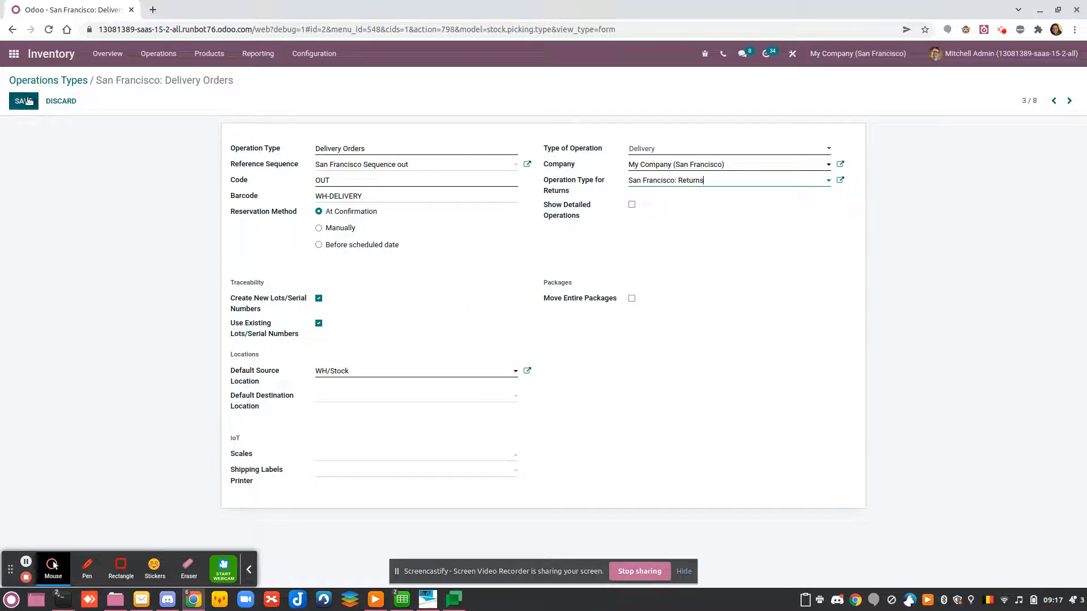
click(23, 101)
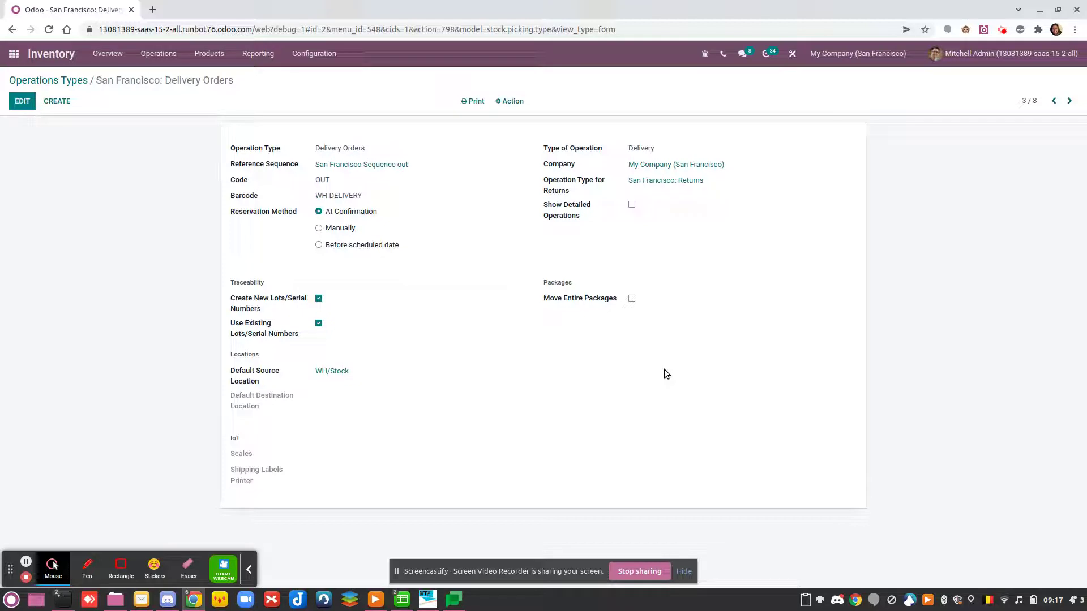
mouse_move(582, 347)
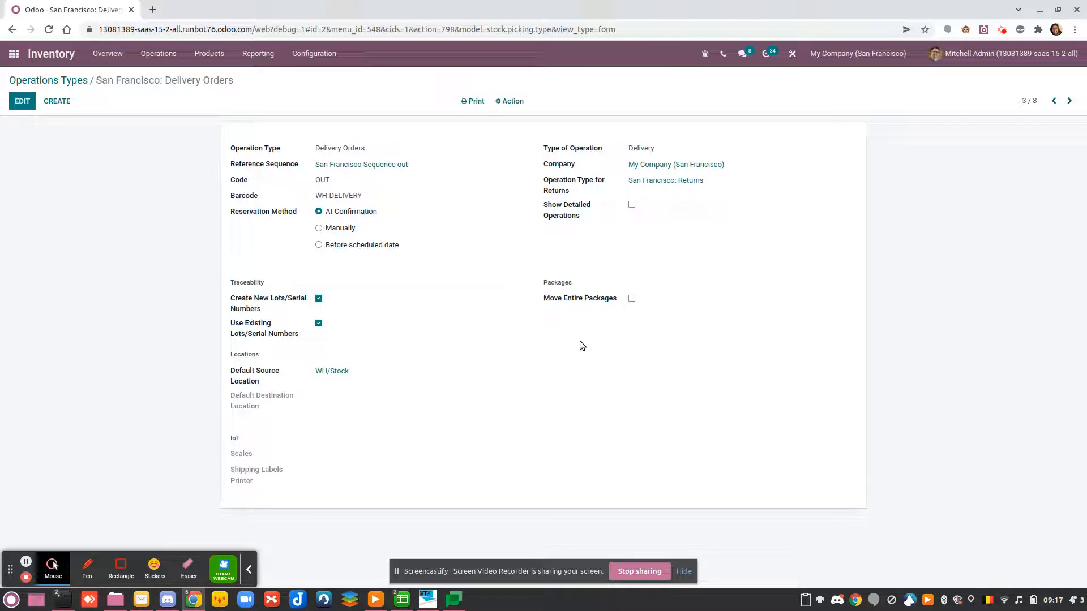
mouse_move(513, 268)
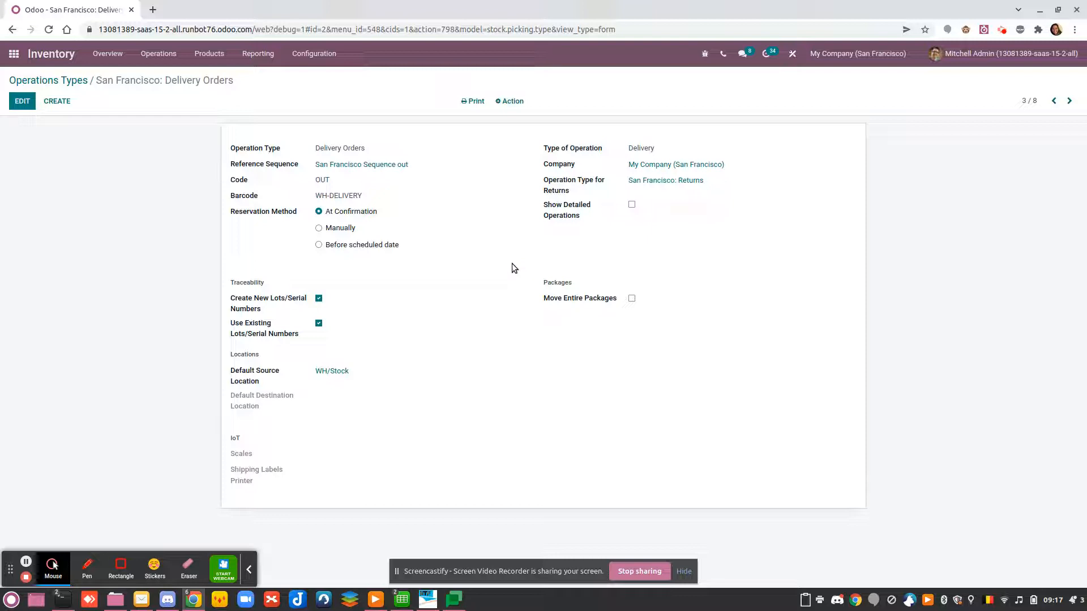
mouse_move(469, 281)
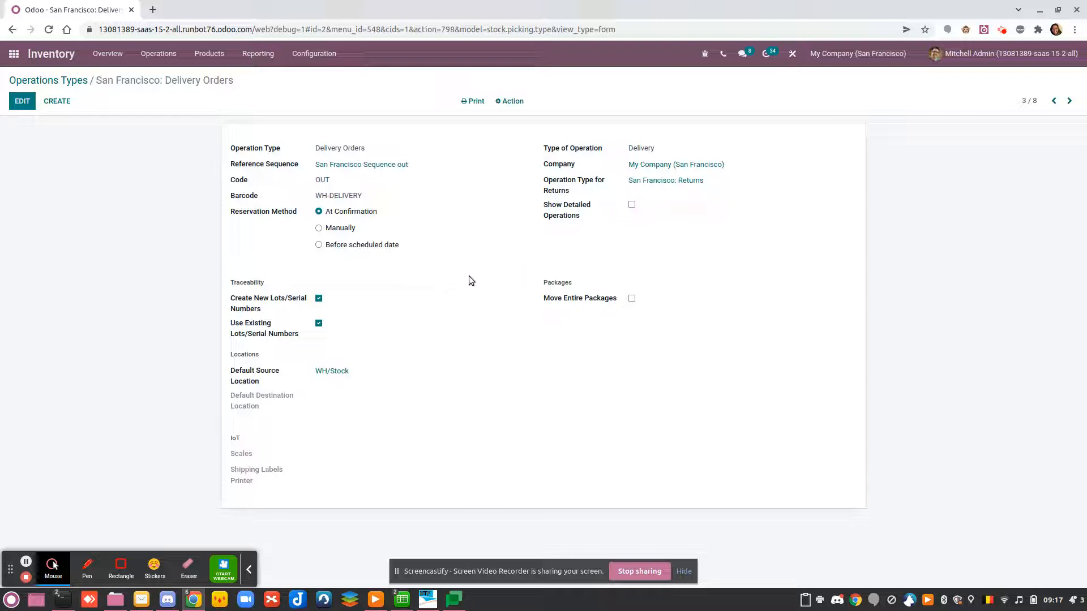
mouse_move(464, 278)
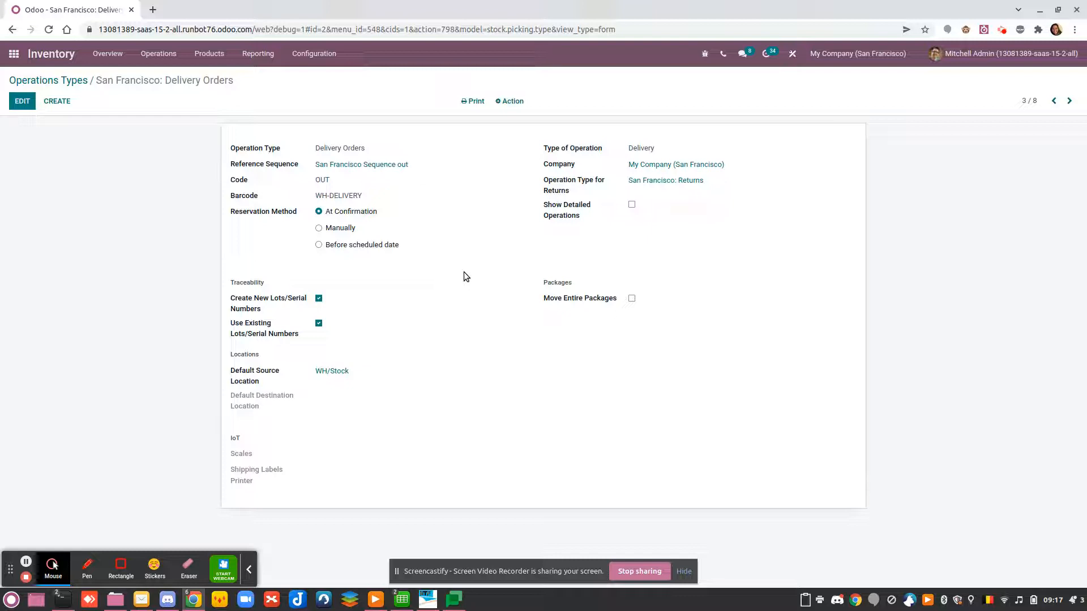
mouse_move(476, 314)
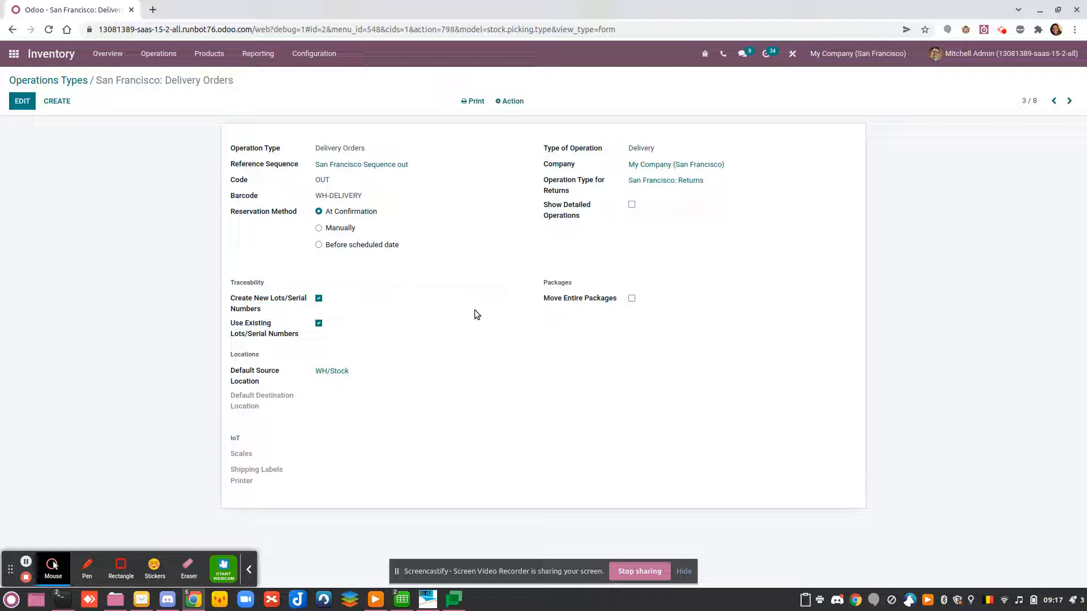
mouse_move(474, 289)
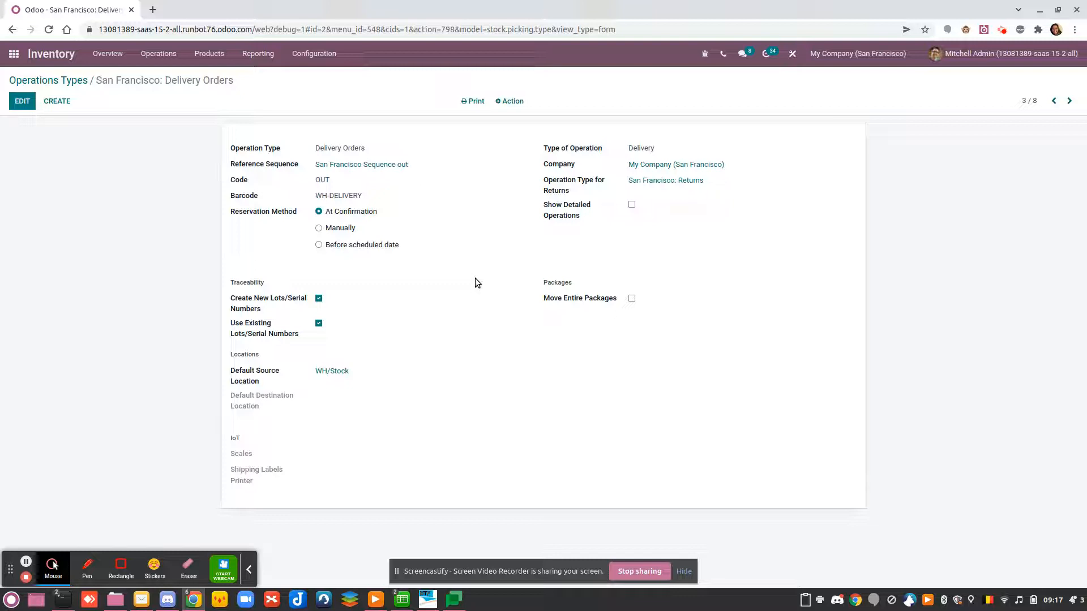
mouse_move(463, 268)
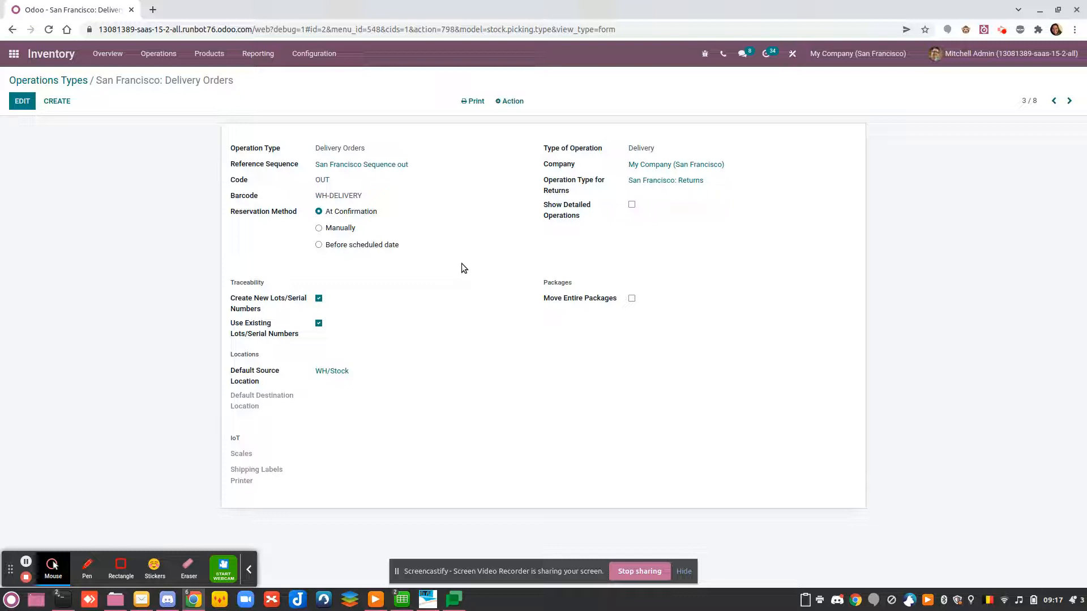
mouse_move(456, 268)
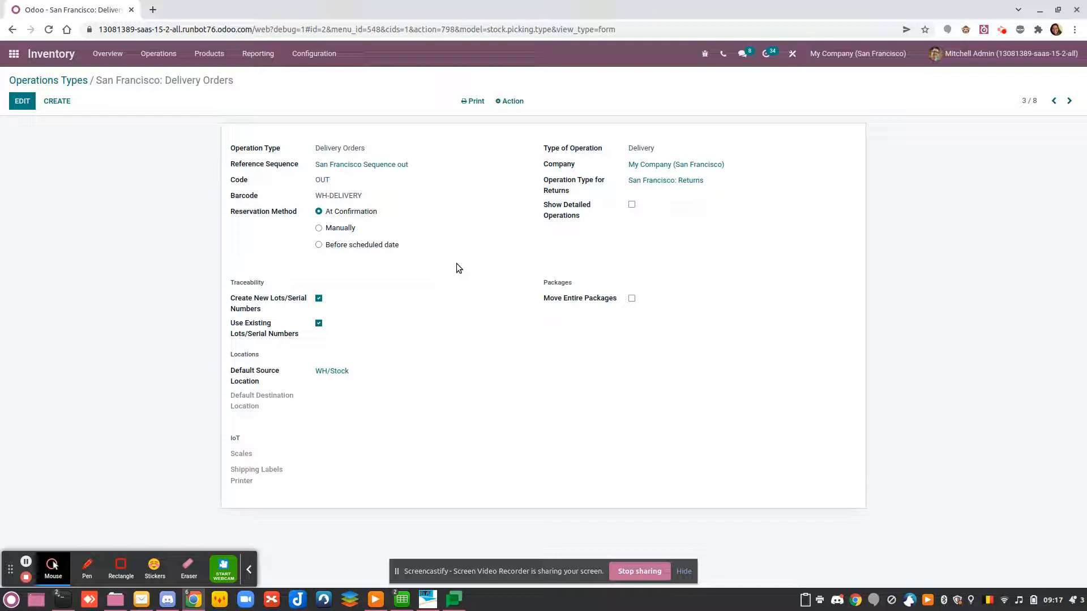
mouse_move(478, 285)
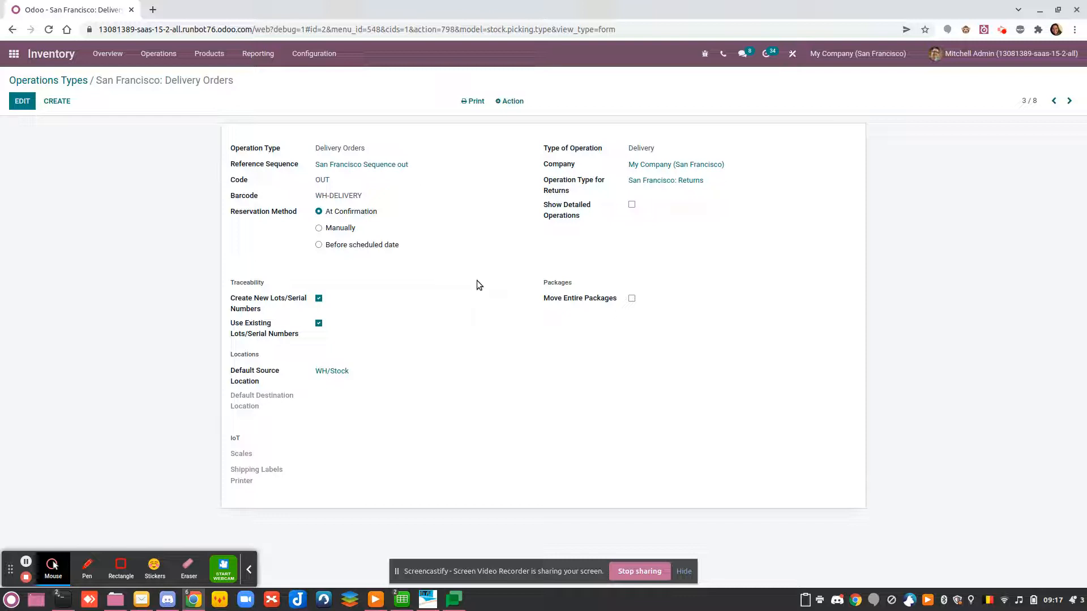
mouse_move(505, 282)
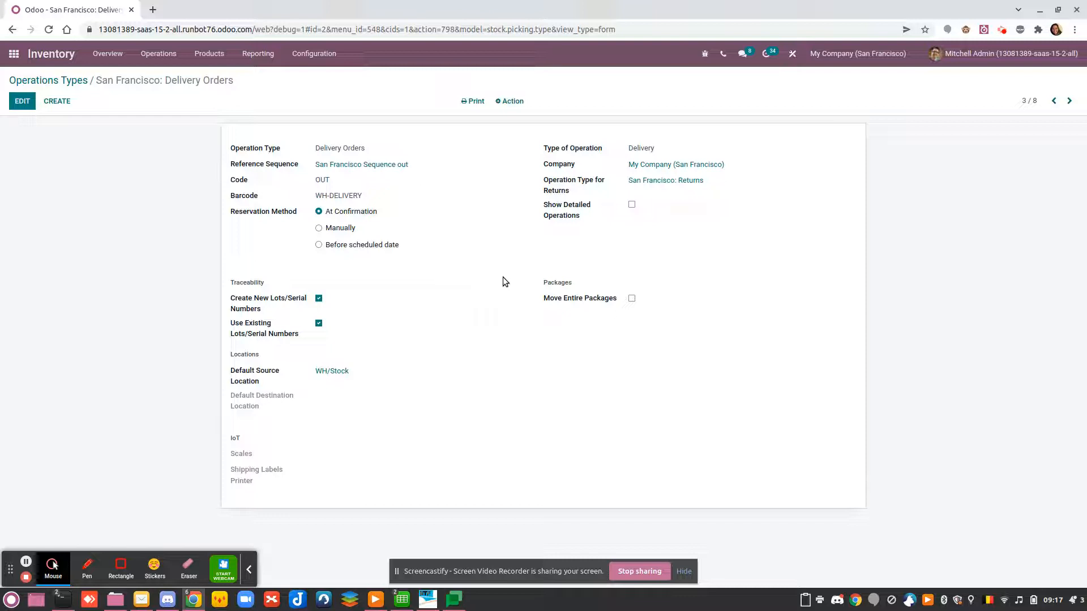
mouse_move(500, 275)
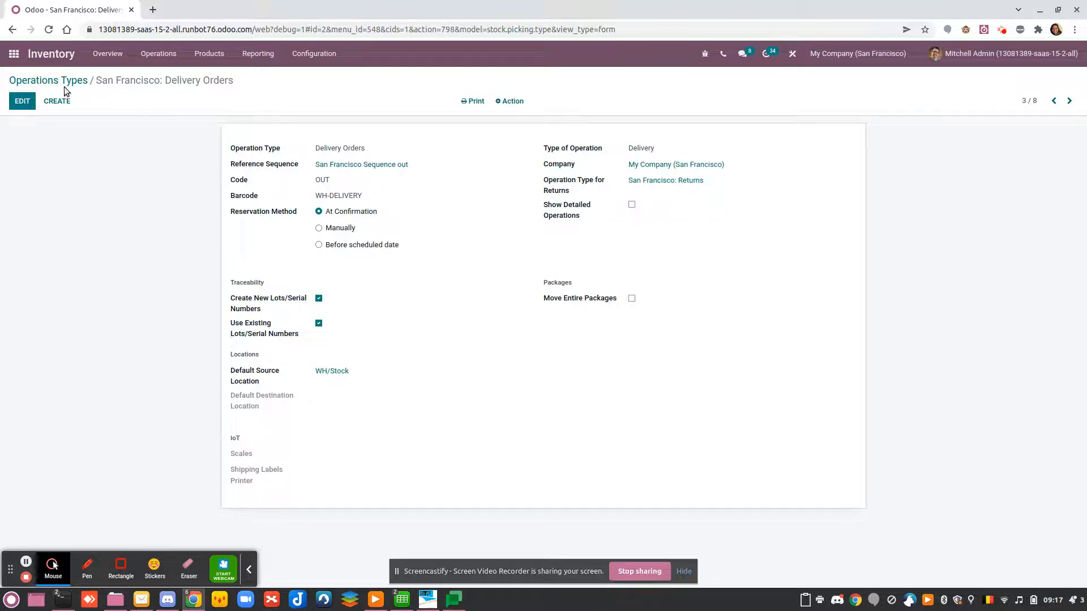
- Set the San Francisco warehouse to receive goods in input and then stock (2 steps) and save
click(47, 80)
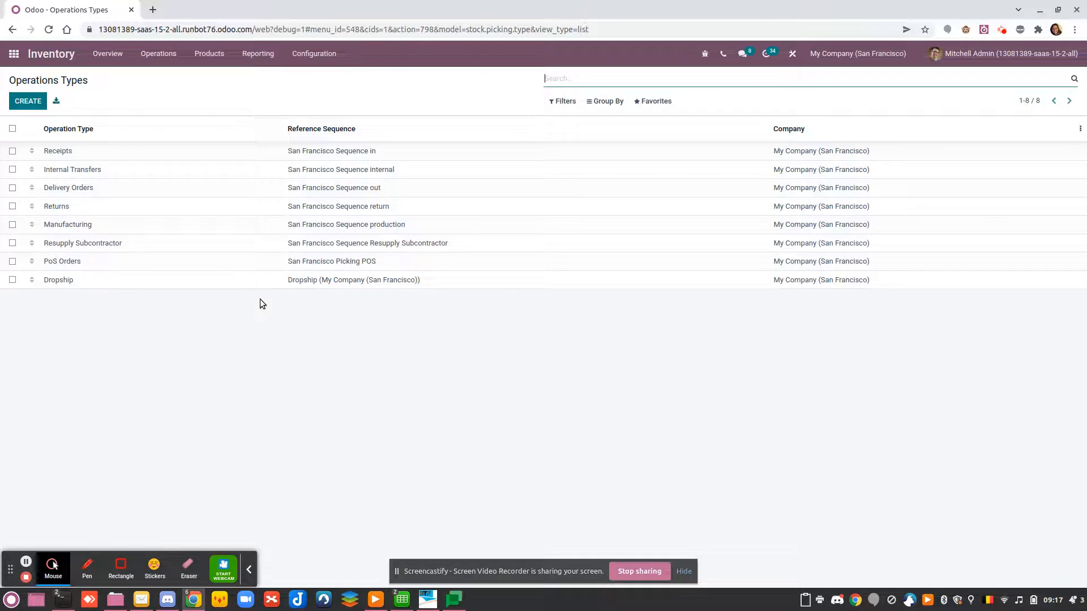
mouse_move(360, 316)
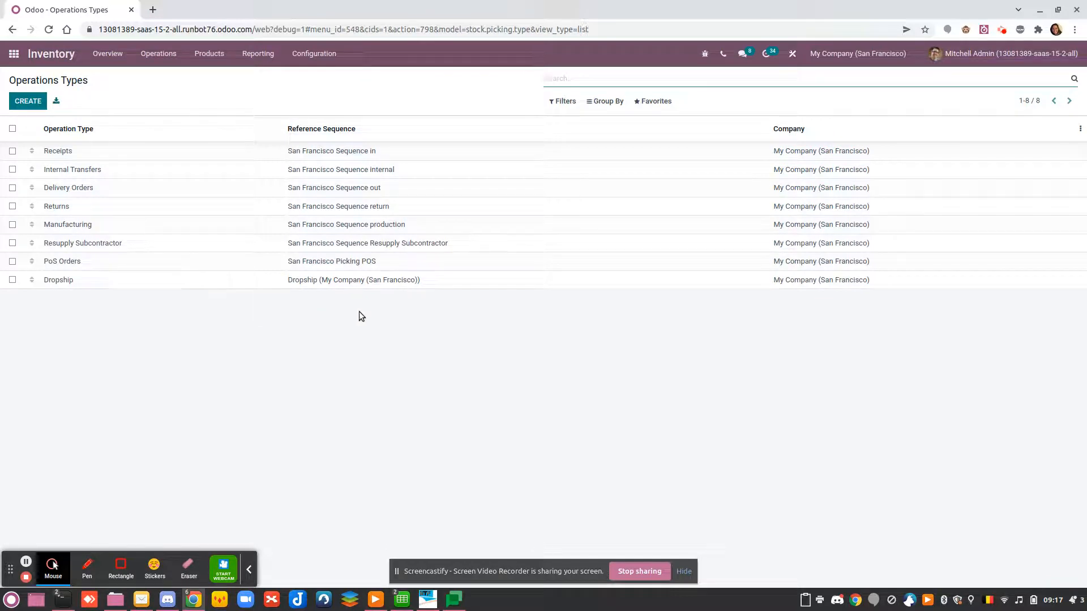
click(314, 54)
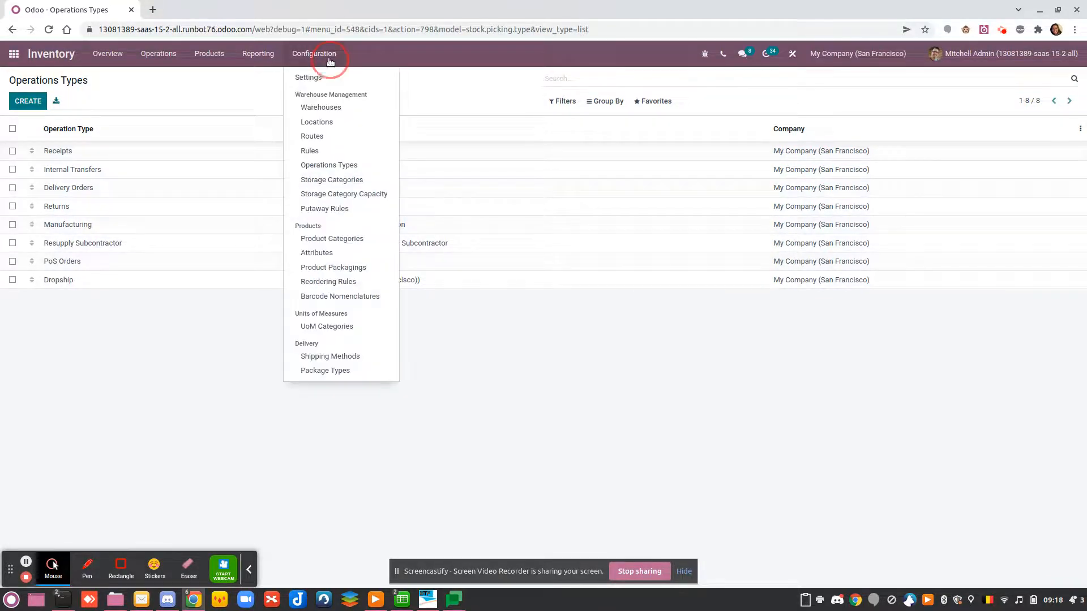
click(320, 107)
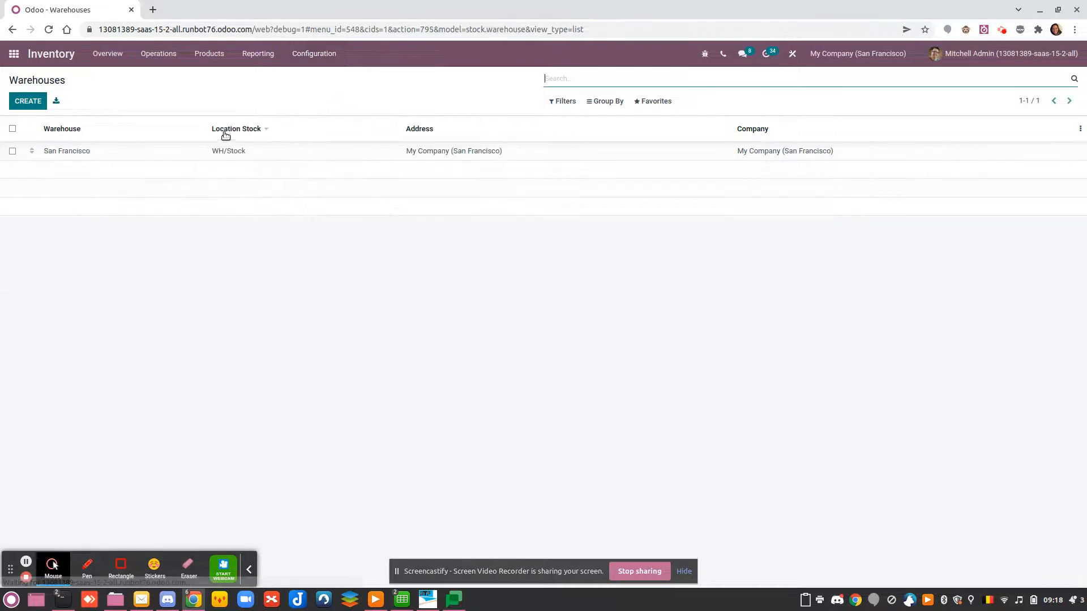
click(67, 151)
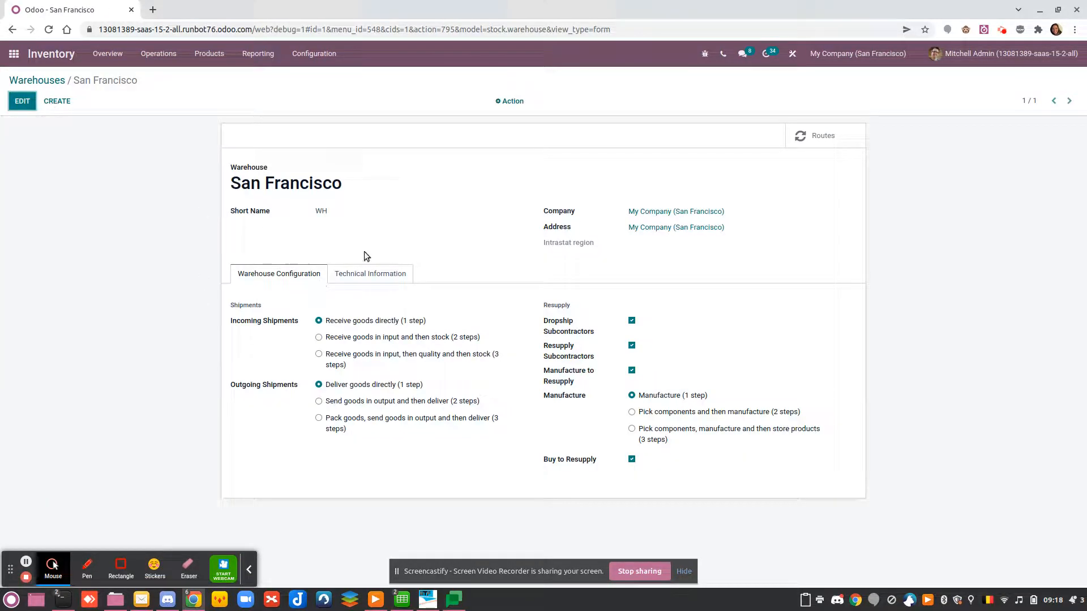
click(319, 339)
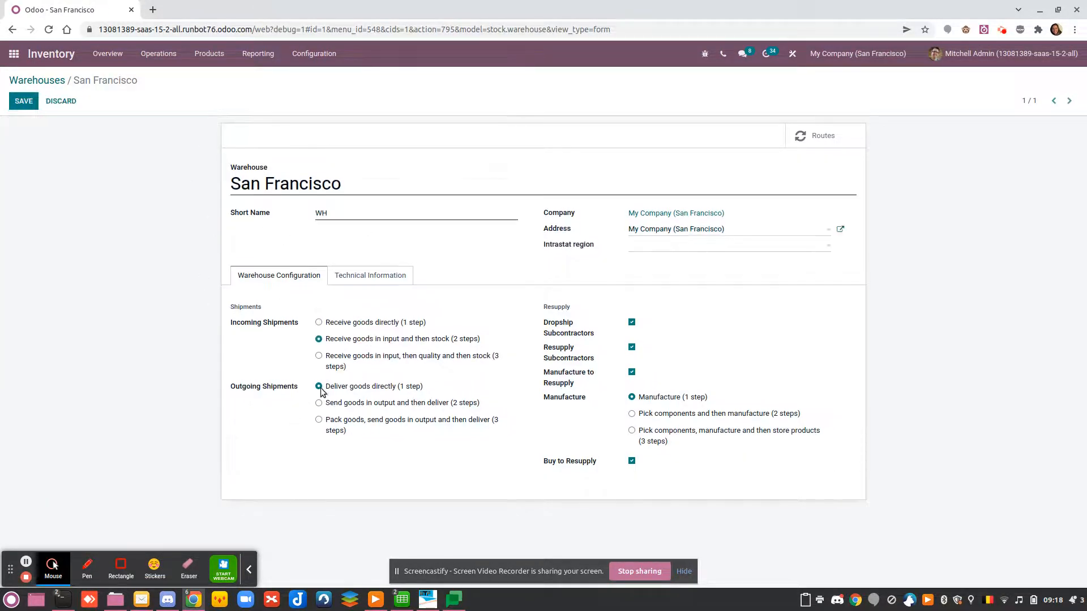
mouse_move(382, 349)
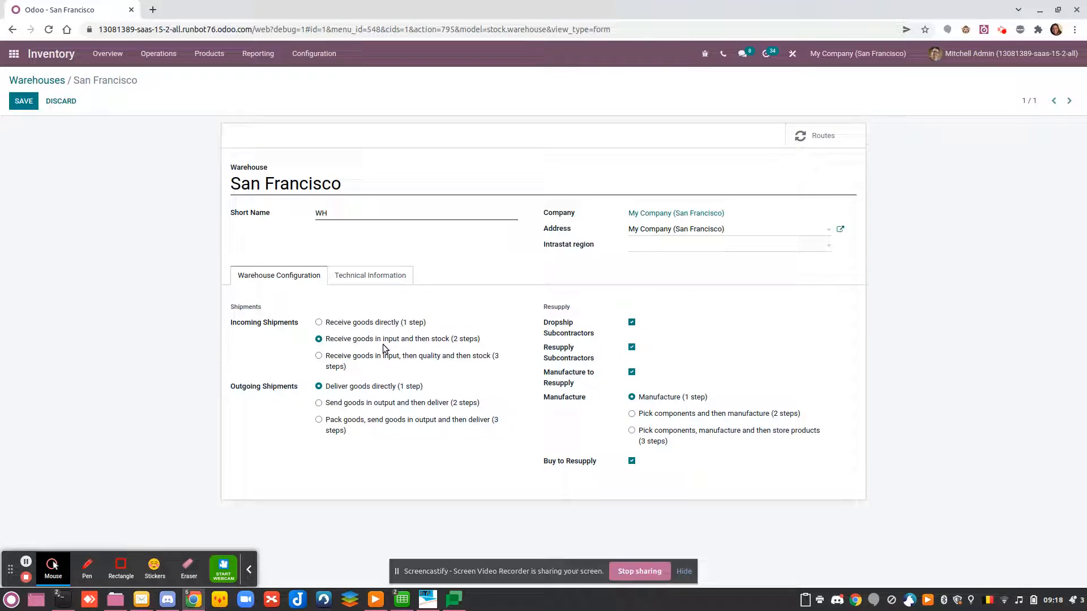
mouse_move(325, 326)
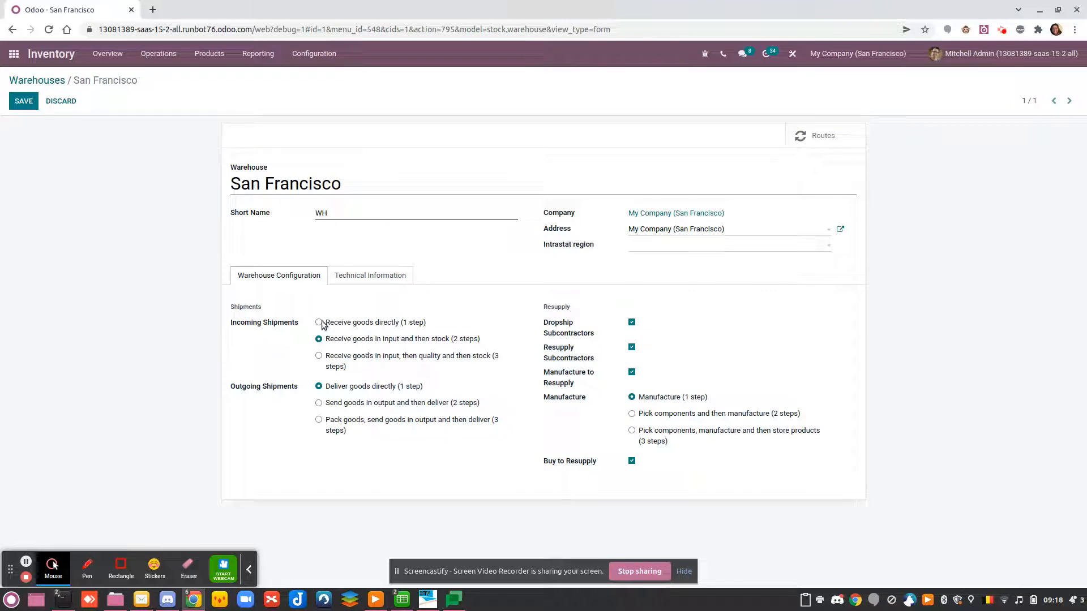
mouse_move(391, 349)
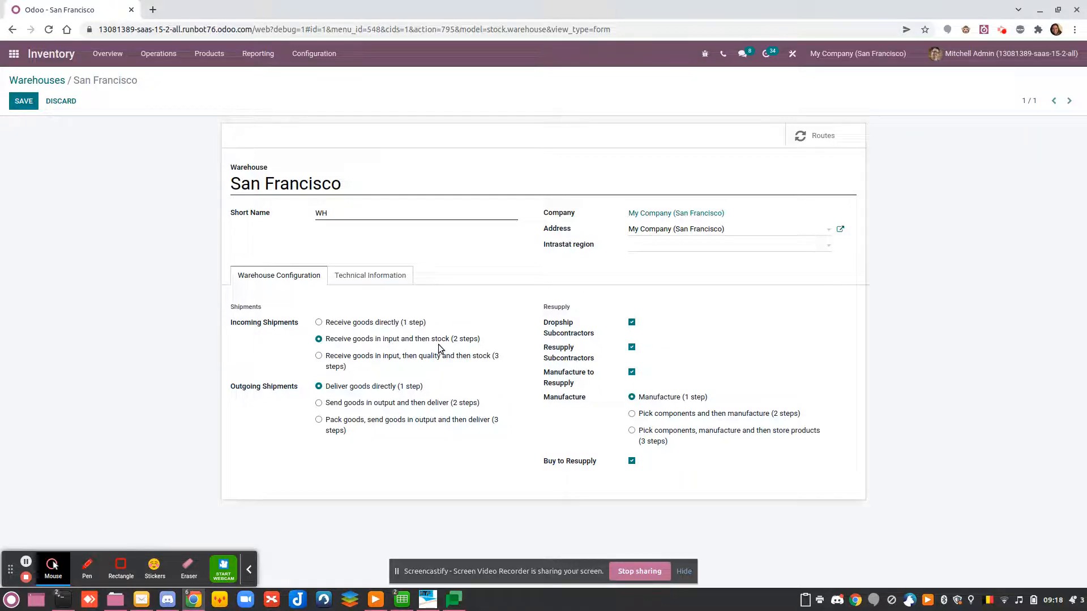
click(23, 101)
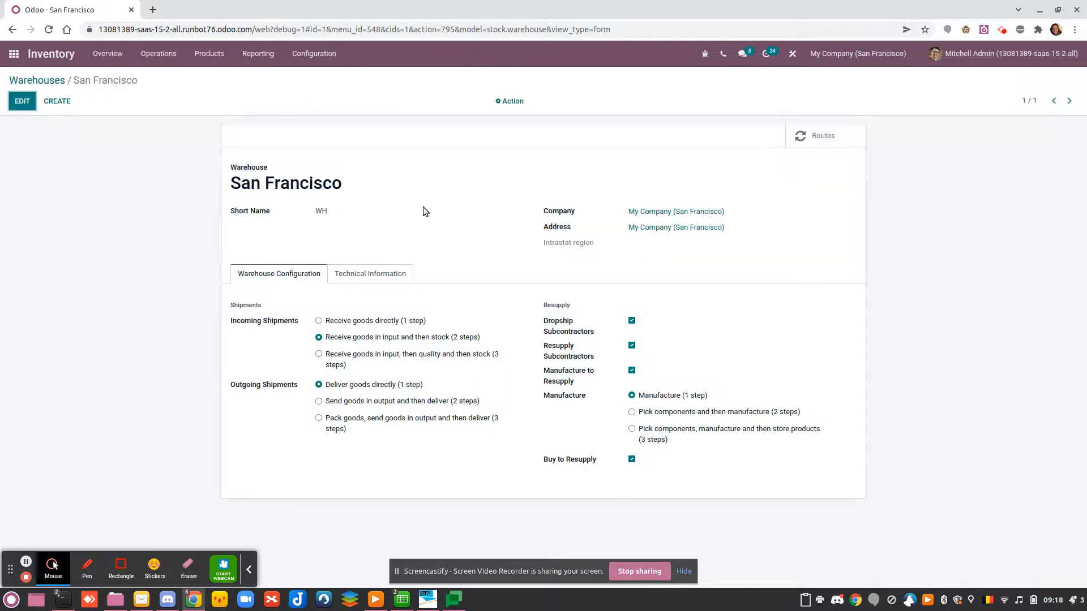
mouse_move(373, 104)
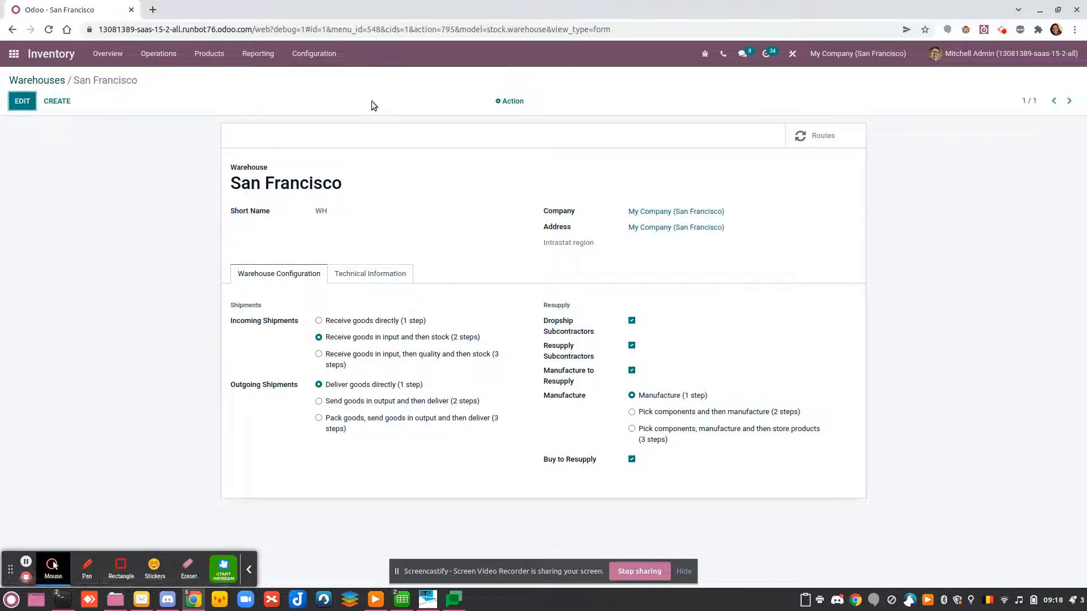
- Review the 'San Francisco: Receive in 2 steps' route, then return to the Inventory Overview
click(822, 135)
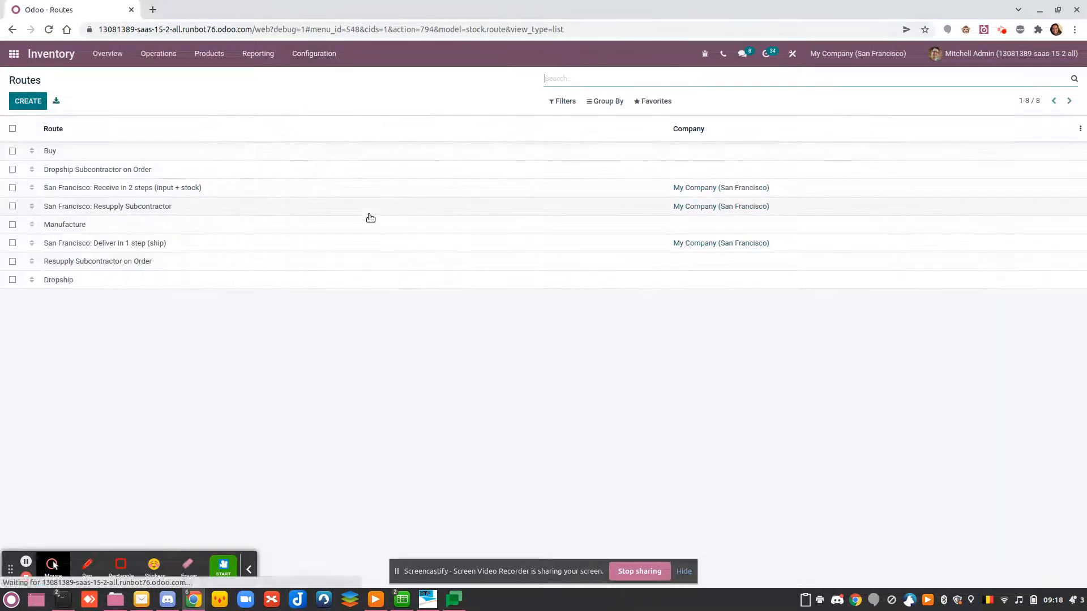
click(122, 187)
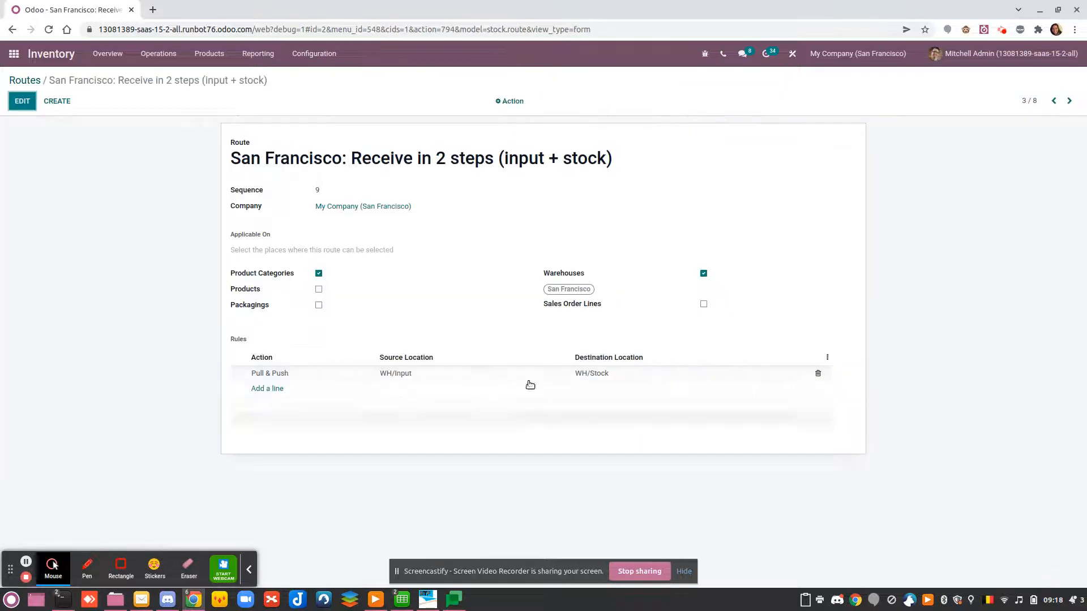
click(24, 79)
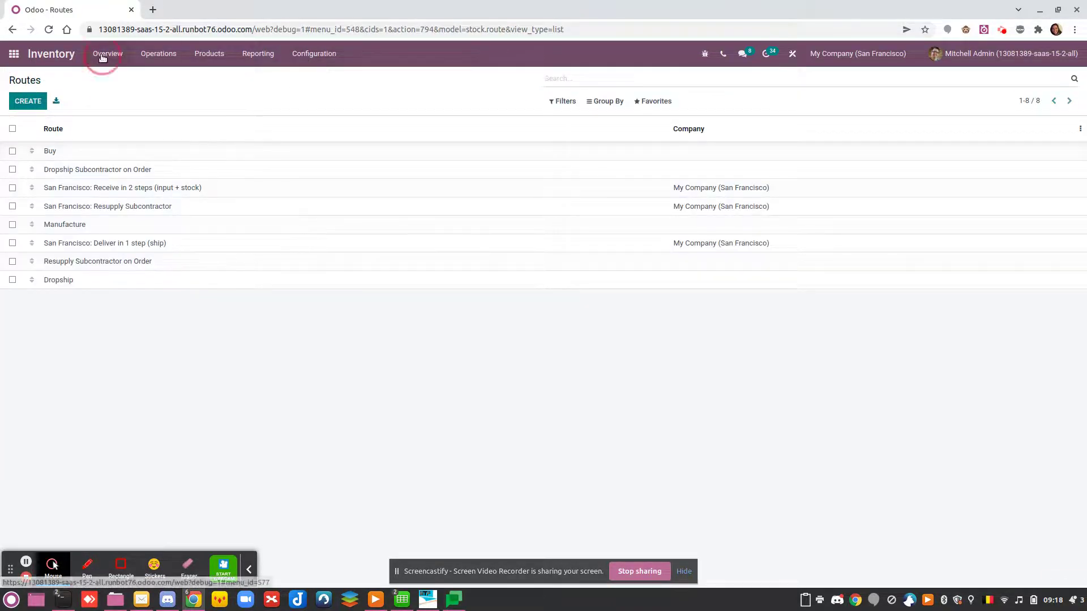
click(107, 53)
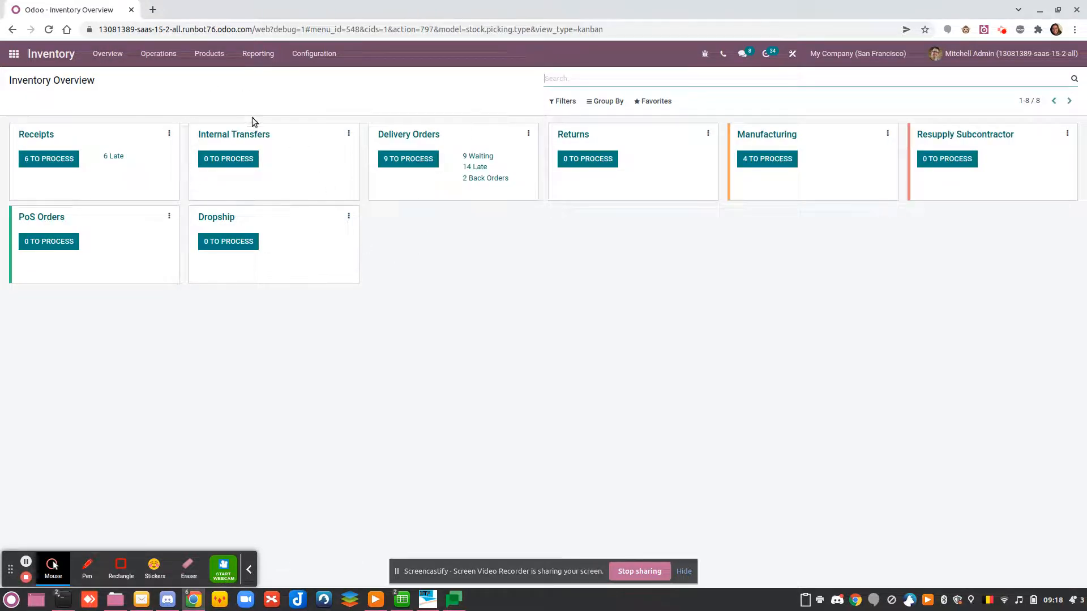
mouse_move(270, 187)
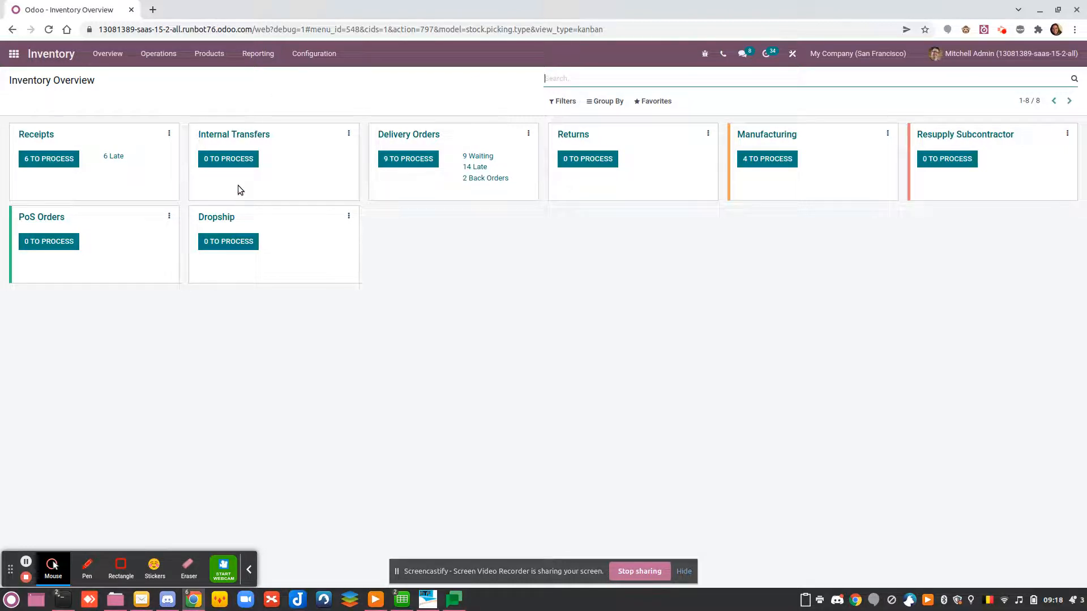
mouse_move(312, 180)
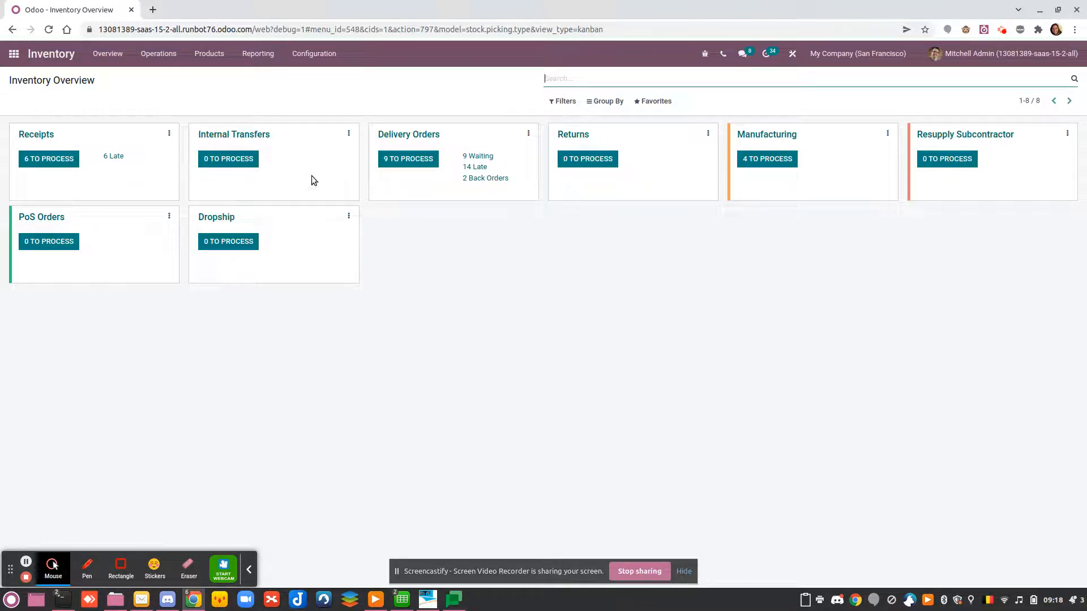
- Create a new operation type named 'Release from QC'
click(314, 53)
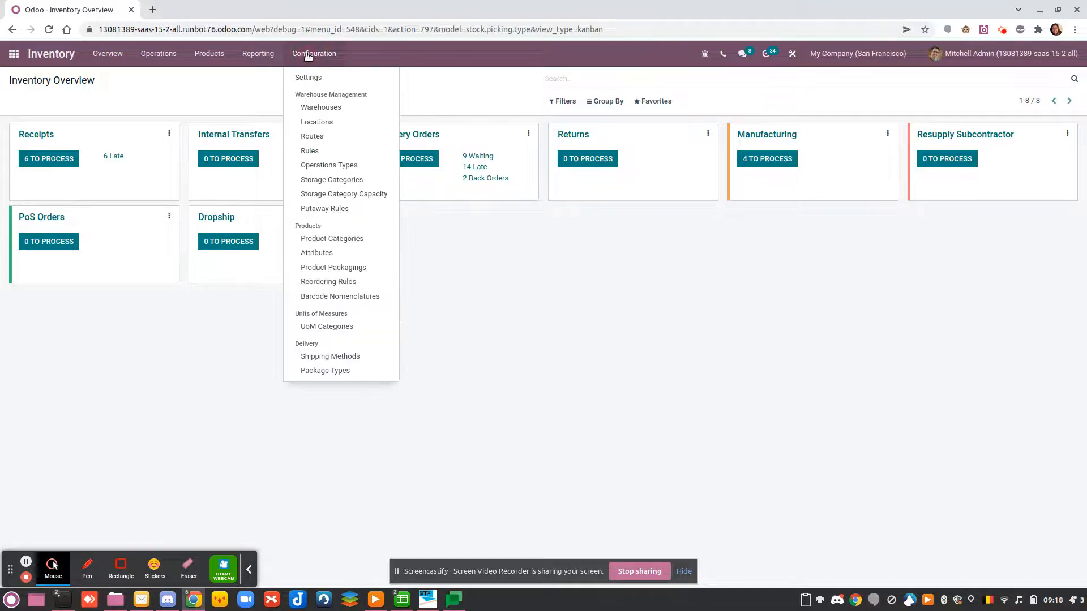
click(328, 165)
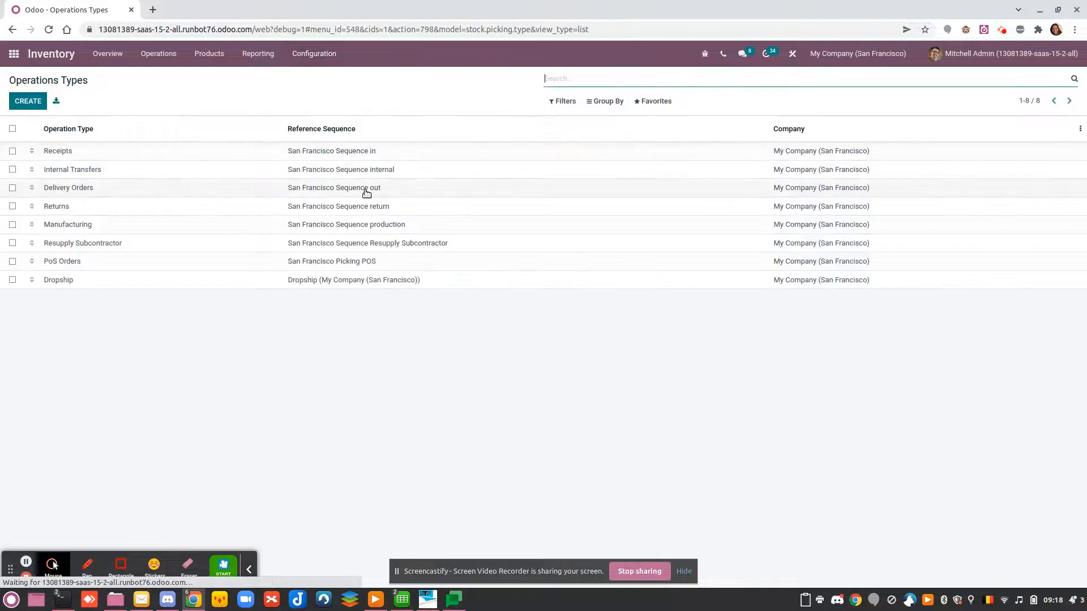
click(27, 101)
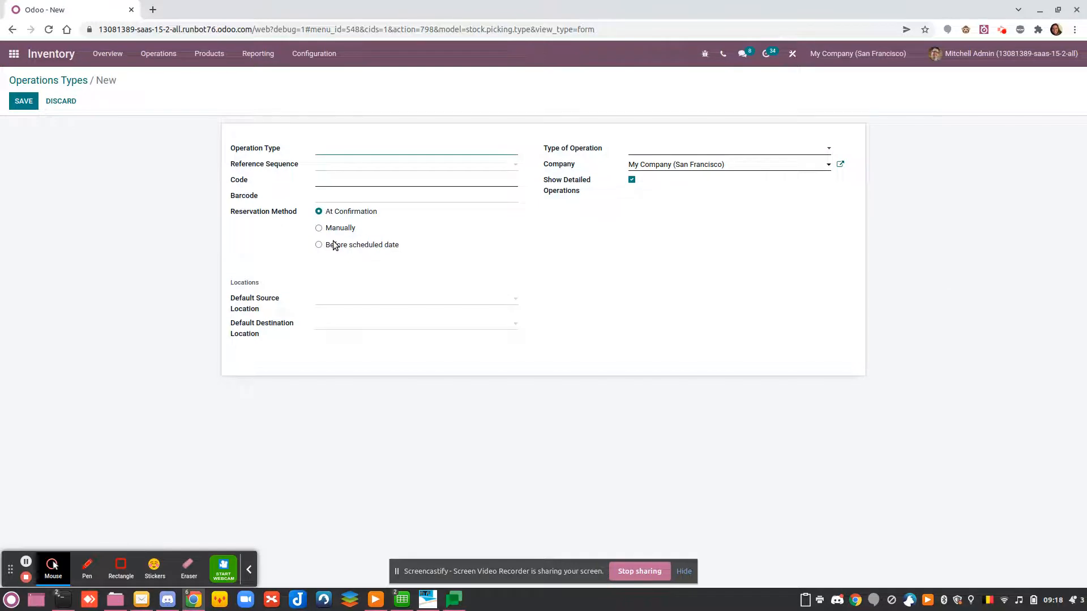
text(Rre)
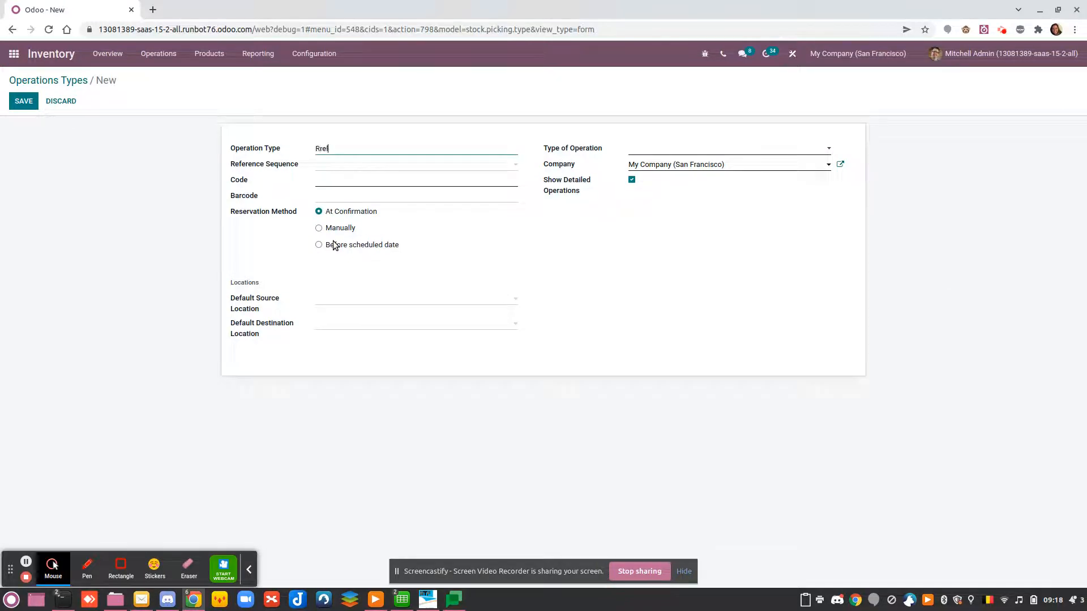
text(Rela)
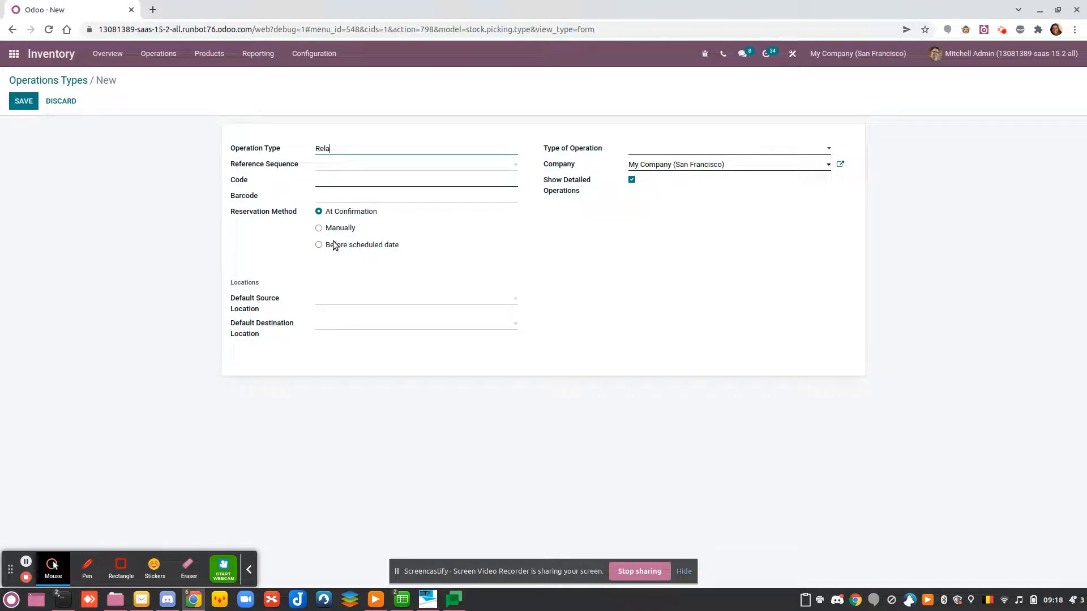
text(Release f)
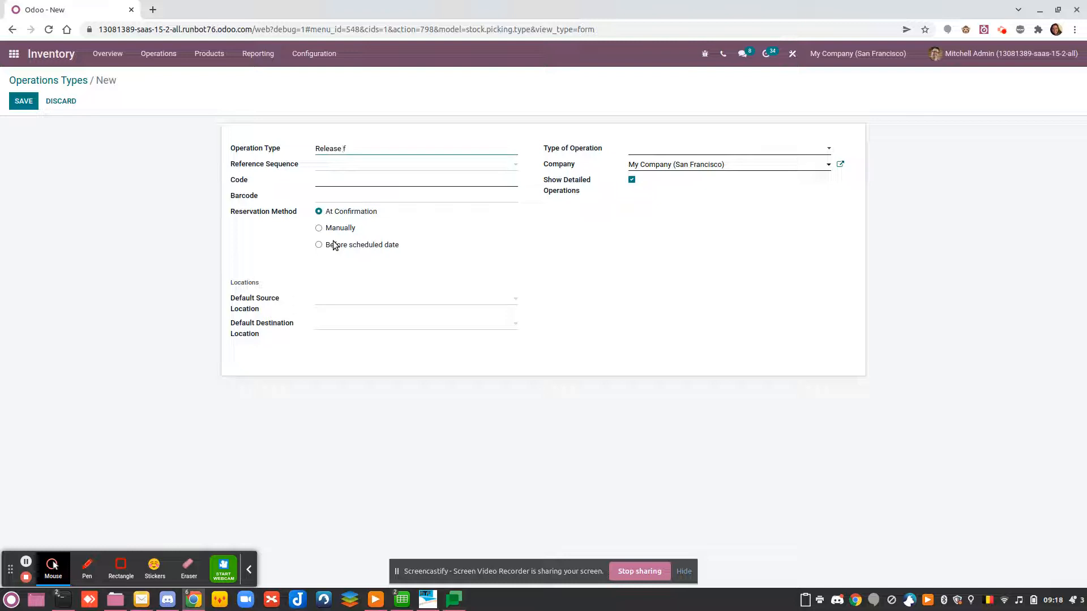
text(rom)
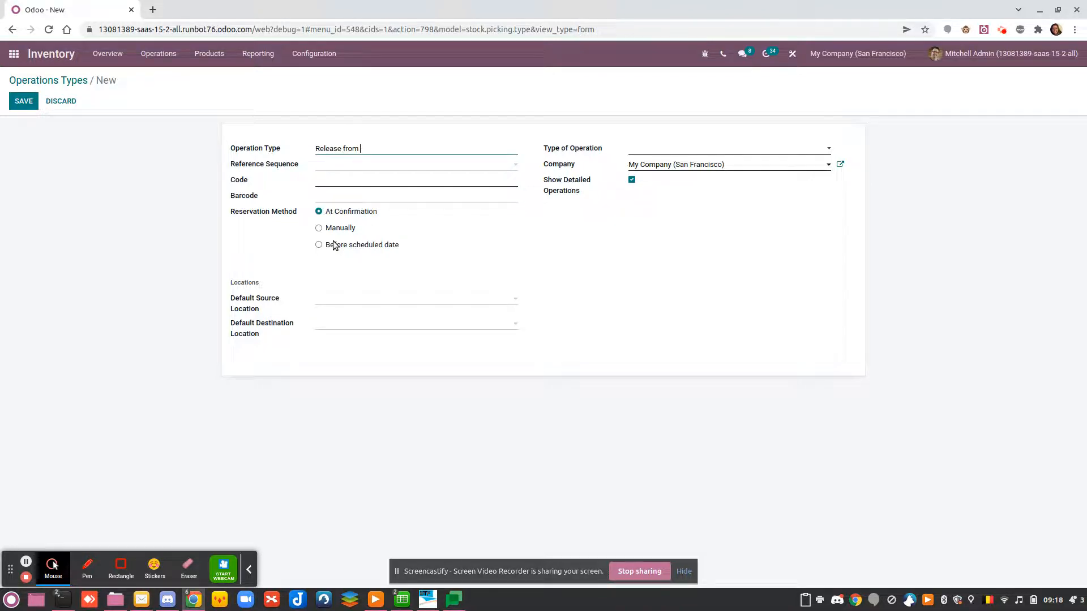
text(QC)
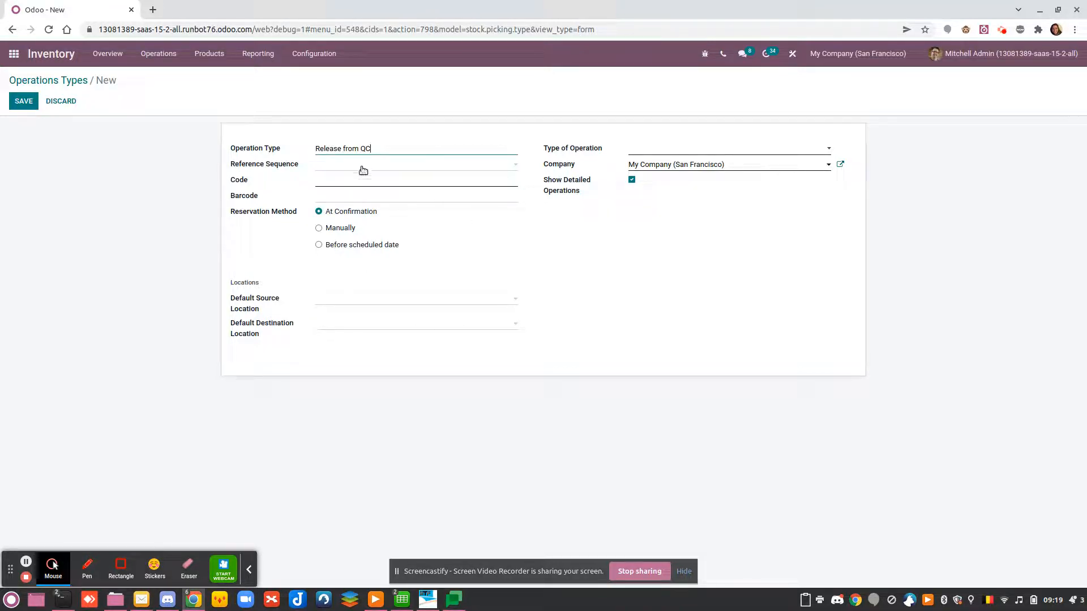
- Give it the code R-QC and the barcode R-QC
click(414, 163)
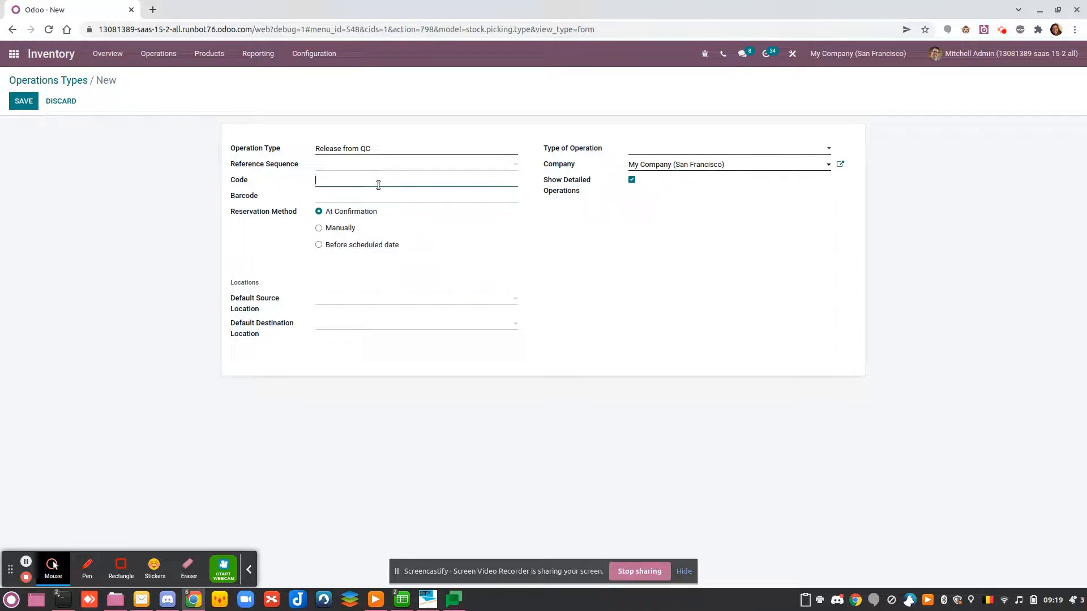
text(R)
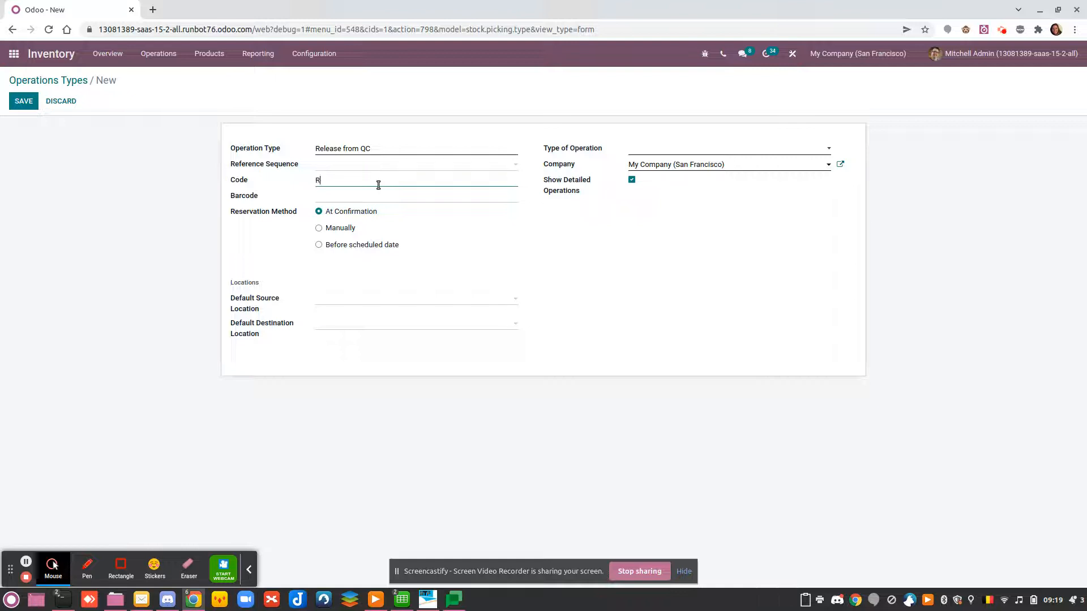
text(-QC)
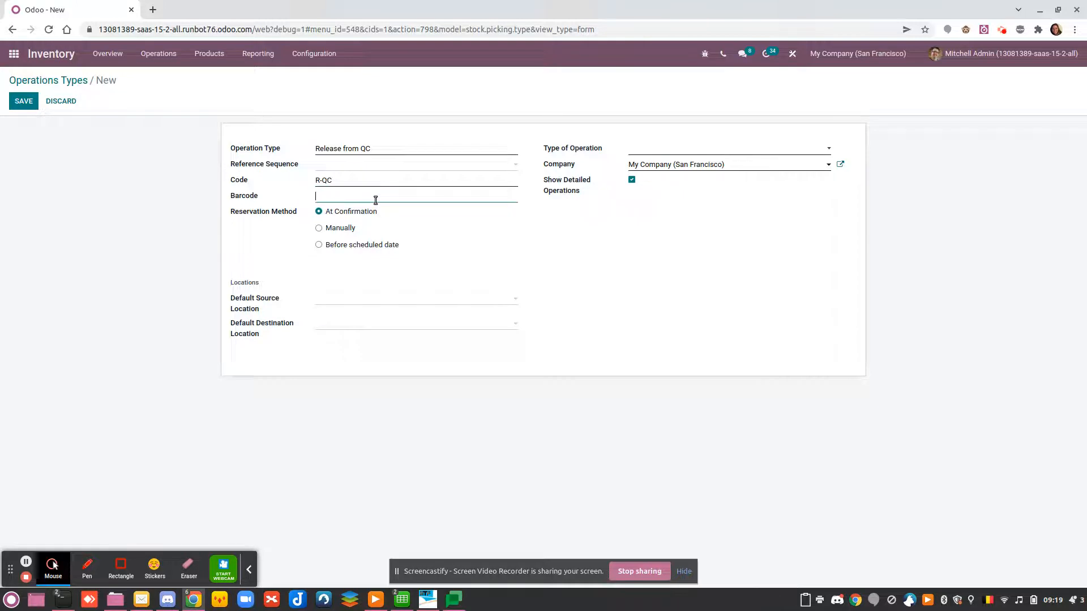
text(R)
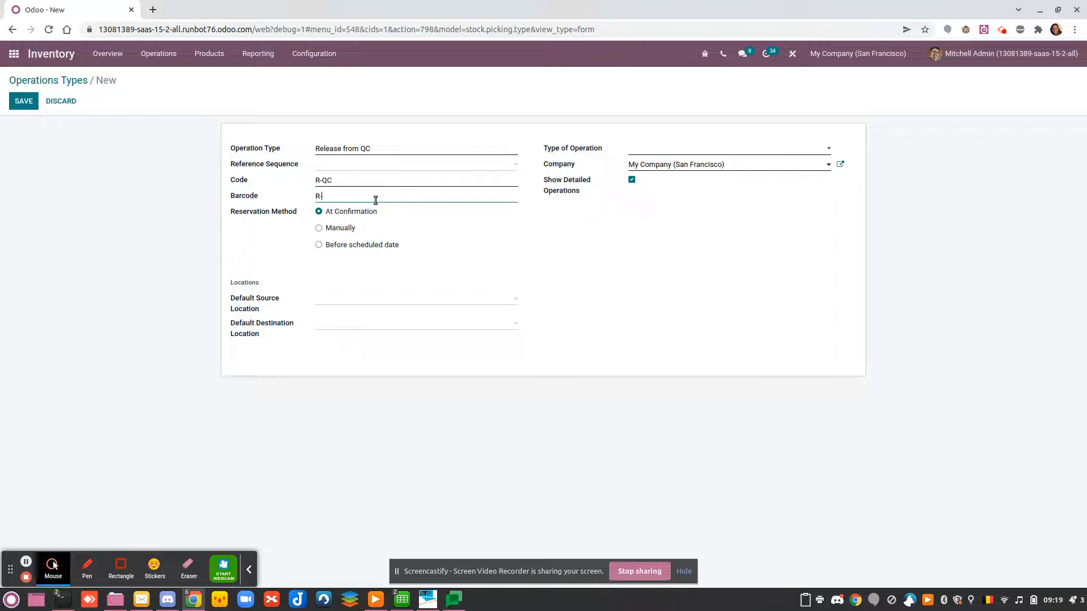
text(-QC)
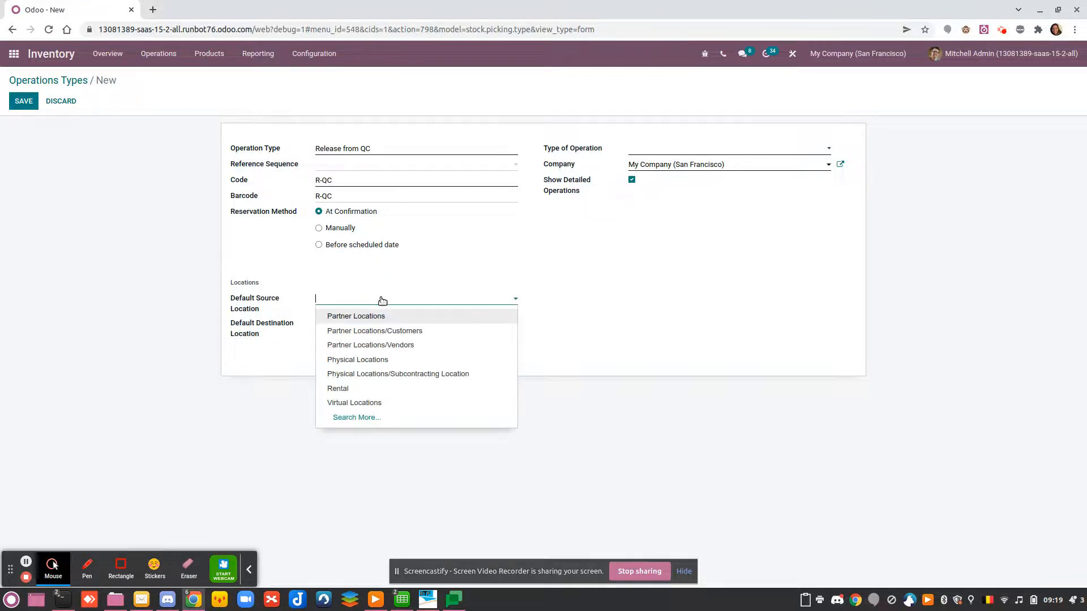
- Set default source WH/Input, destination WH/Stock, and type Internal Transfer
text(inpt)
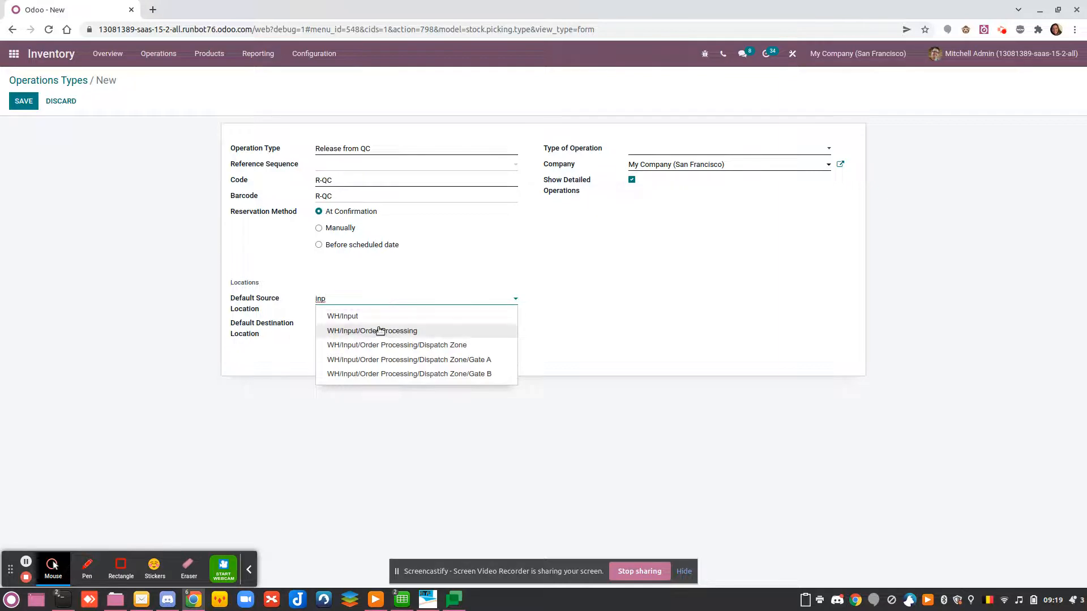
click(342, 315)
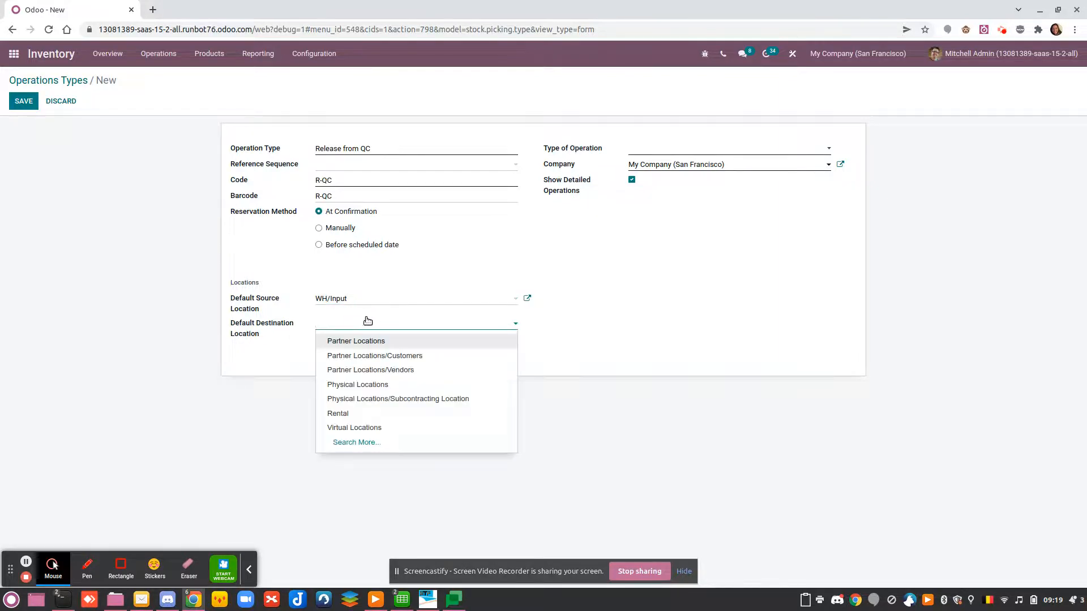
text(stock)
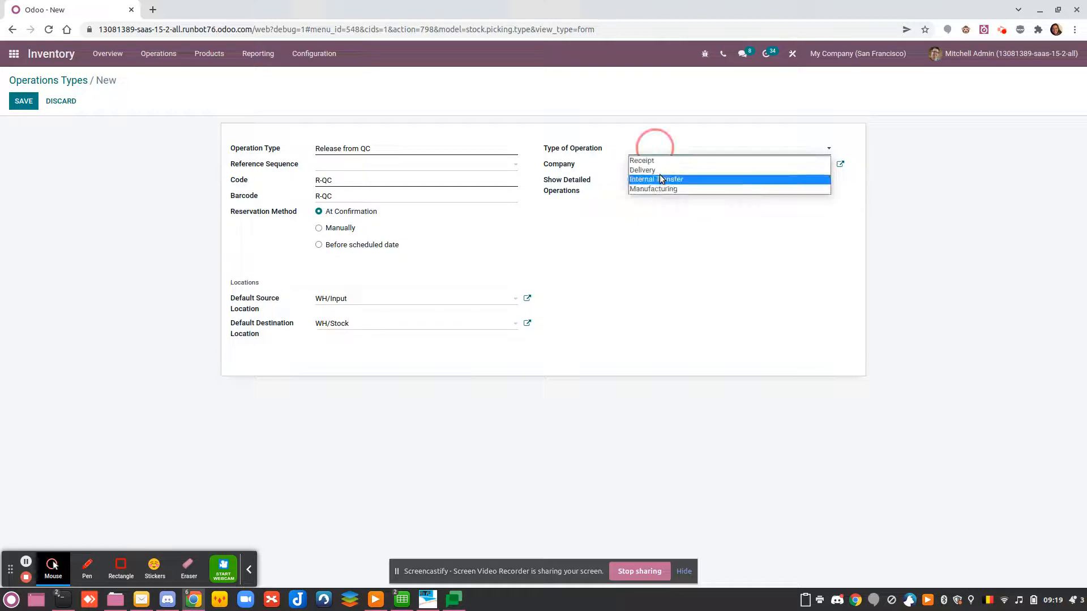
click(656, 179)
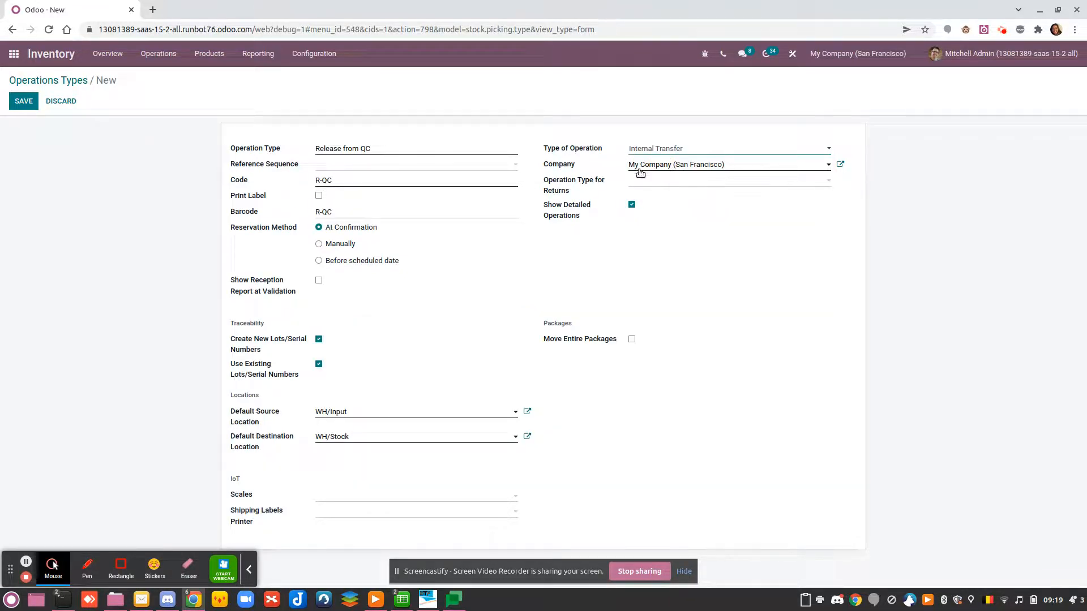
- Use San Francisco: Internal Transfers for returns, untick Create New Lots, and save
click(728, 185)
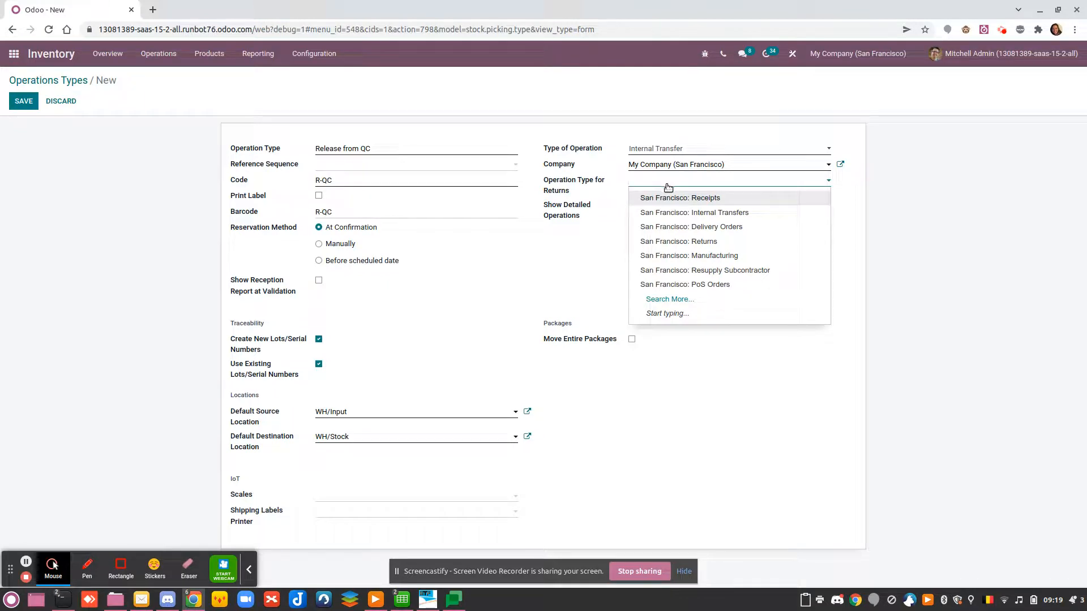
click(630, 205)
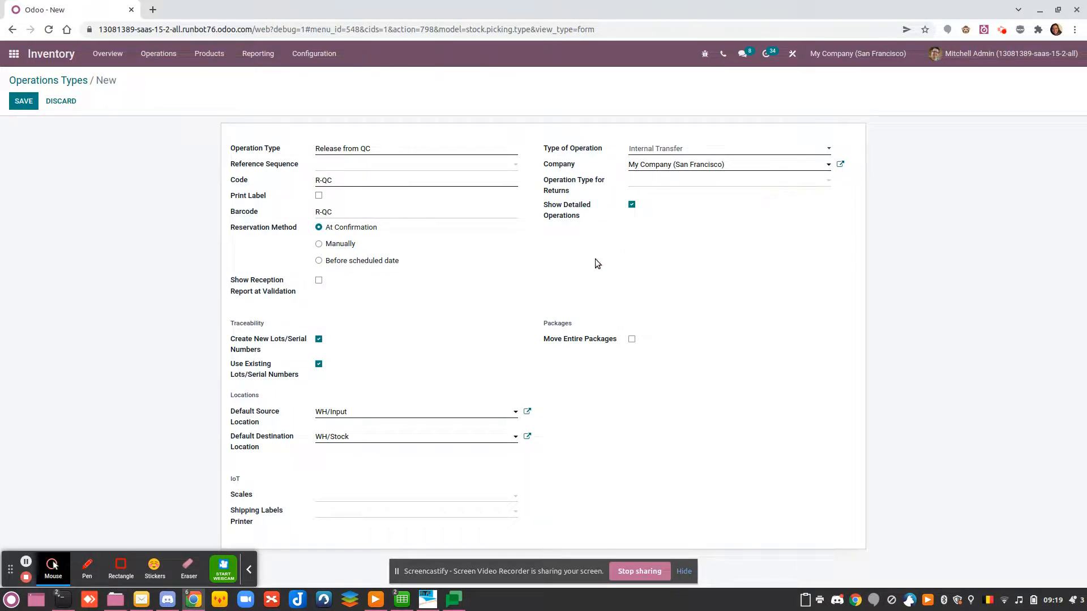
mouse_move(663, 223)
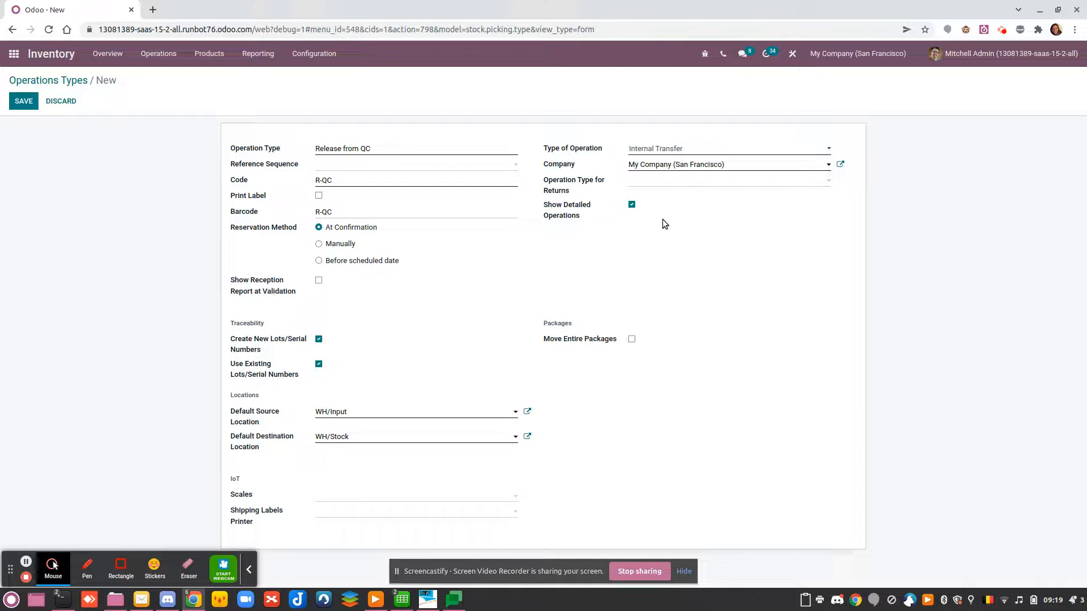
click(728, 180)
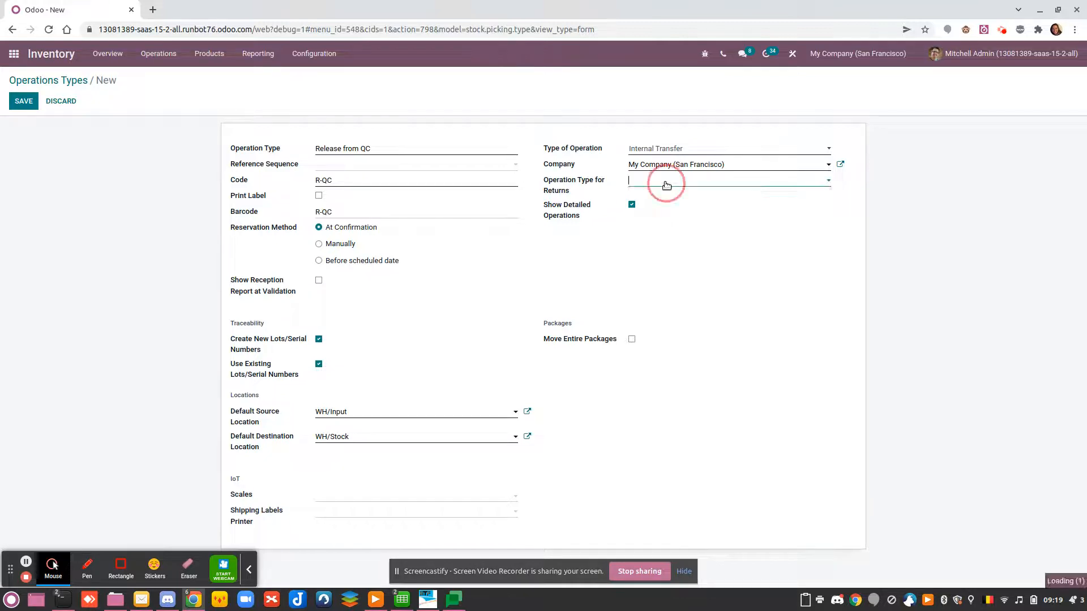
click(728, 180)
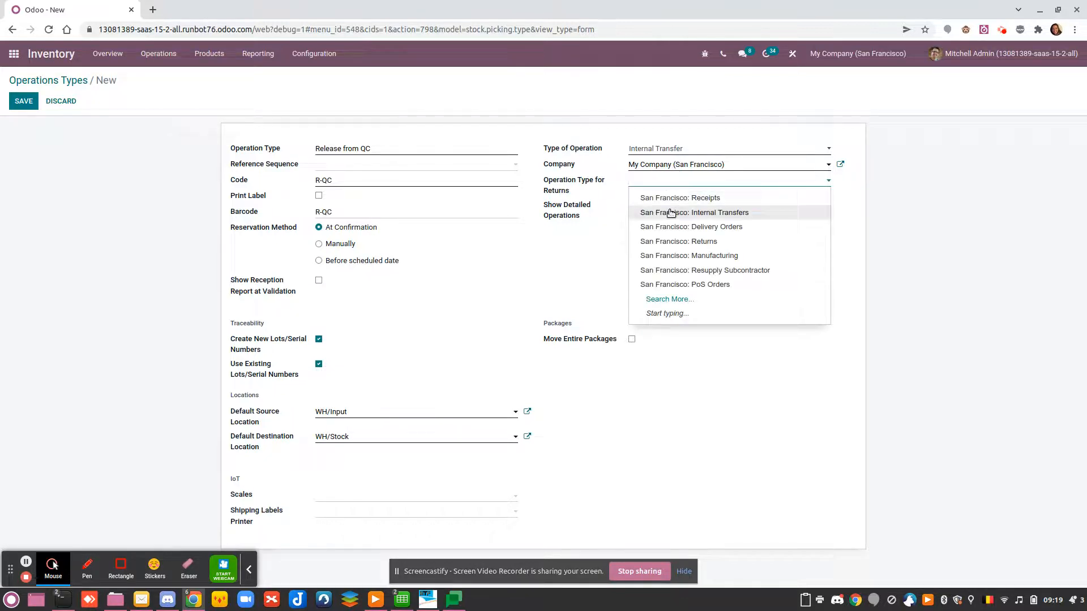
click(696, 211)
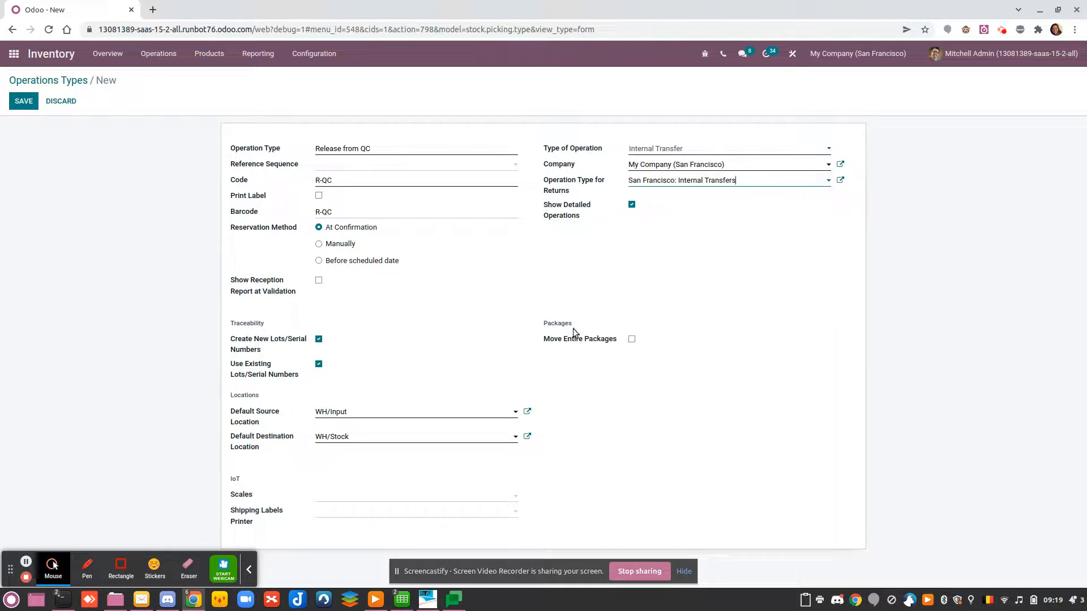
mouse_move(319, 391)
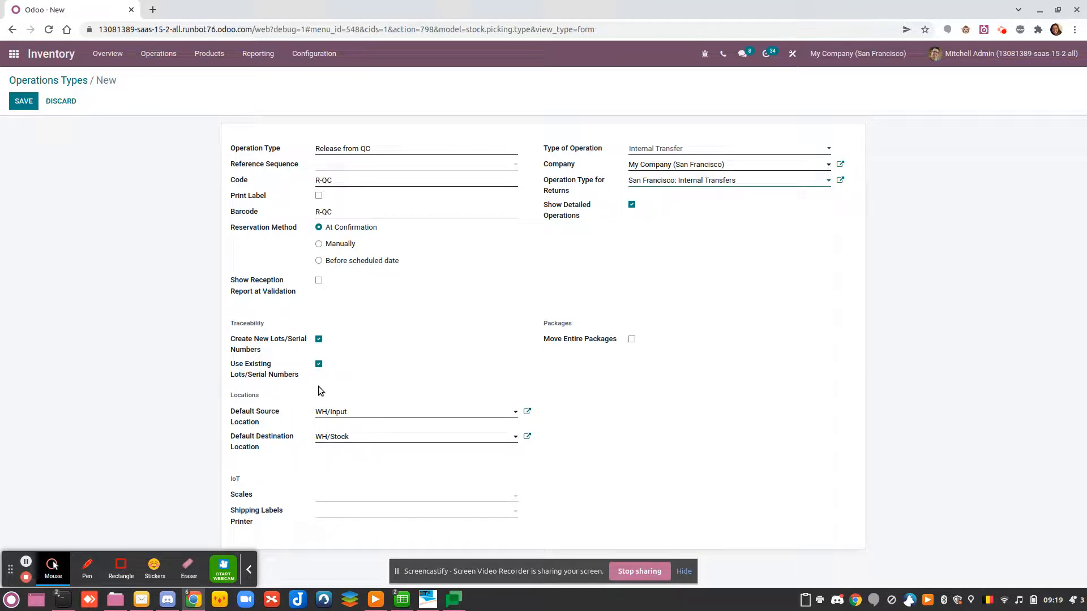
mouse_move(326, 352)
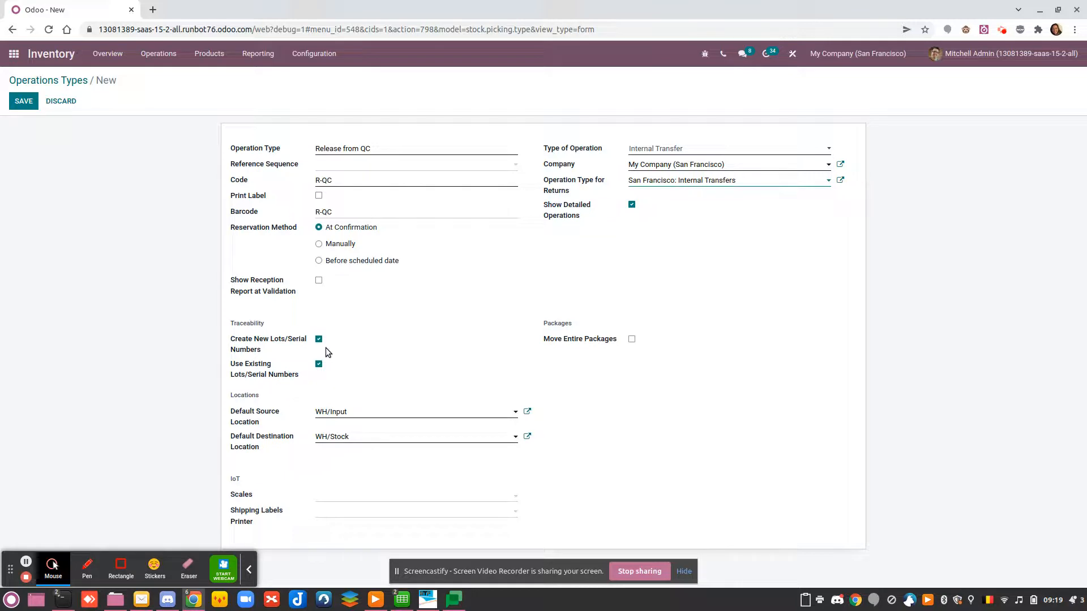
click(318, 339)
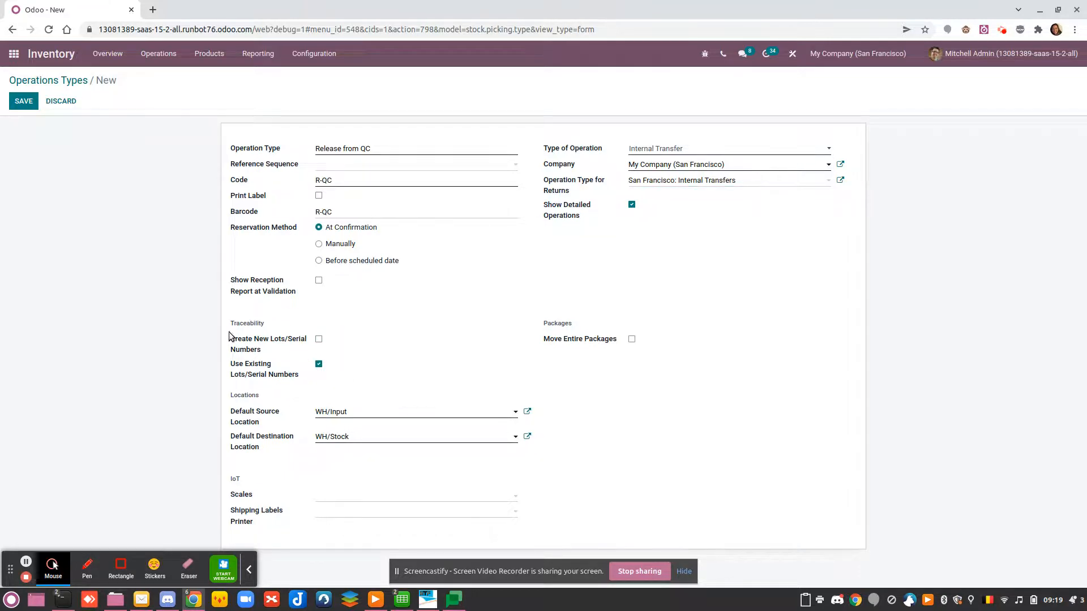
mouse_move(353, 270)
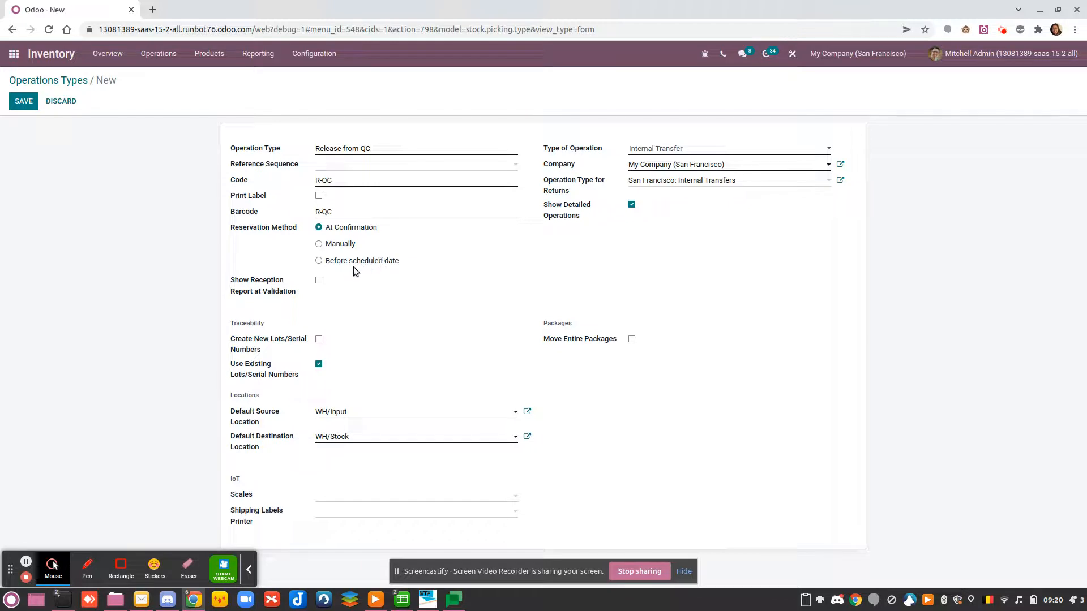
click(23, 101)
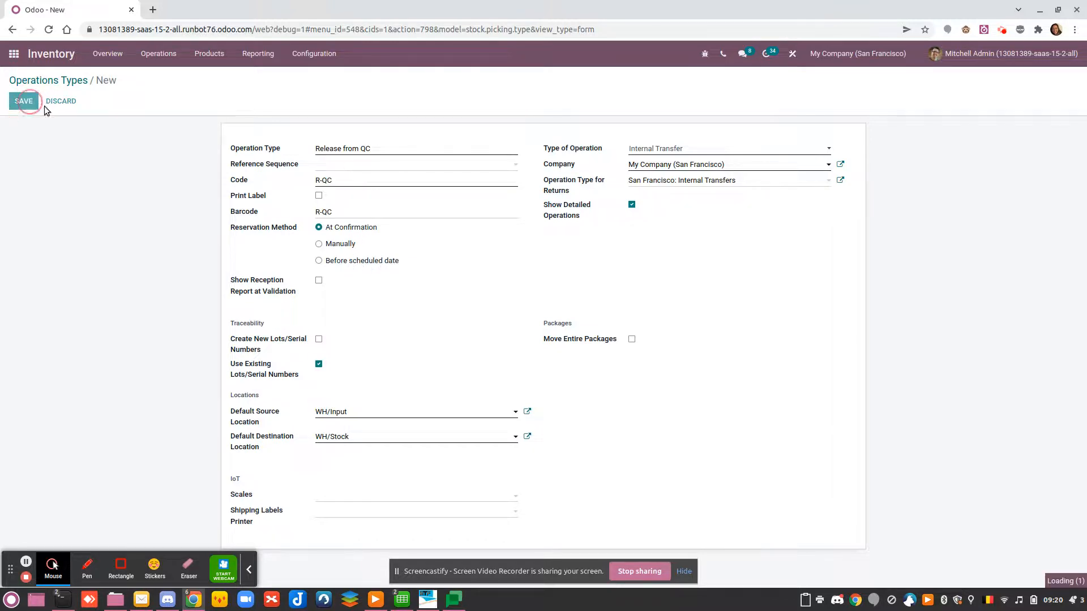
- Confirm the save and return to the Inventory Overview, where Release from QC has its own card
click(22, 100)
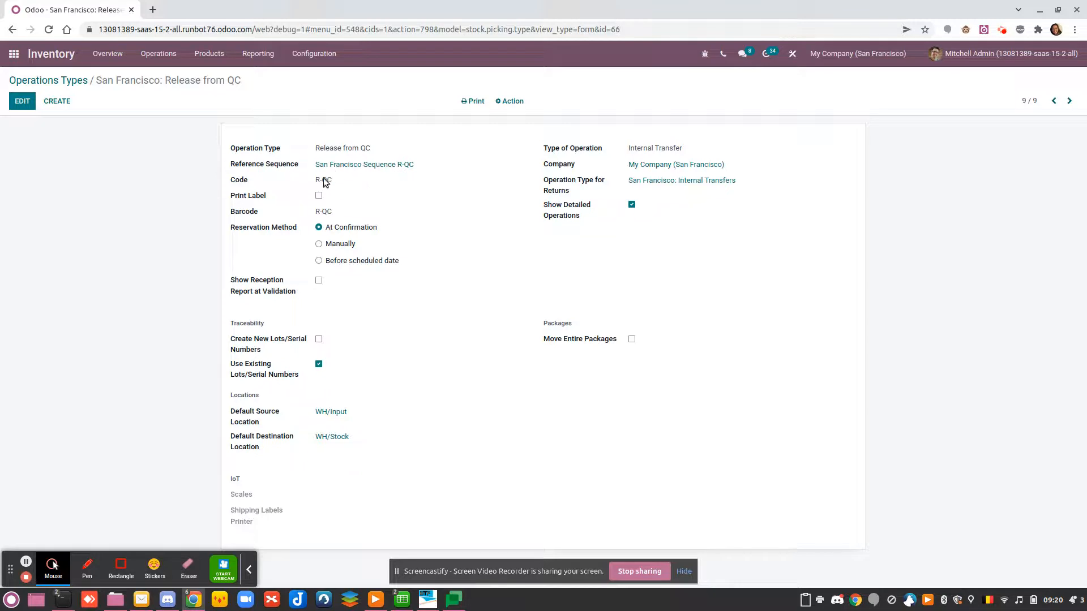
mouse_move(333, 213)
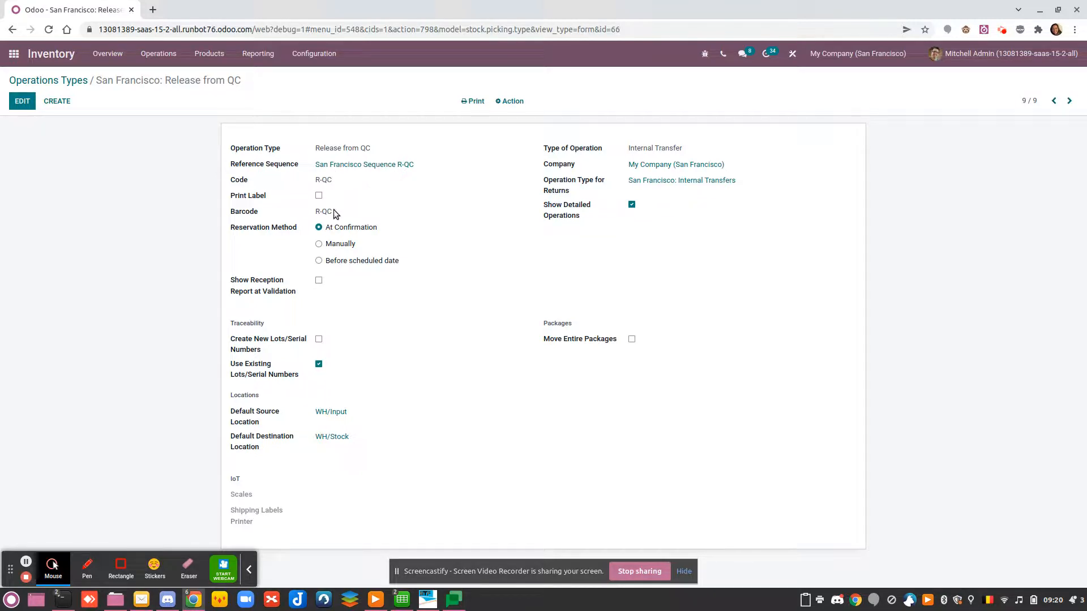
click(47, 79)
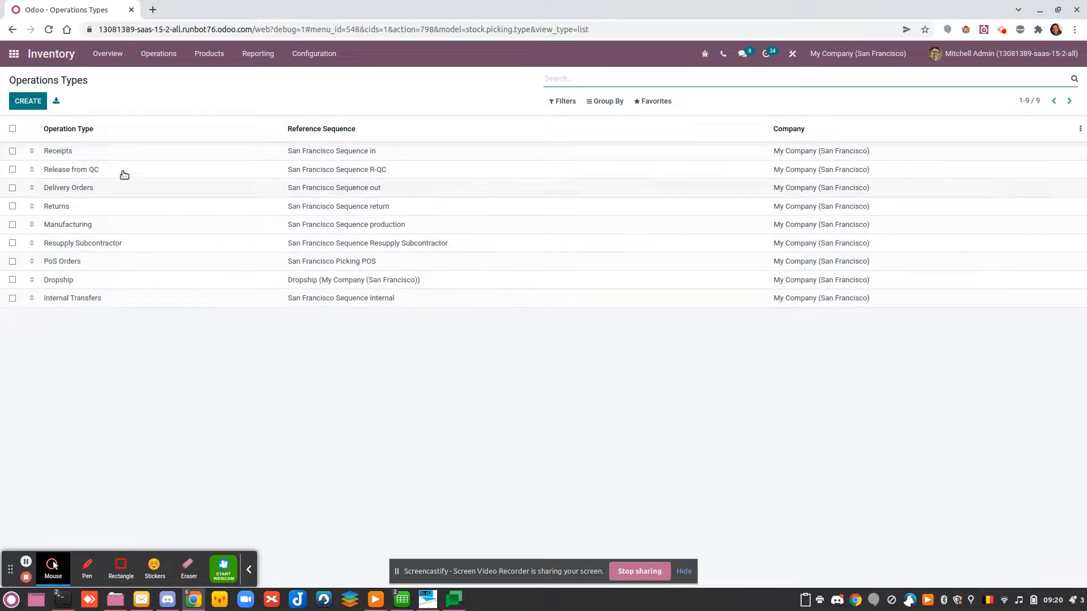
click(106, 53)
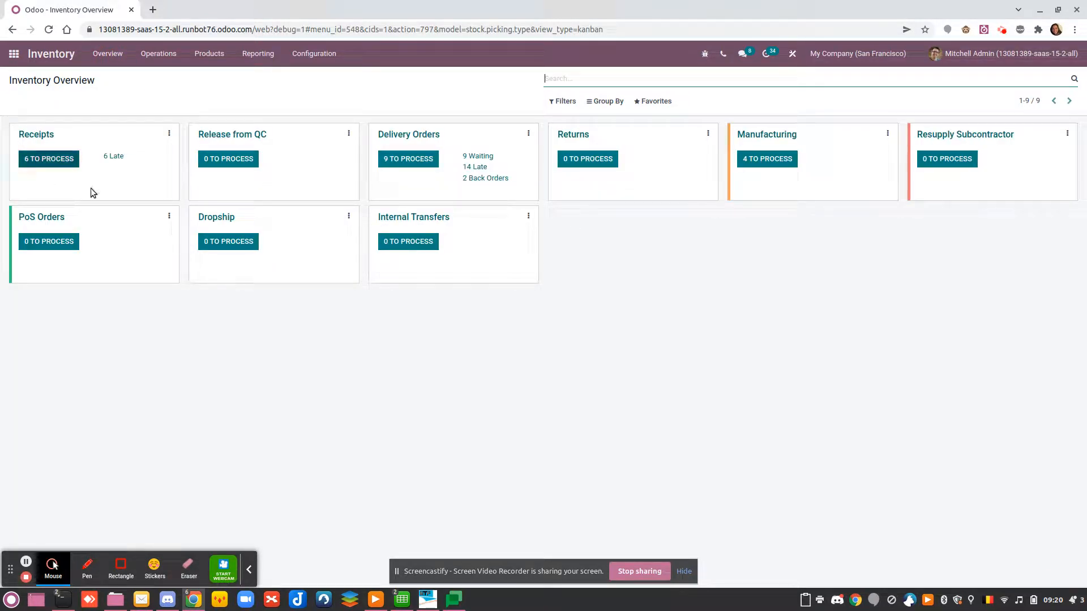
mouse_move(268, 161)
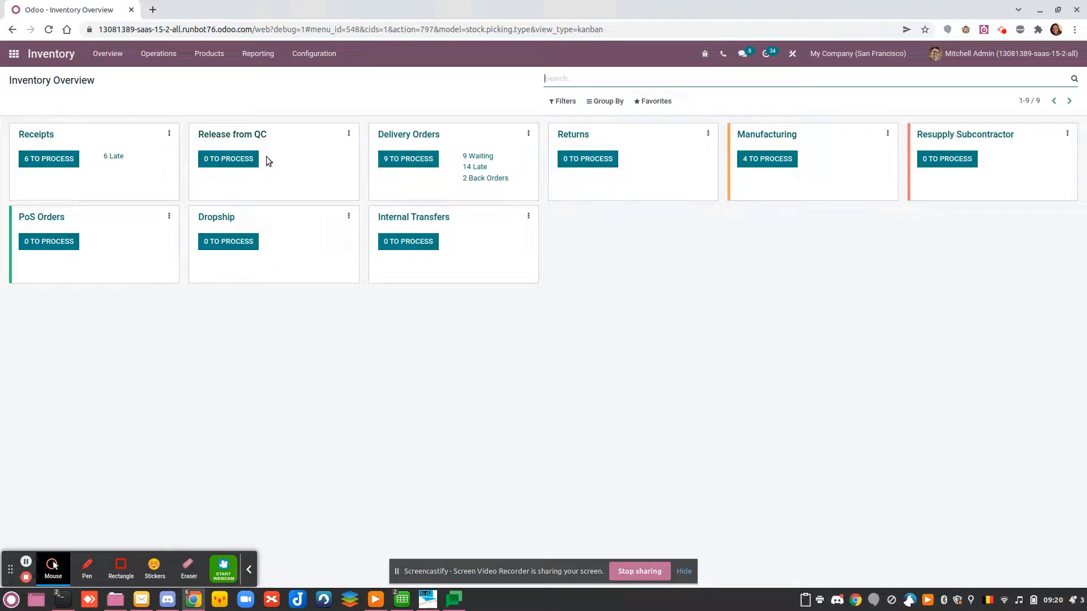
mouse_move(485, 243)
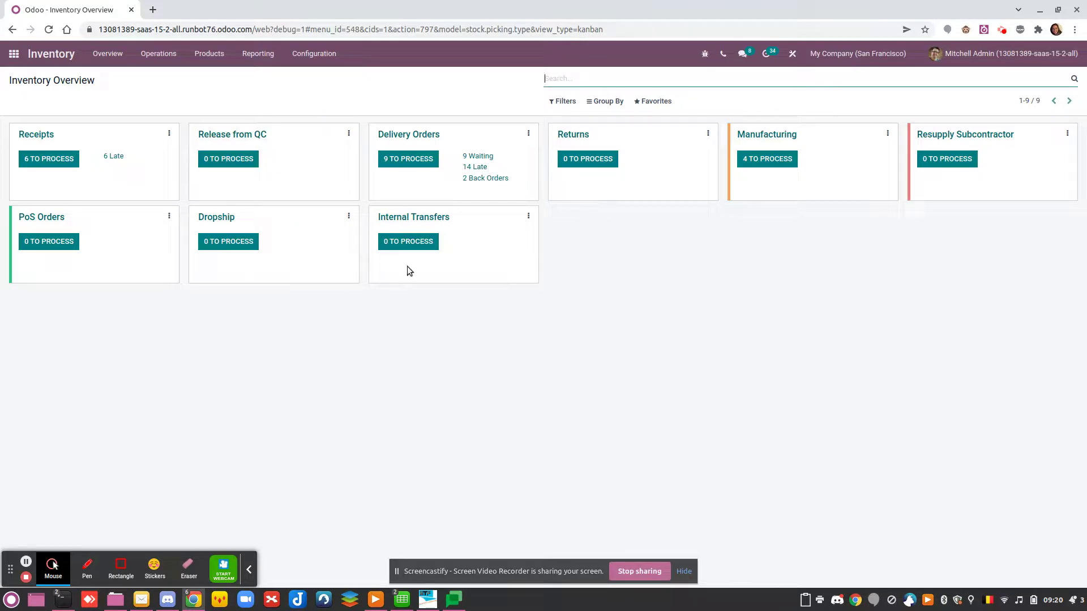
mouse_move(389, 66)
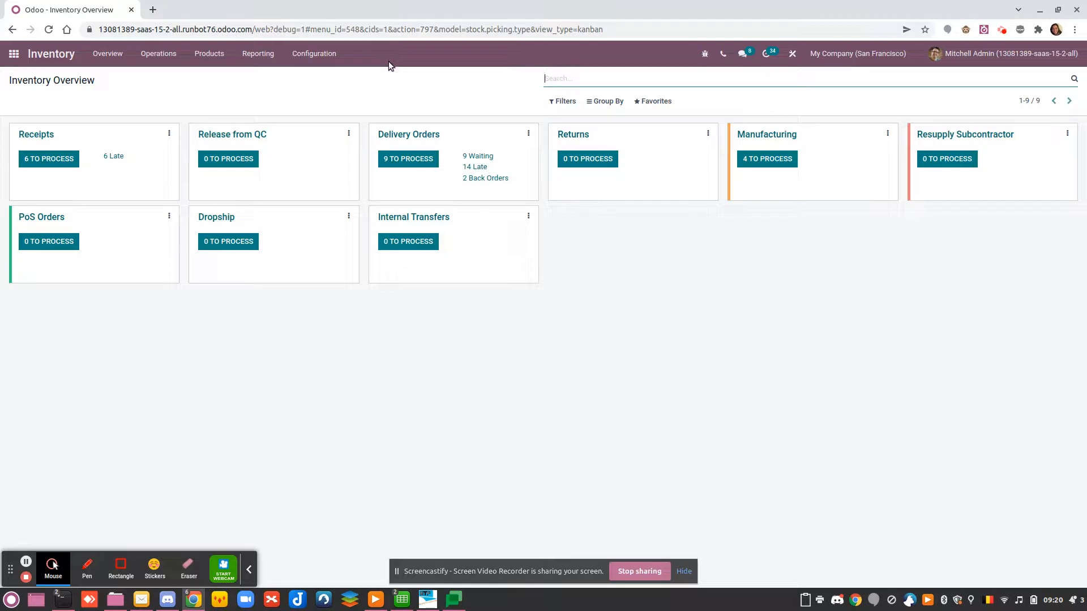
mouse_move(314, 53)
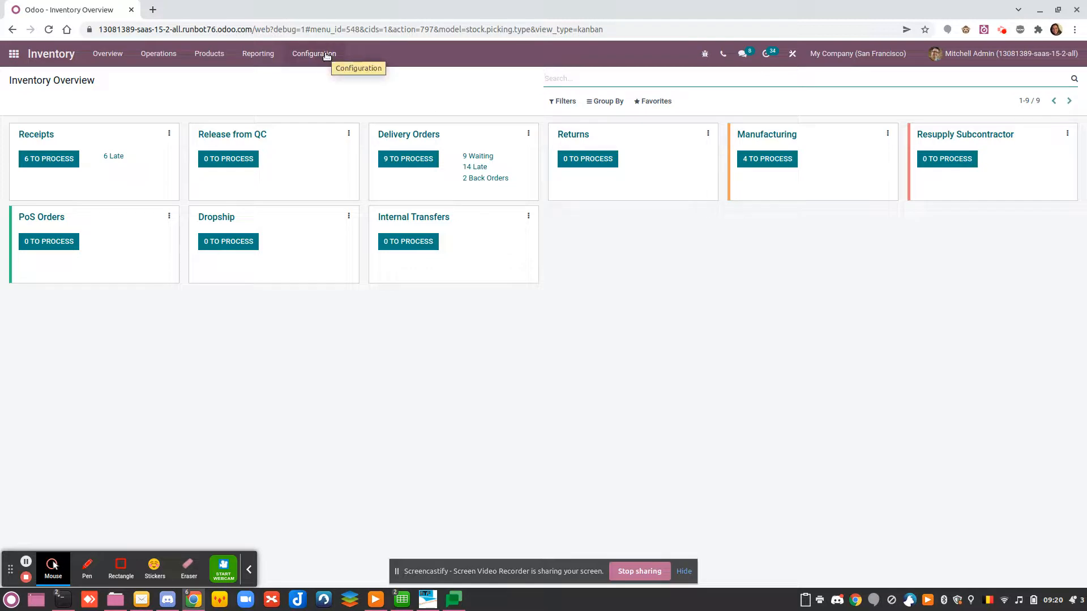
- Set the WH/Input → WH/Stock rule's operation type to Release from QC and save the route
click(314, 54)
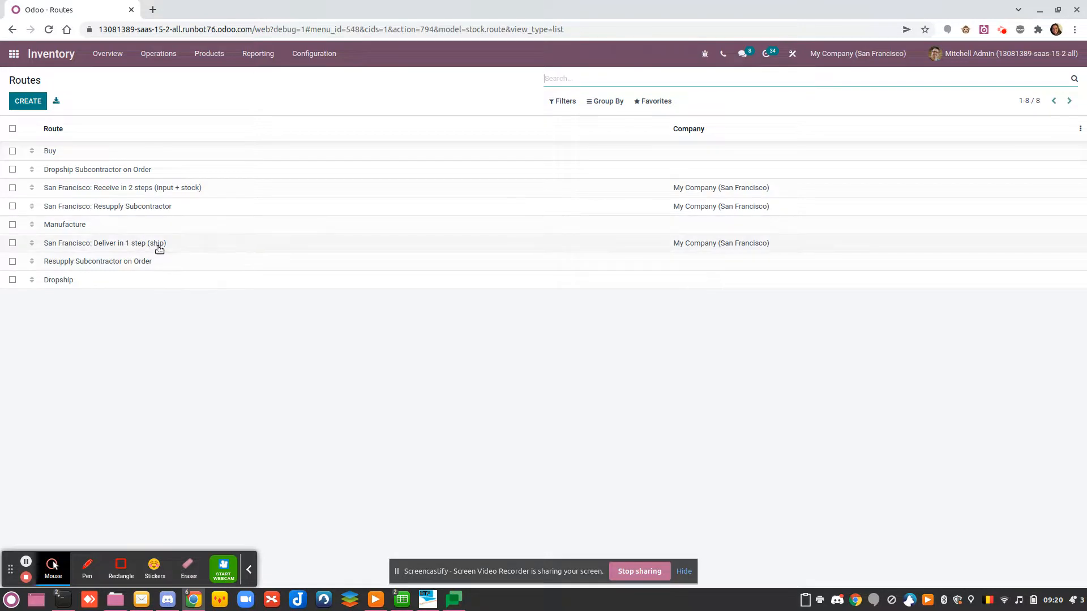
click(122, 186)
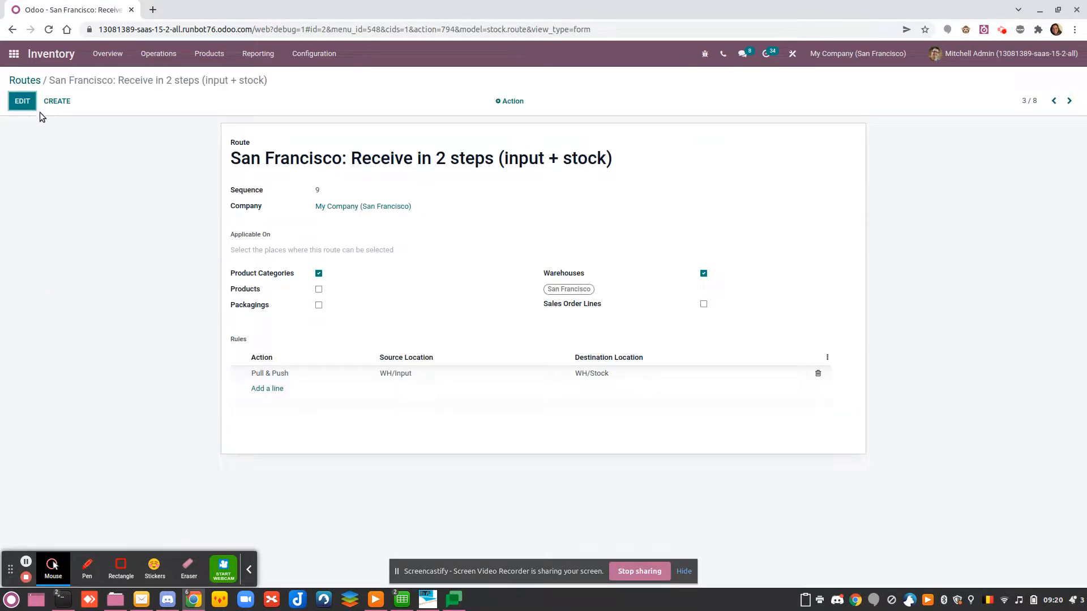
click(270, 373)
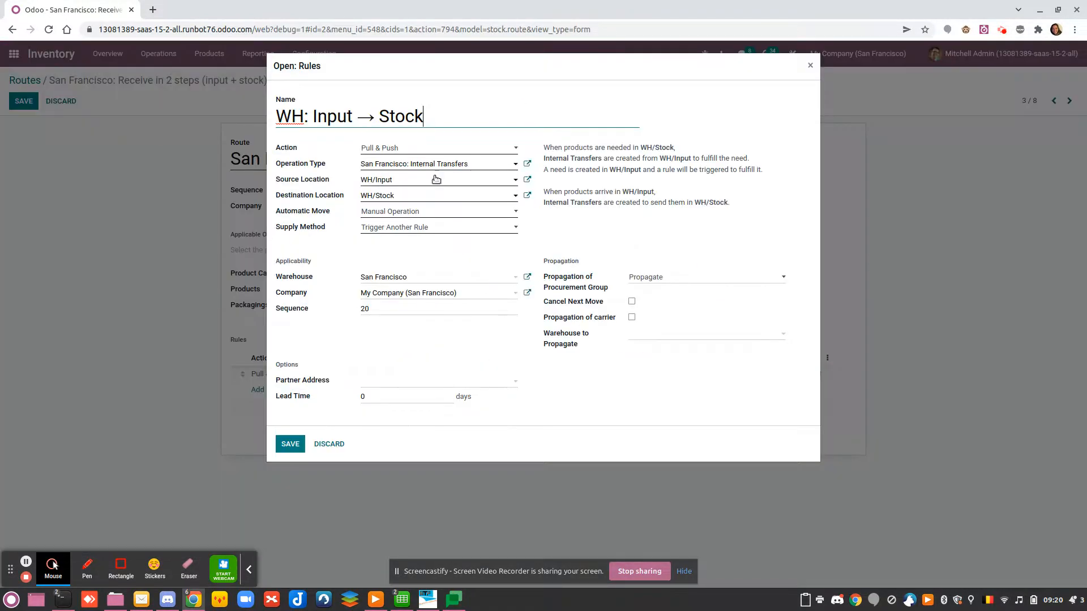
click(437, 163)
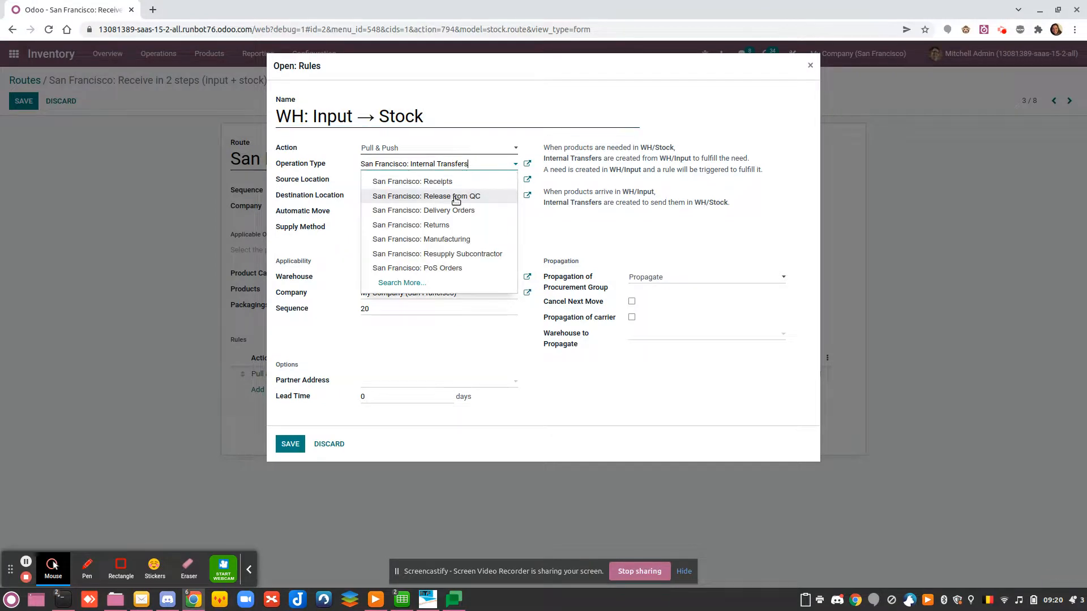
click(425, 196)
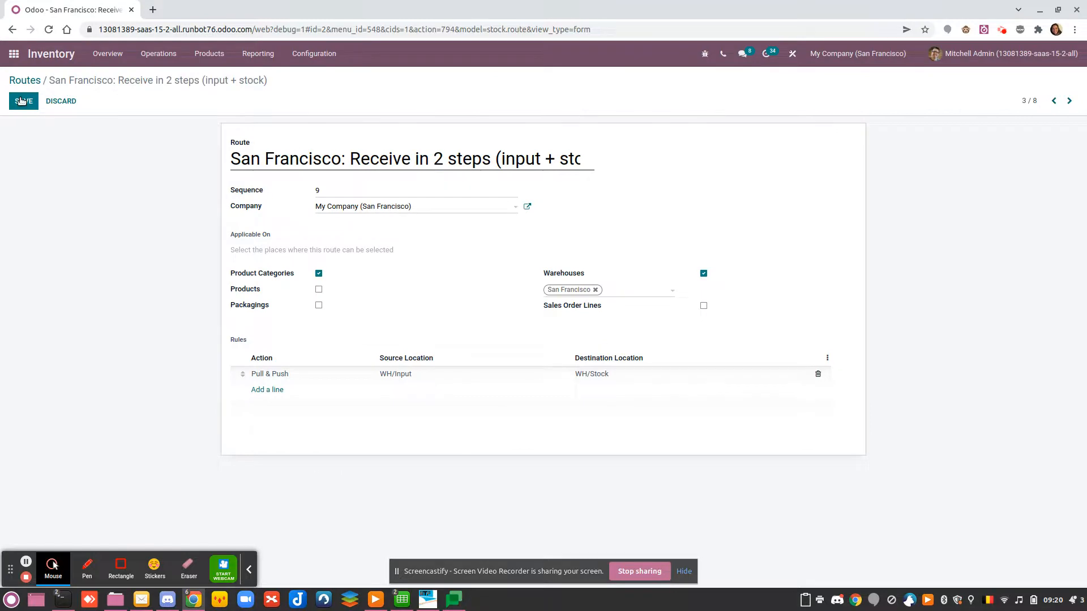
click(22, 101)
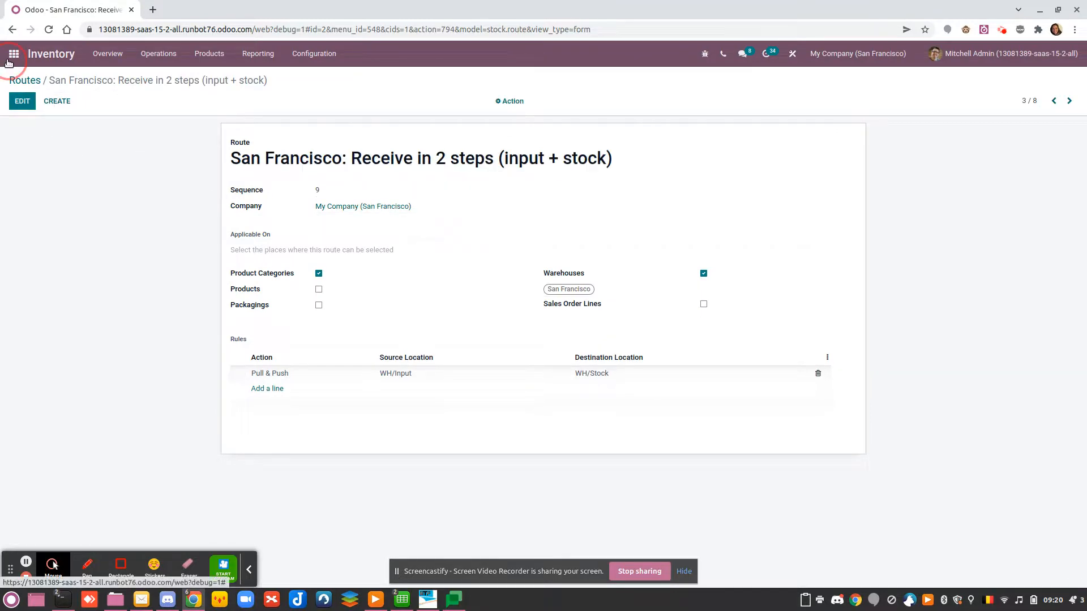
- Create and confirm a purchase order to Azure Interior for one Acoustic Bloc Screens
click(13, 53)
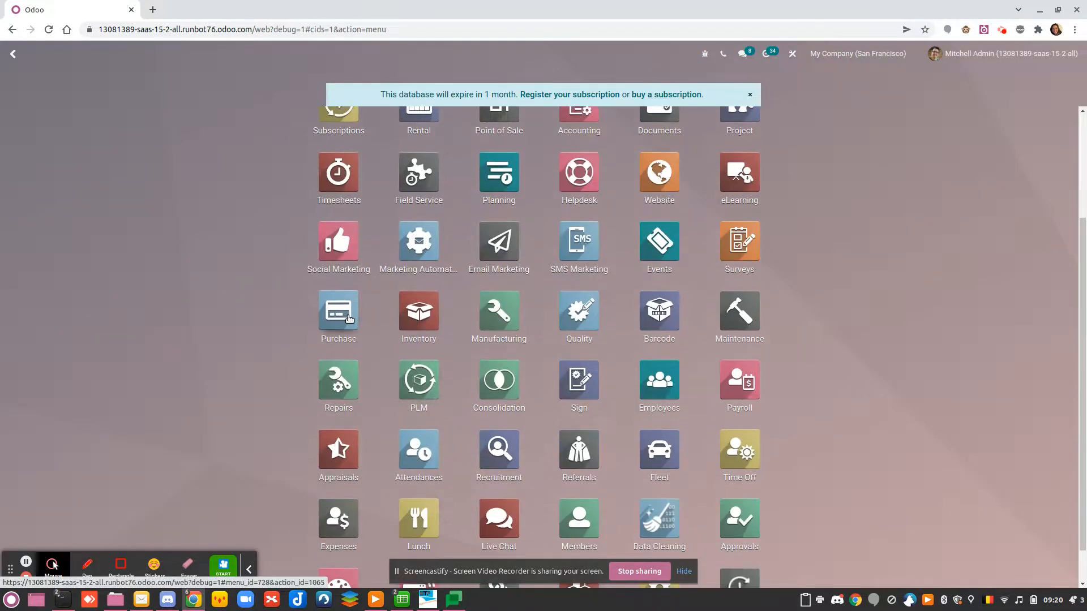
click(337, 315)
text(a)
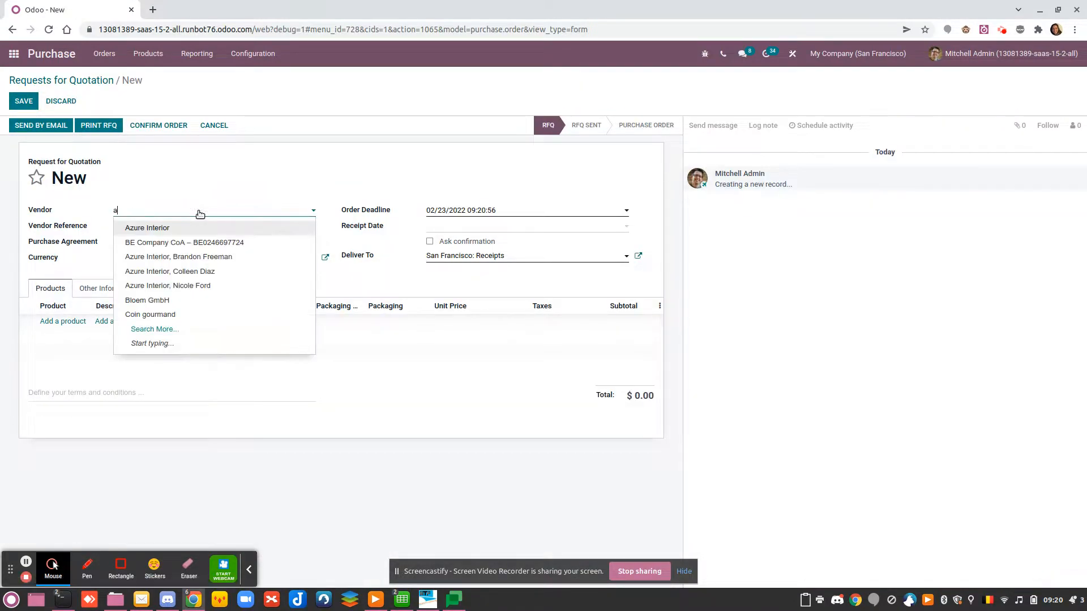
click(147, 228)
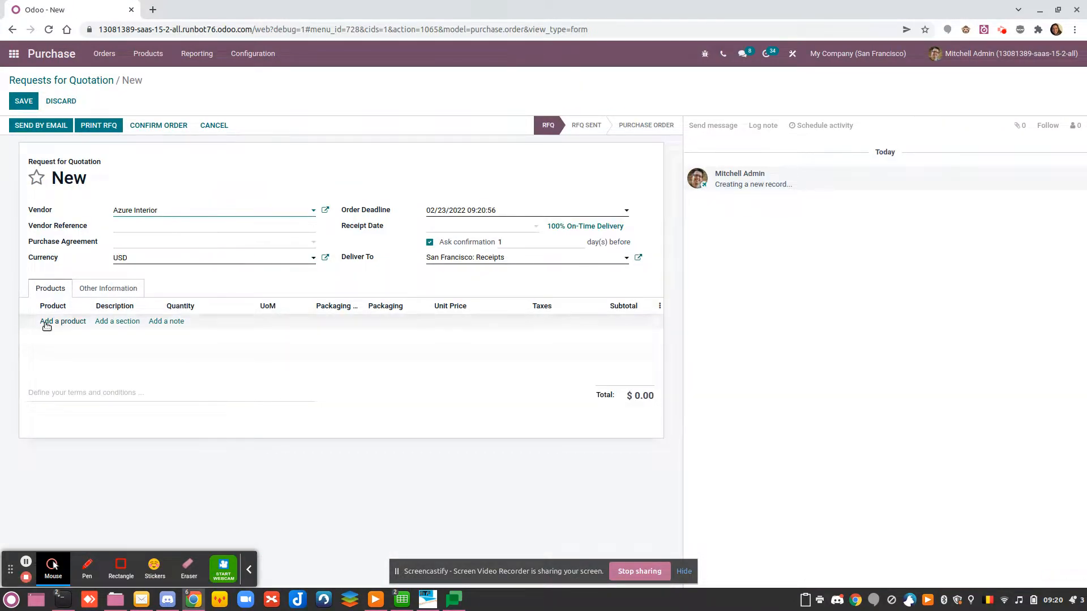
click(62, 321)
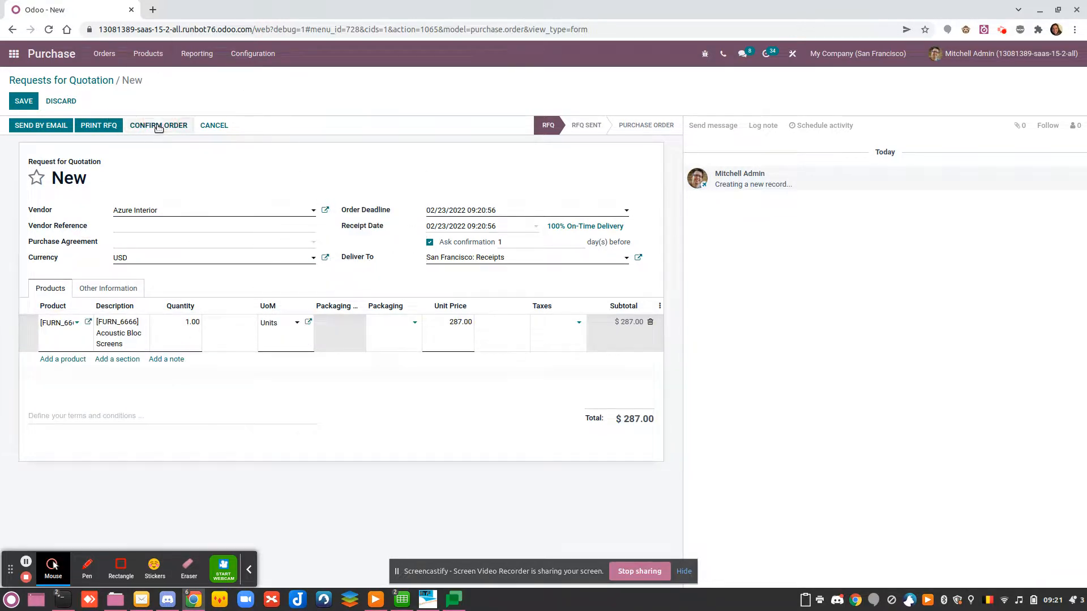
click(158, 125)
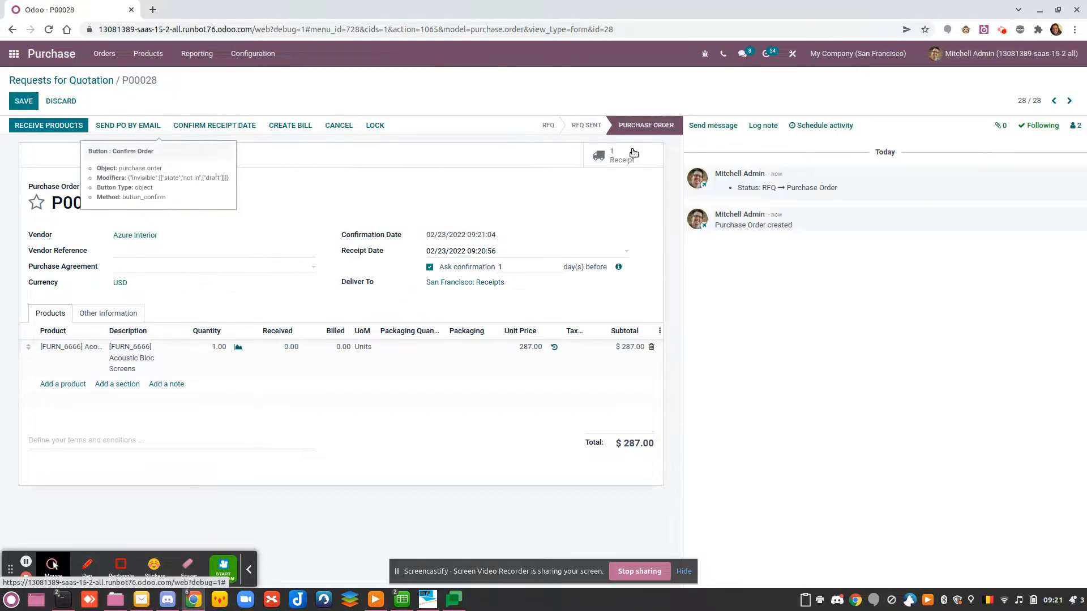
mouse_move(617, 162)
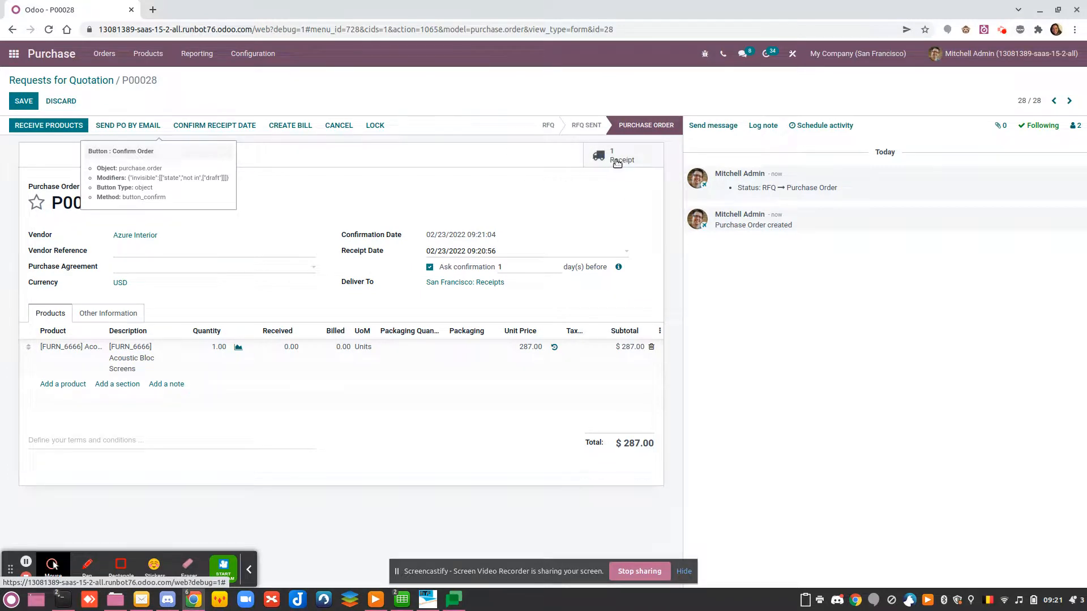
- Attempt to validate receipt WH/IN/00023 and dismiss the missing serial number error
click(620, 155)
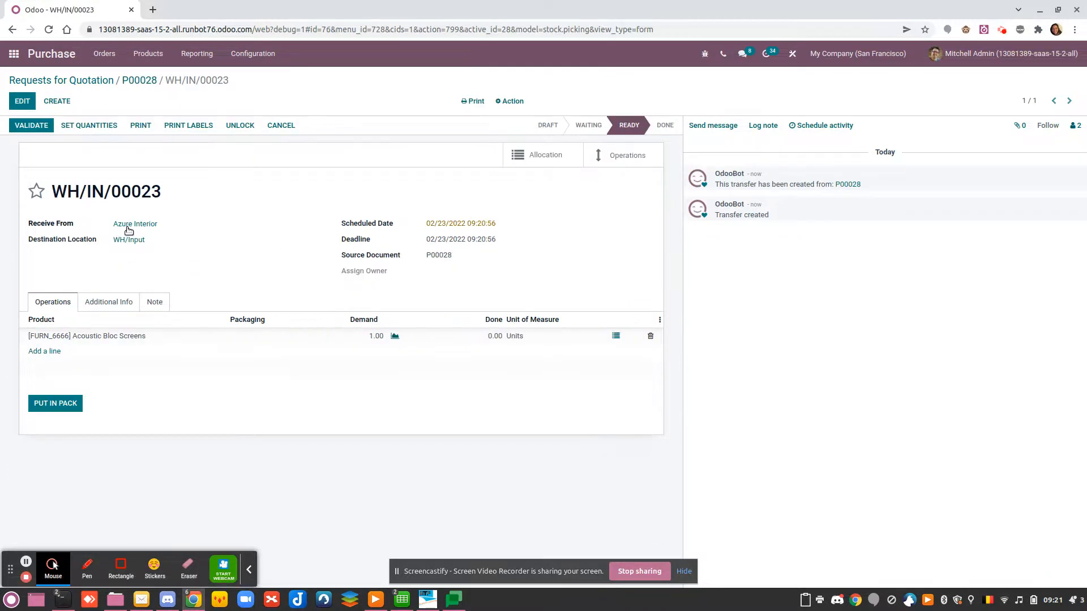
mouse_move(108, 301)
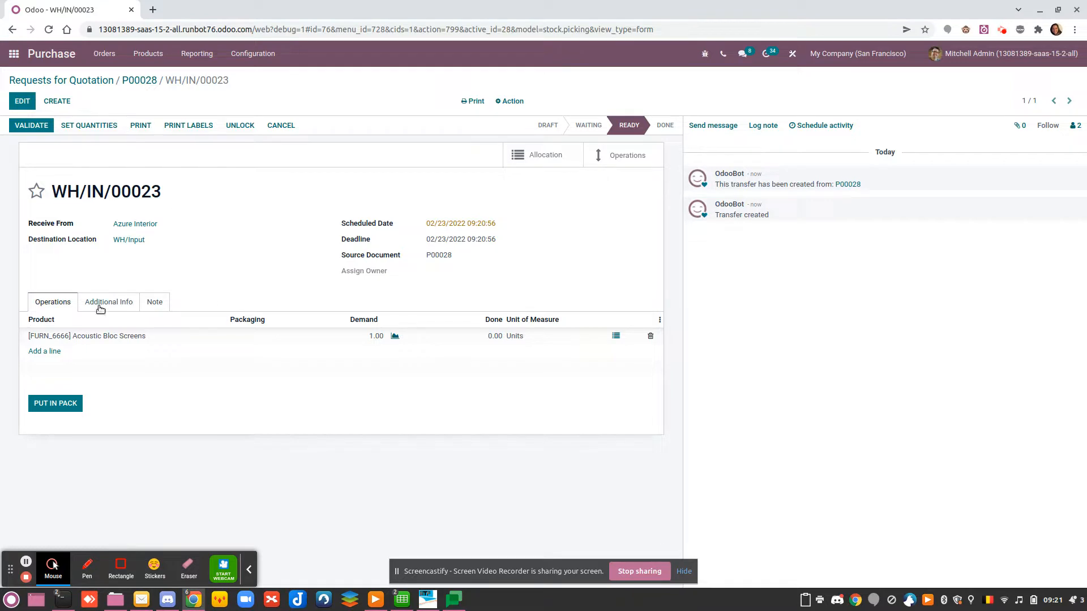
click(31, 126)
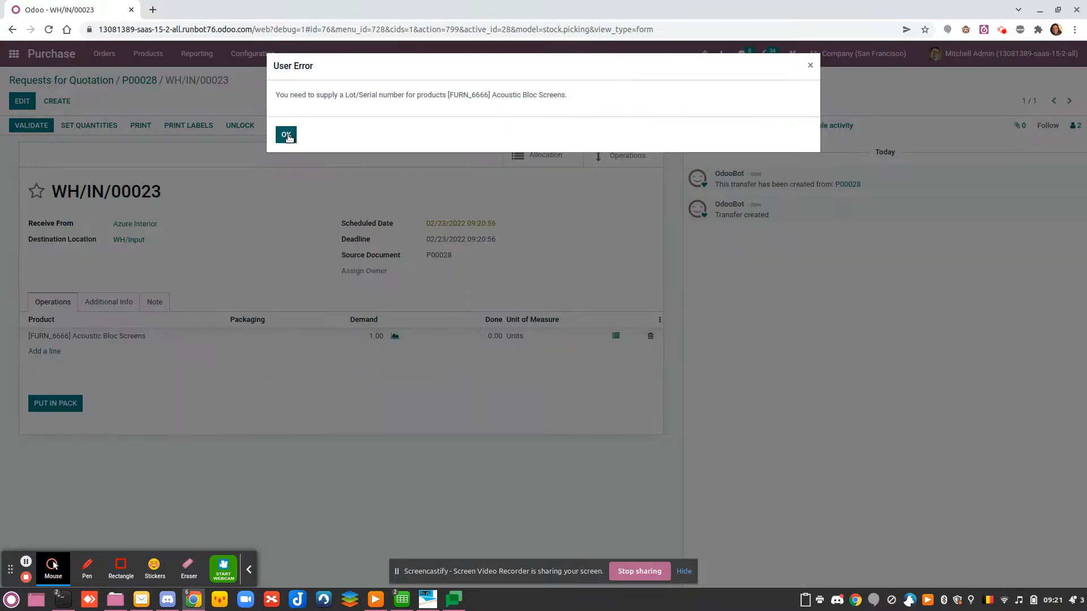
click(285, 134)
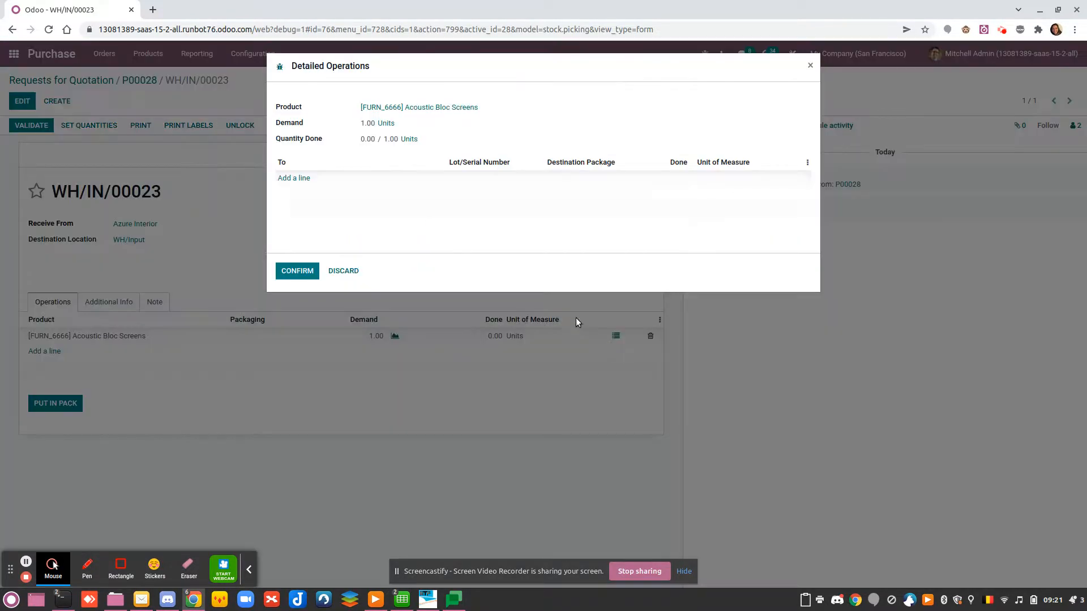
- Record serial SN01 with done quantity 1 in the detailed operations and confirm
click(293, 178)
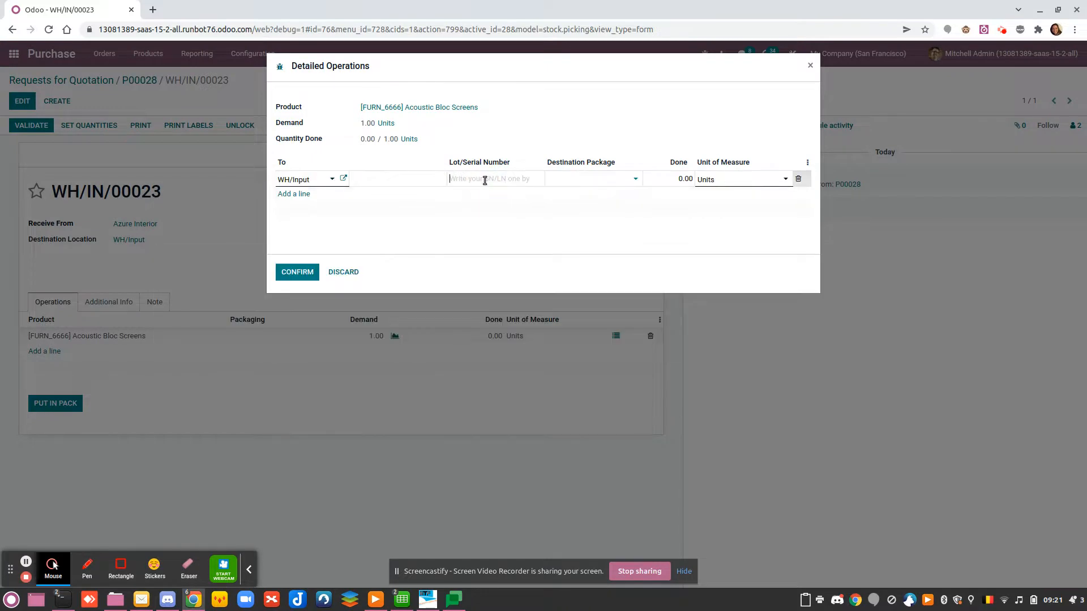
text(SN01)
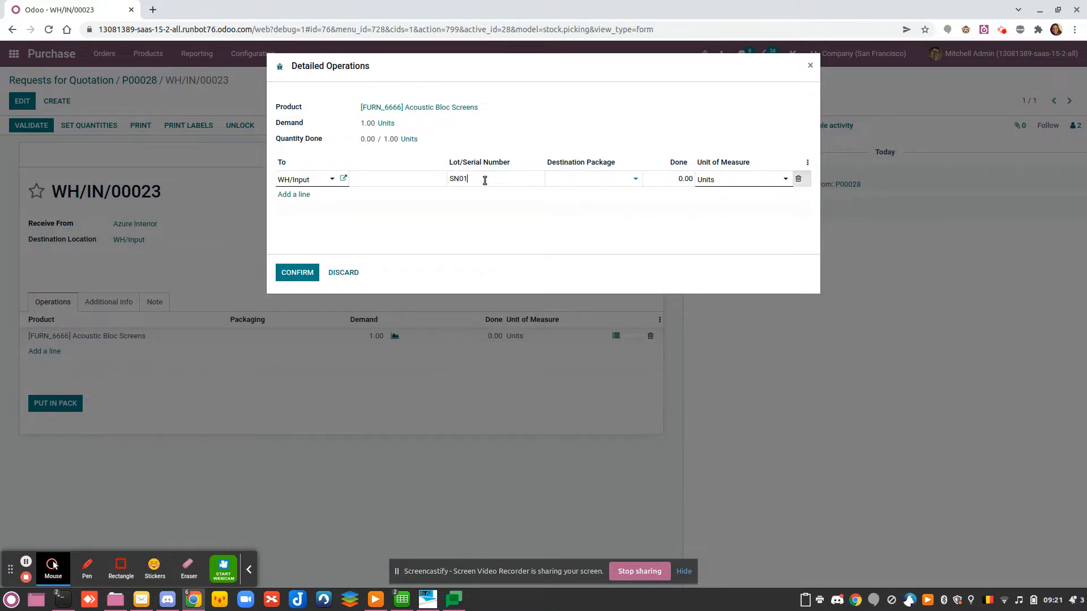
click(684, 179)
text(1)
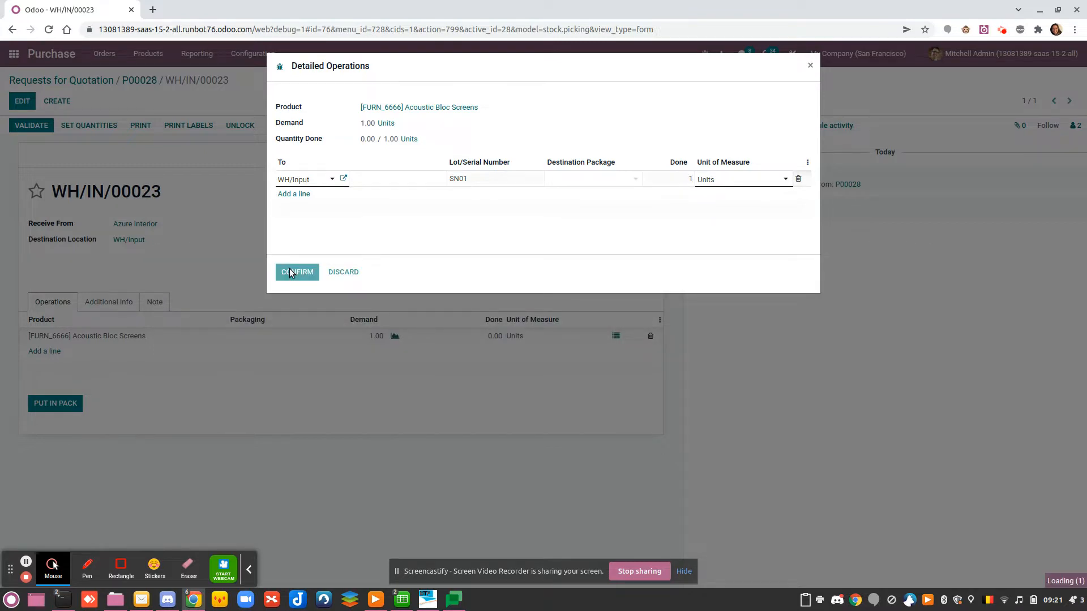
click(297, 270)
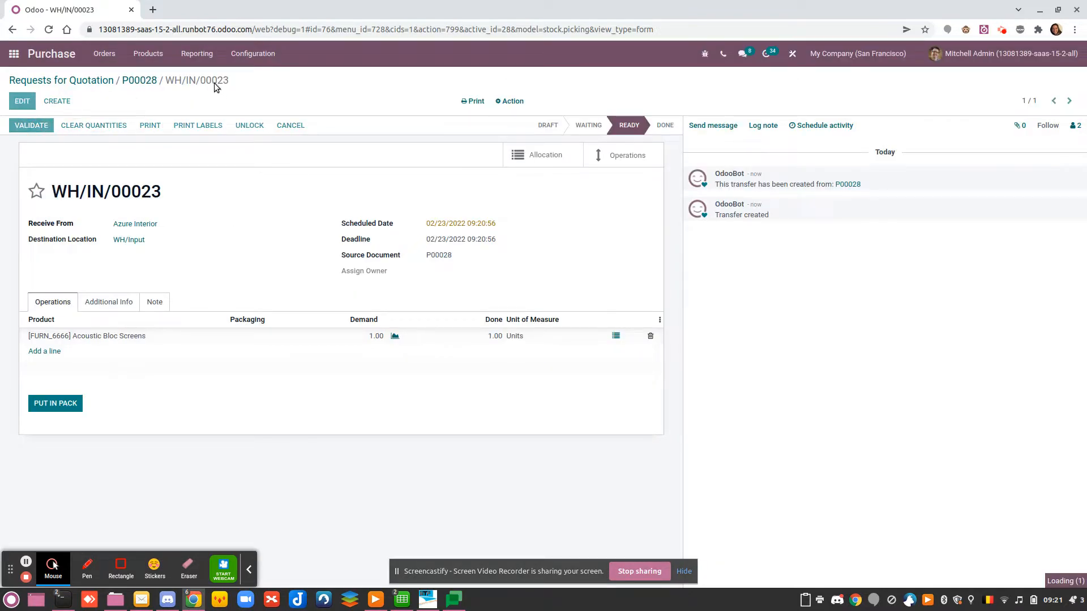
click(13, 54)
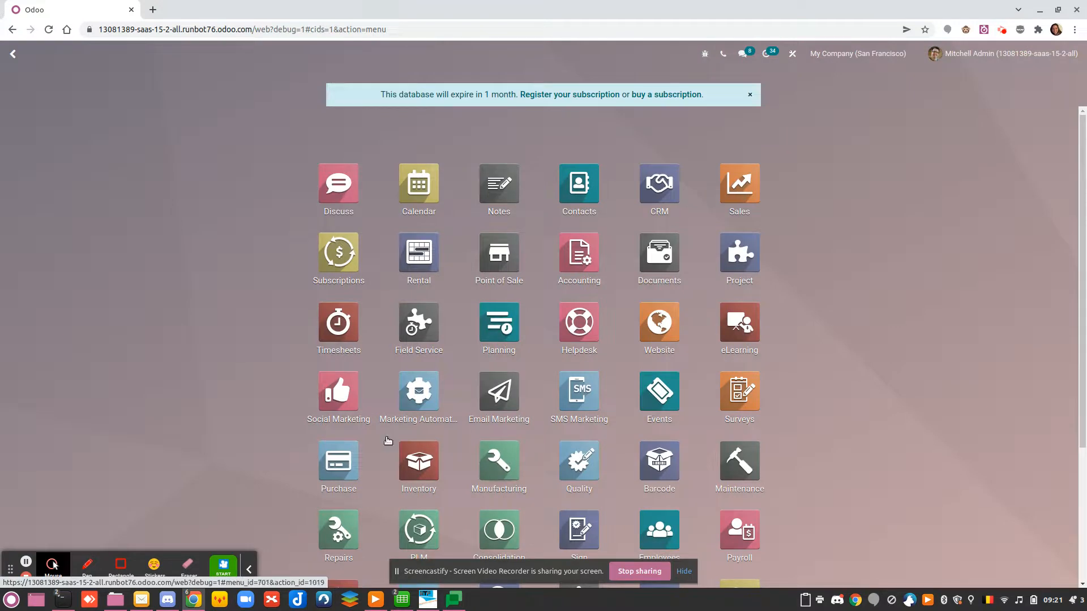
- Go to the Inventory Overview and the Release from QC transfers to process
click(417, 460)
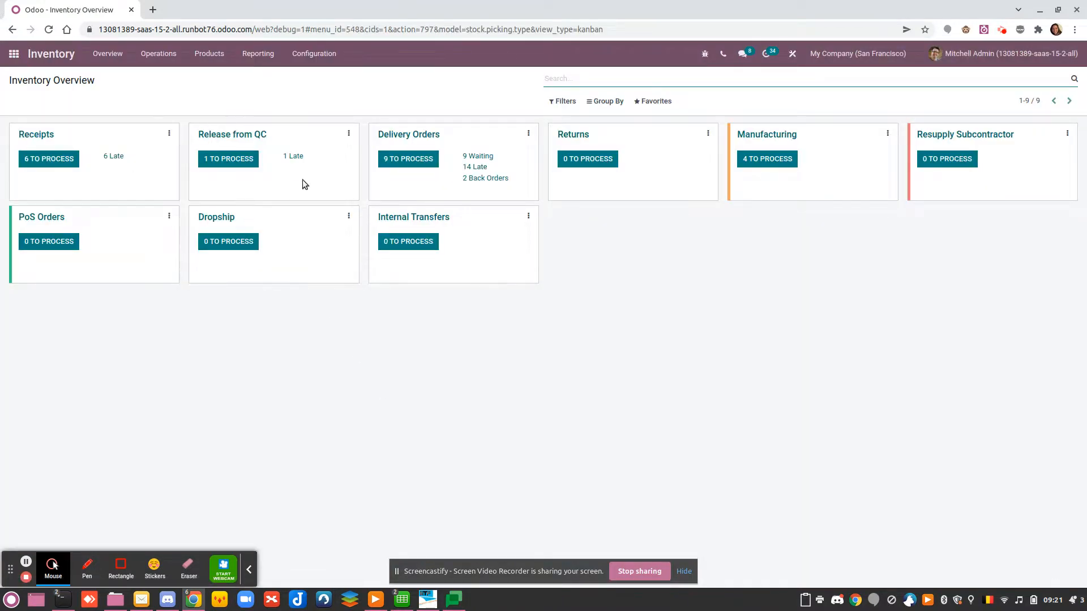
mouse_move(239, 143)
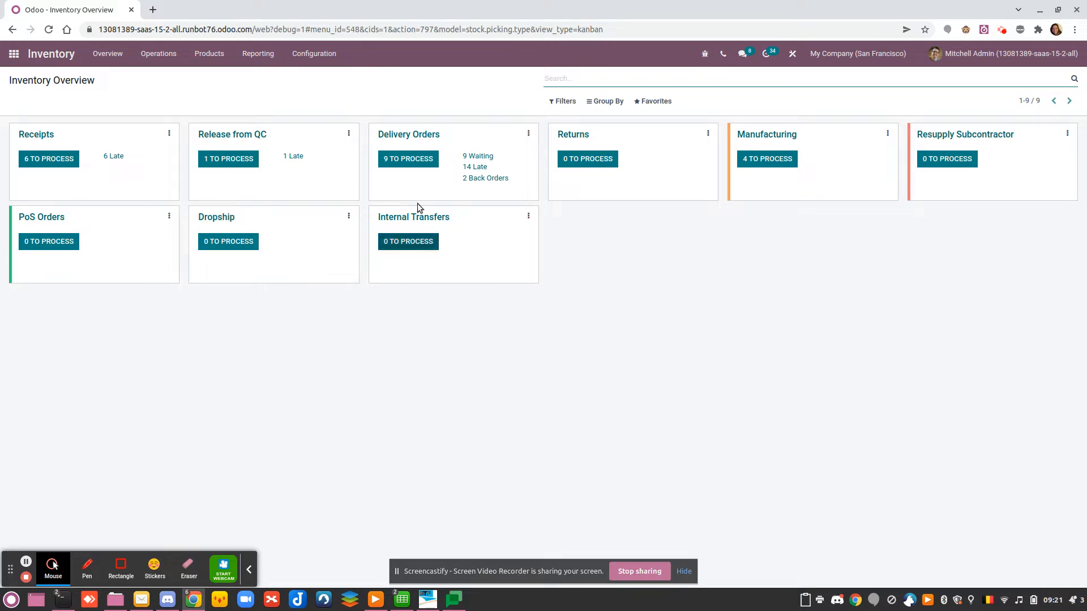
mouse_move(282, 146)
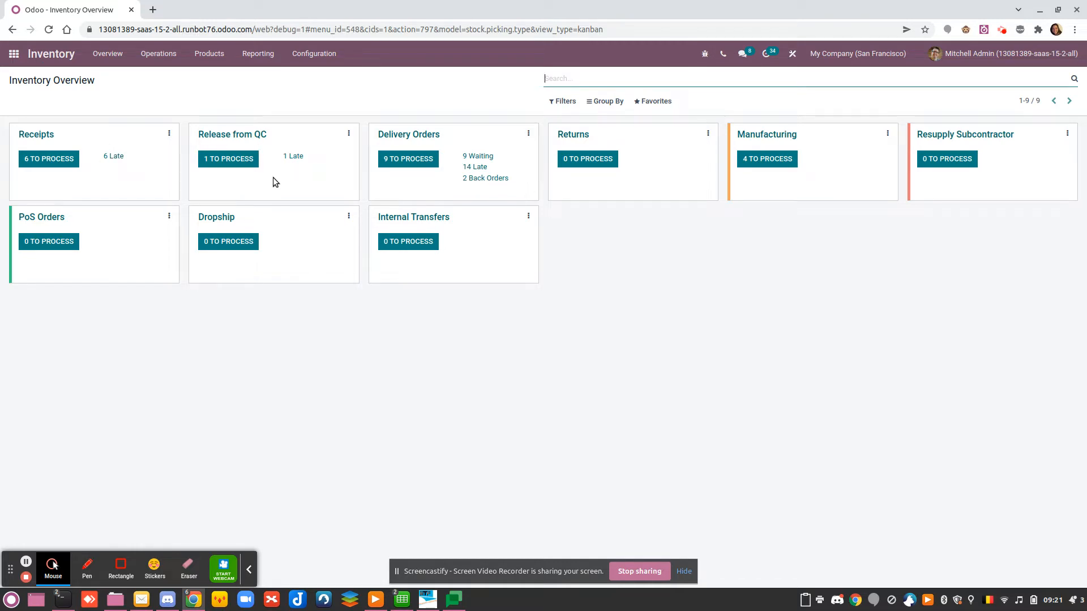
mouse_move(460, 288)
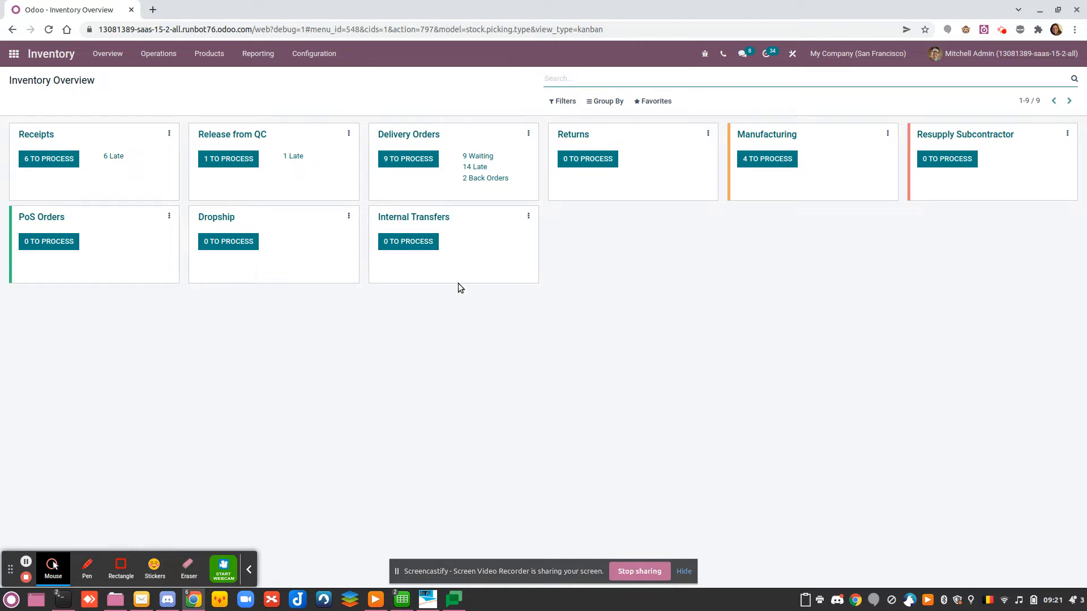
mouse_move(458, 252)
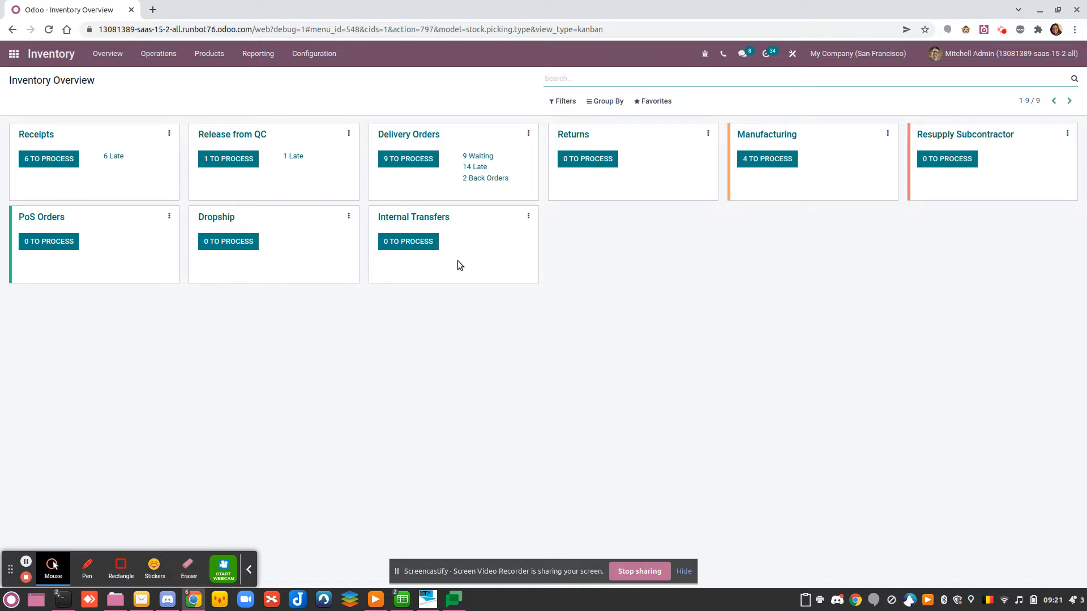
mouse_move(221, 152)
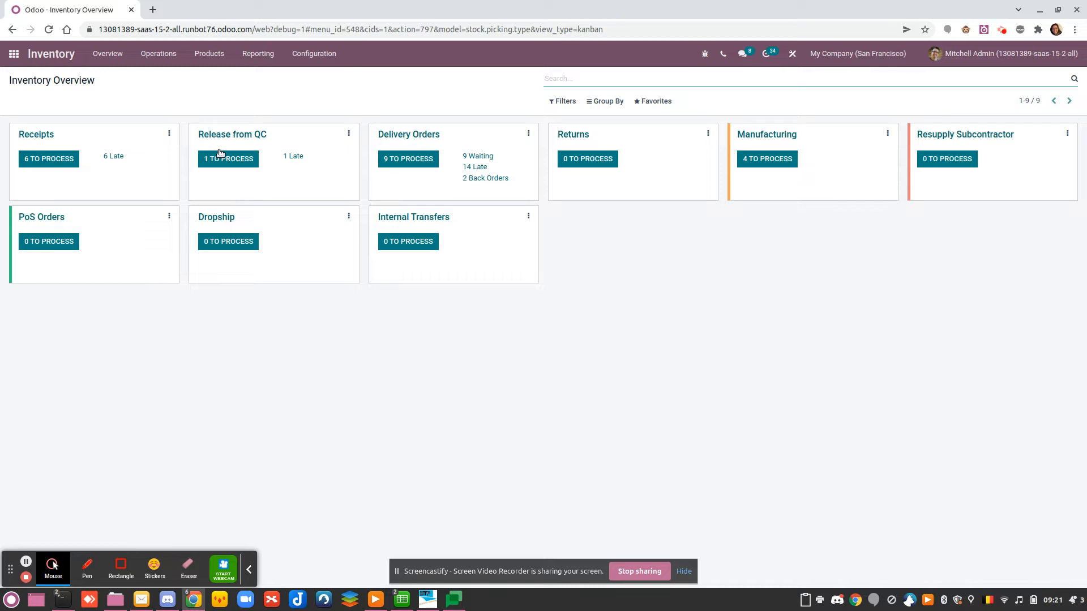
click(227, 158)
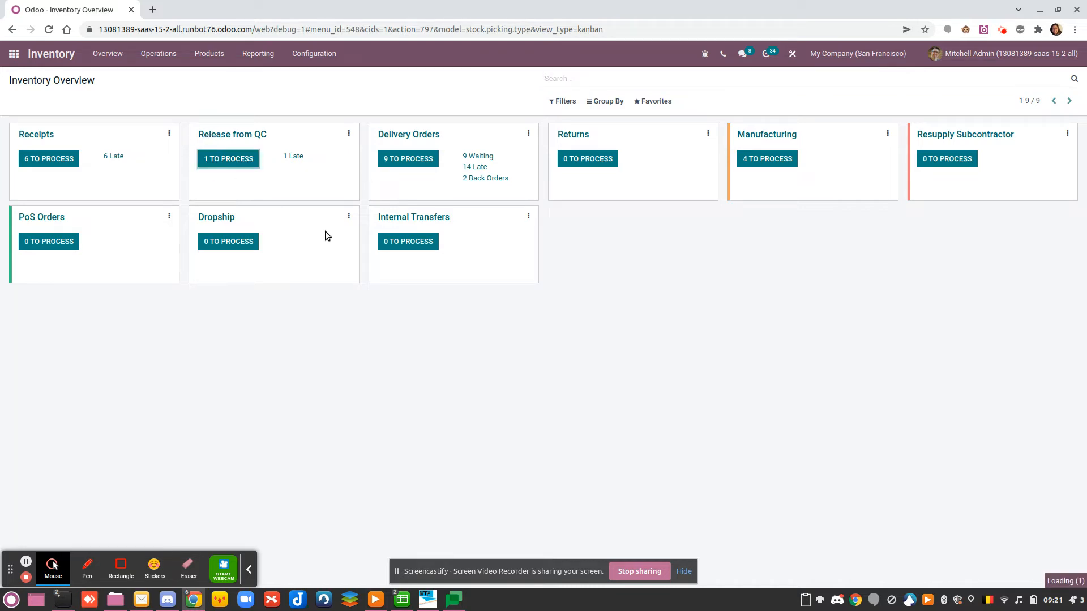
- Validate transfer WH/R-QC/00001 moving SN01 from WH/Input to WH/Stock, then return to the overview
click(228, 158)
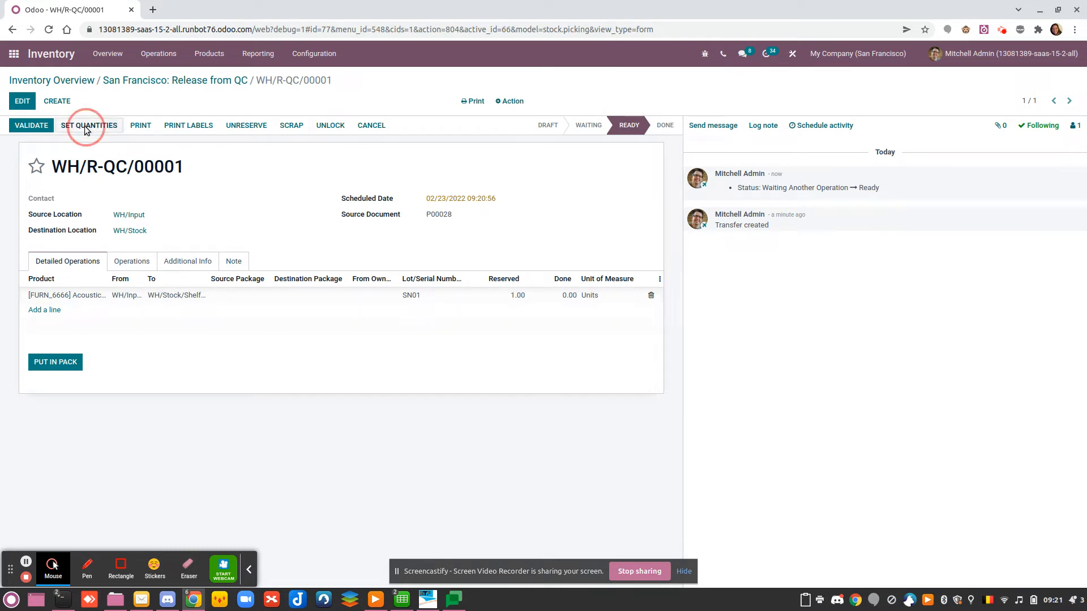
click(32, 126)
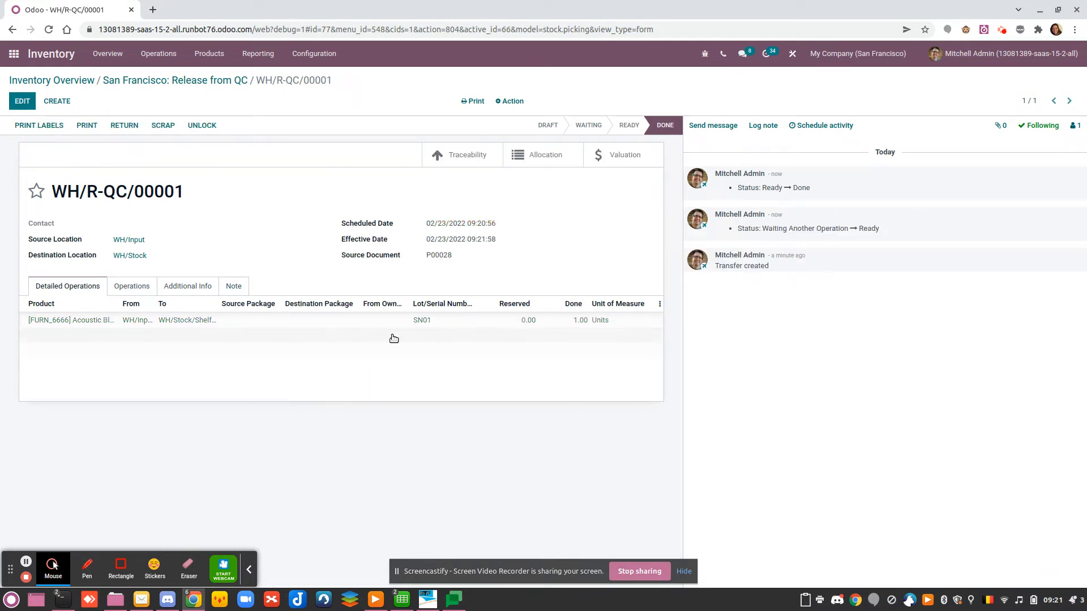
click(174, 79)
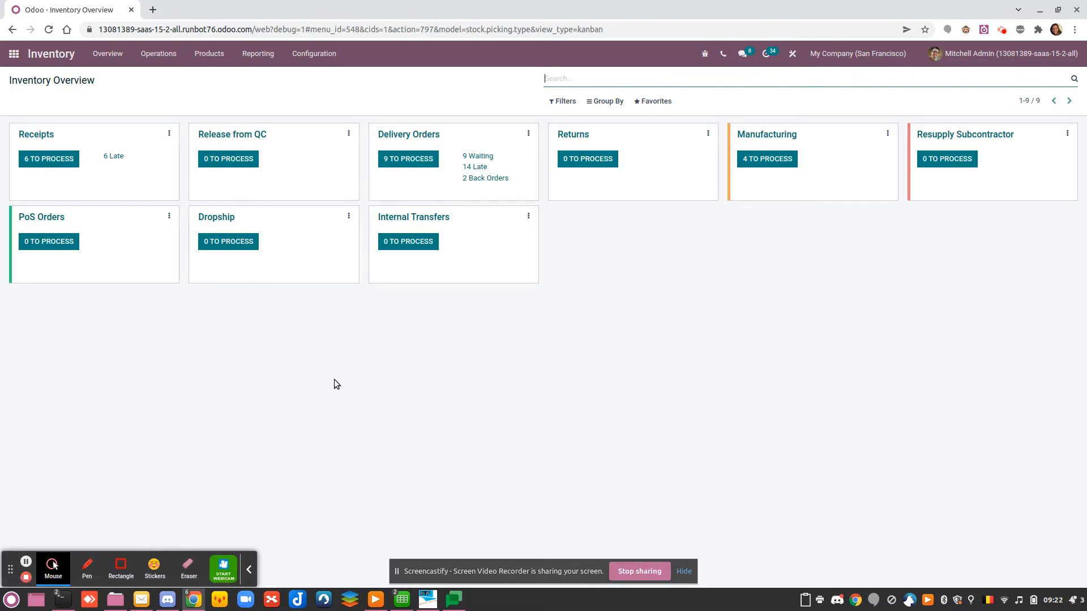
mouse_move(331, 331)
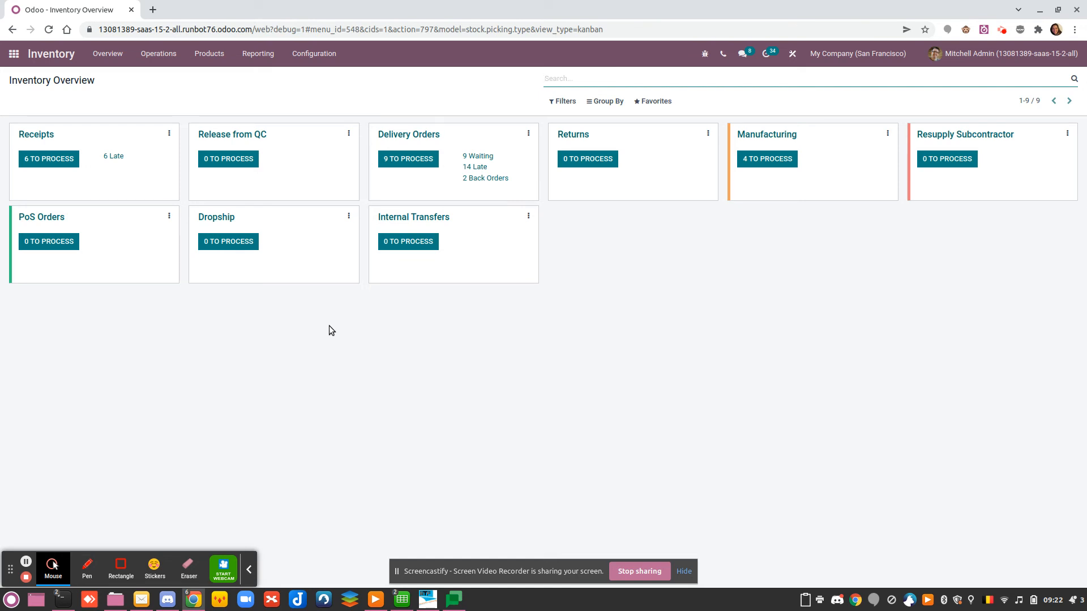
mouse_move(322, 413)
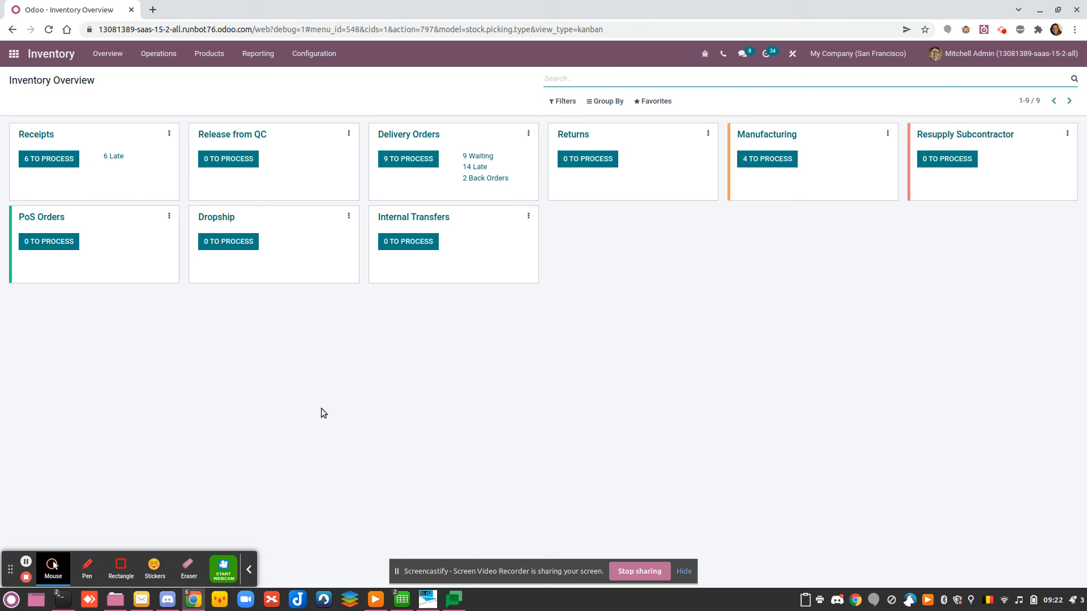